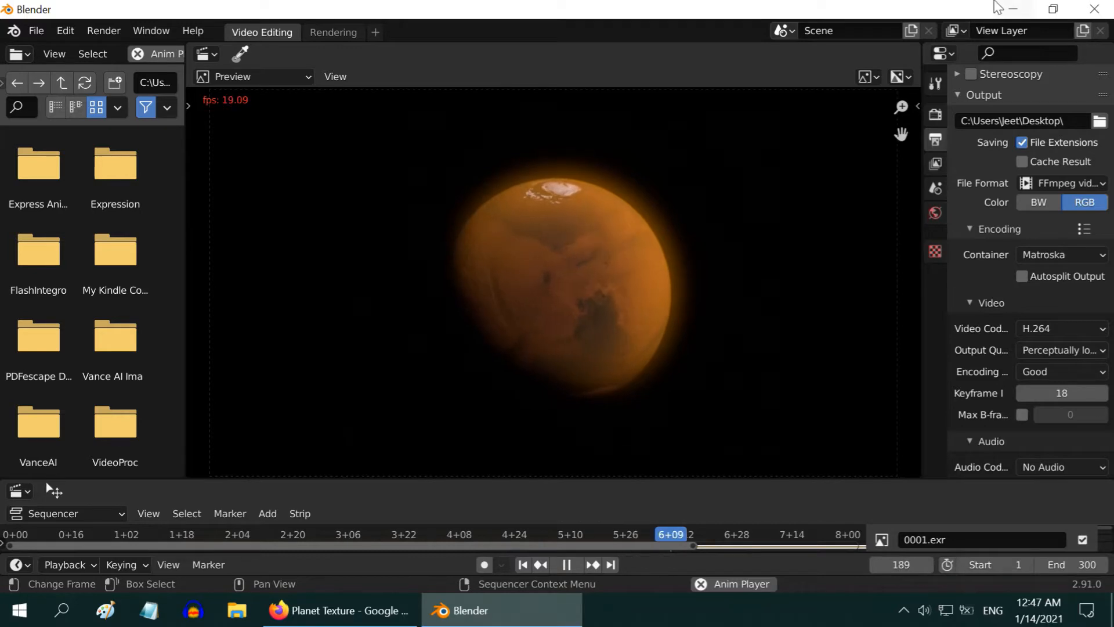
# Start a fresh General scene and delete the default cube.
pyautogui.click(247, 32)
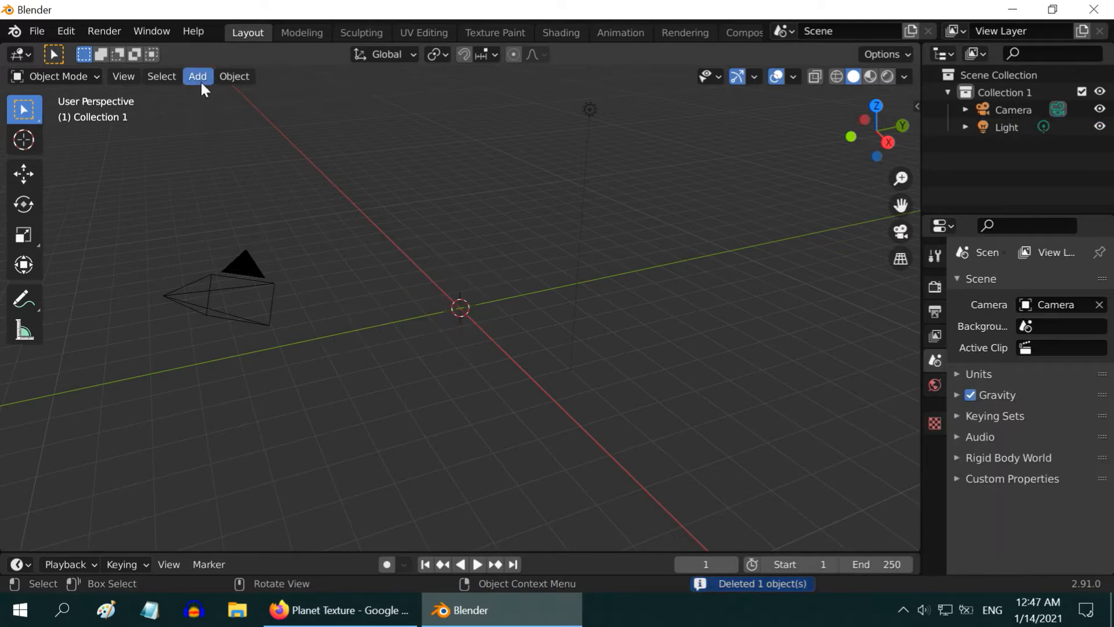
# Add a UV sphere at the origin and rename it 'Planet' in the Outliner.
pyautogui.click(197, 77)
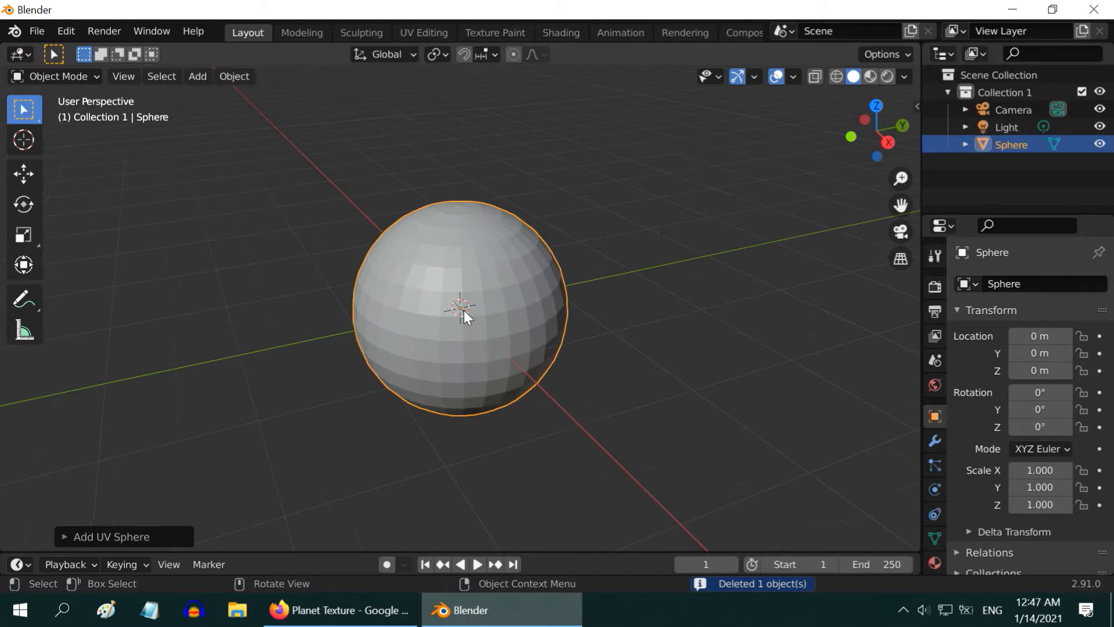
pyautogui.doubleClick(1009, 144)
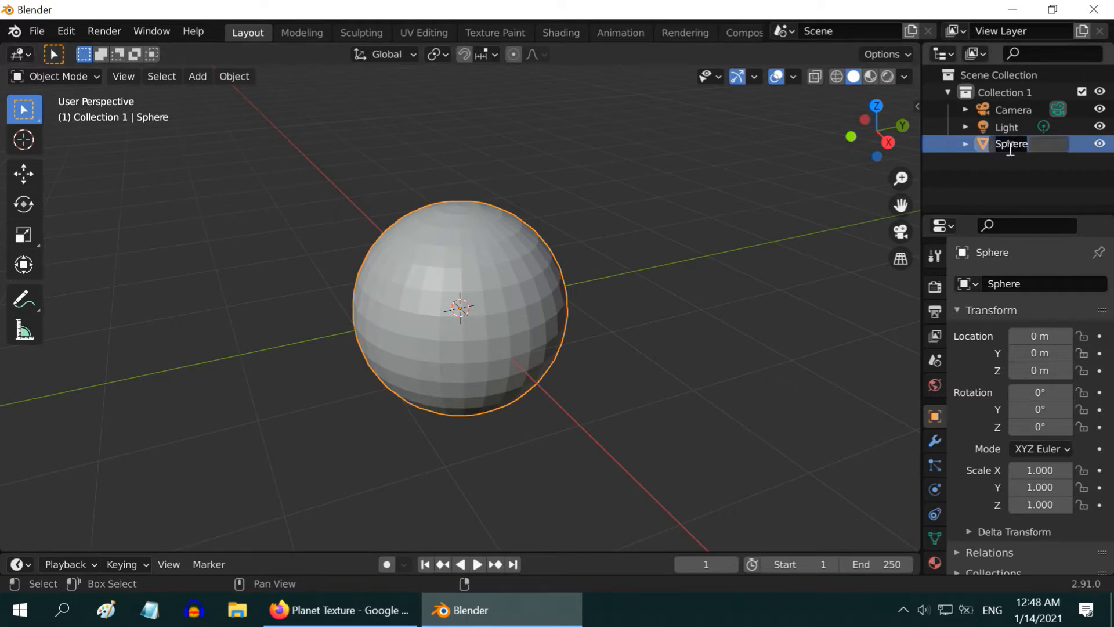
pyautogui.write('Planet')
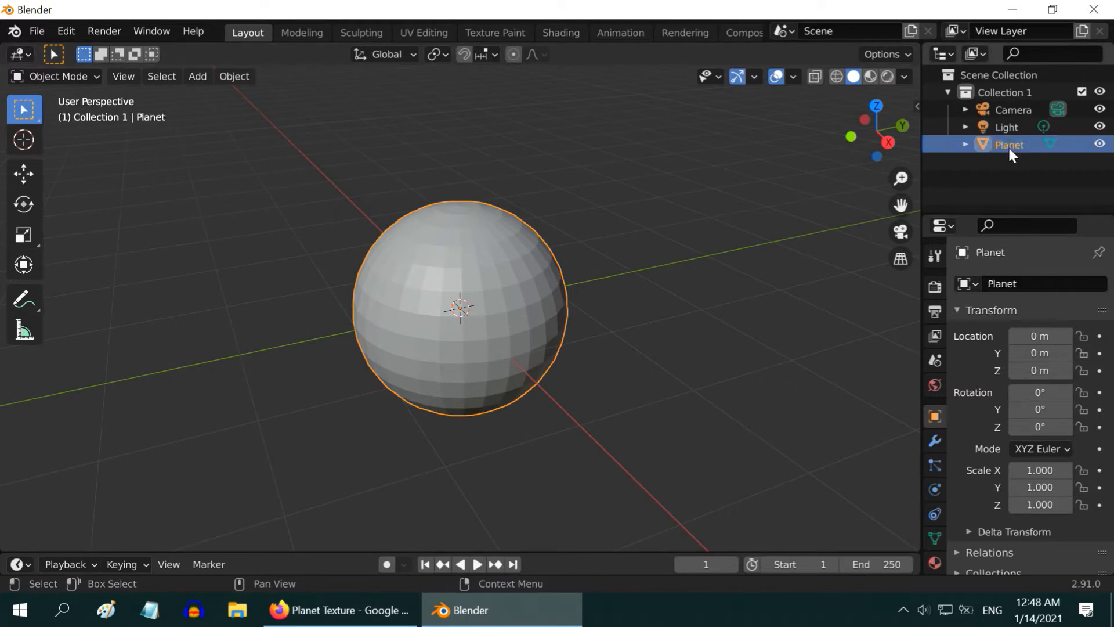
# Select the Light and make it a Sun lamp with strength 3.
pyautogui.click(1008, 126)
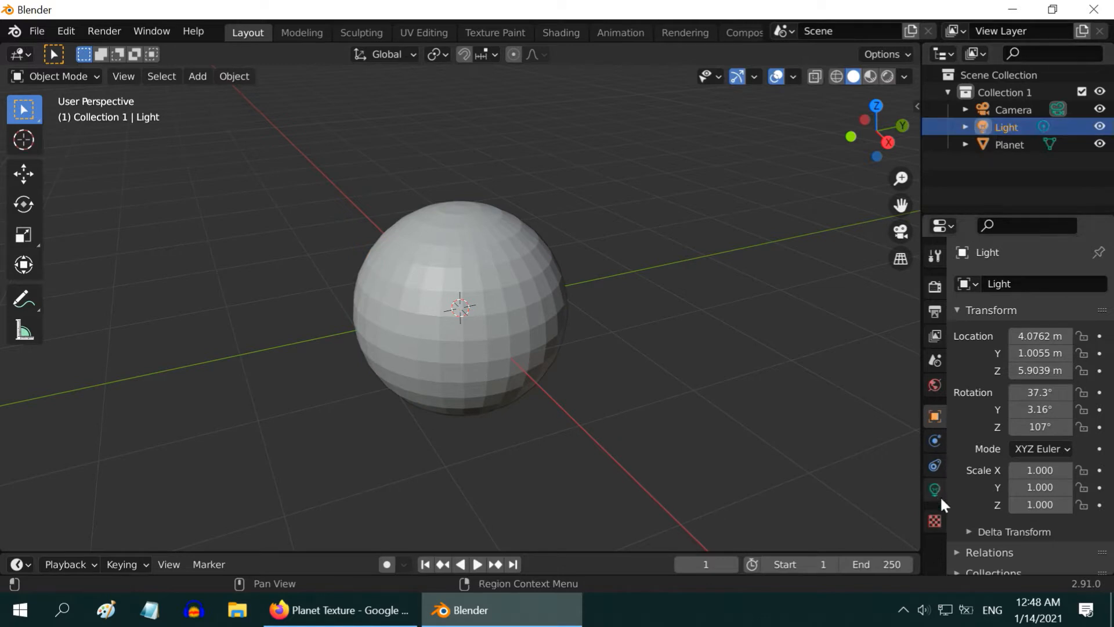
pyautogui.click(935, 489)
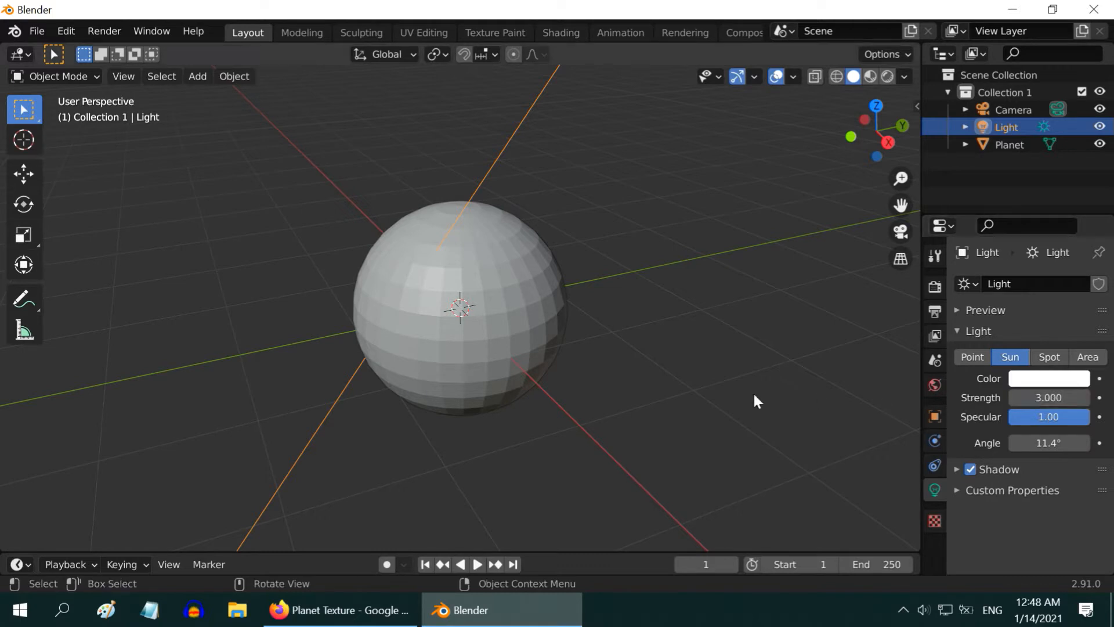
pyautogui.moveTo(562, 372)
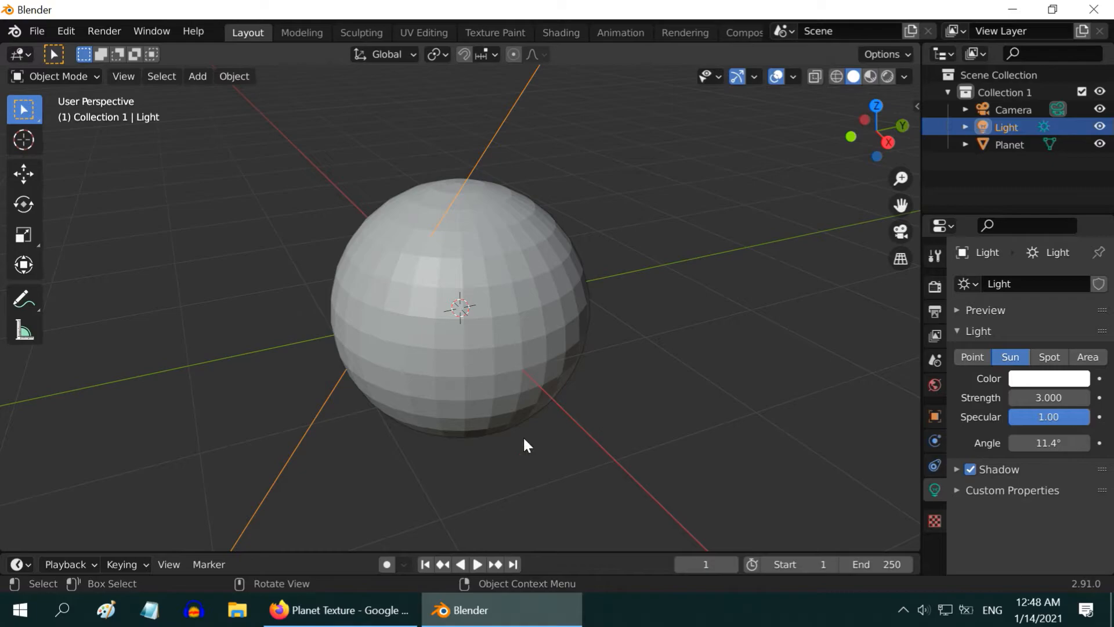
# Browse the Google Images results for 'Planet Texture' down to the orange planet maps.
pyautogui.click(340, 609)
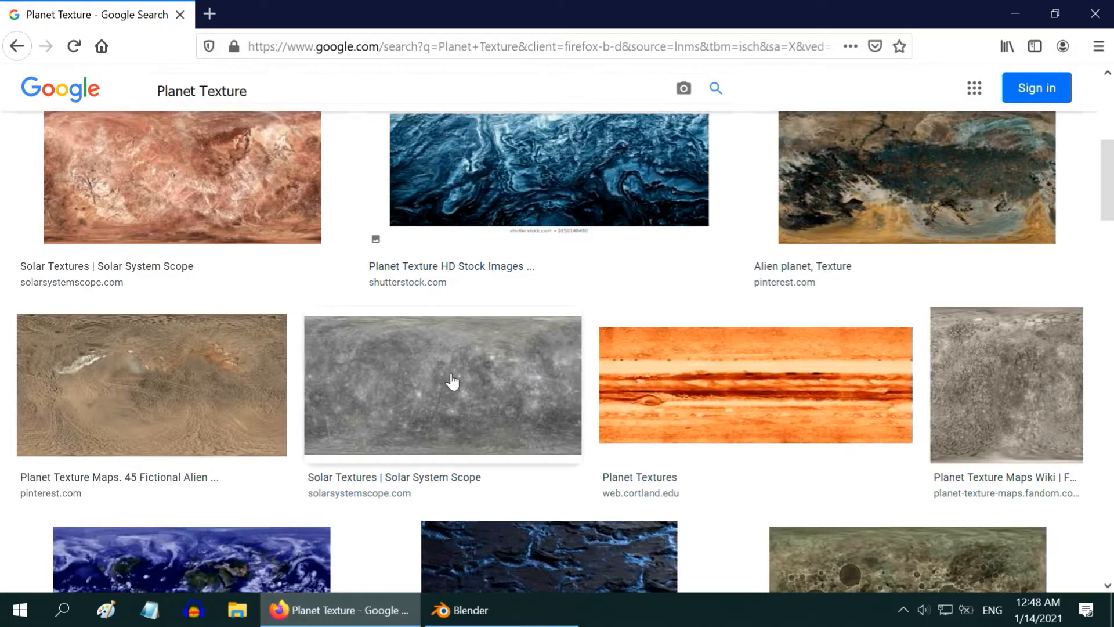
pyautogui.scroll(-3)
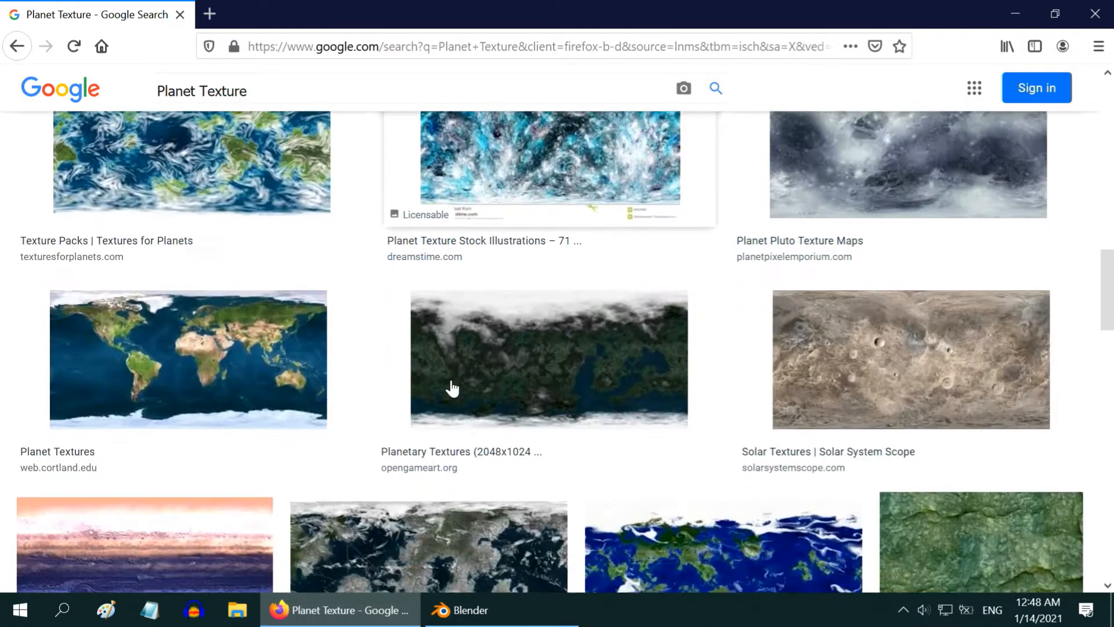
pyautogui.scroll(-3)
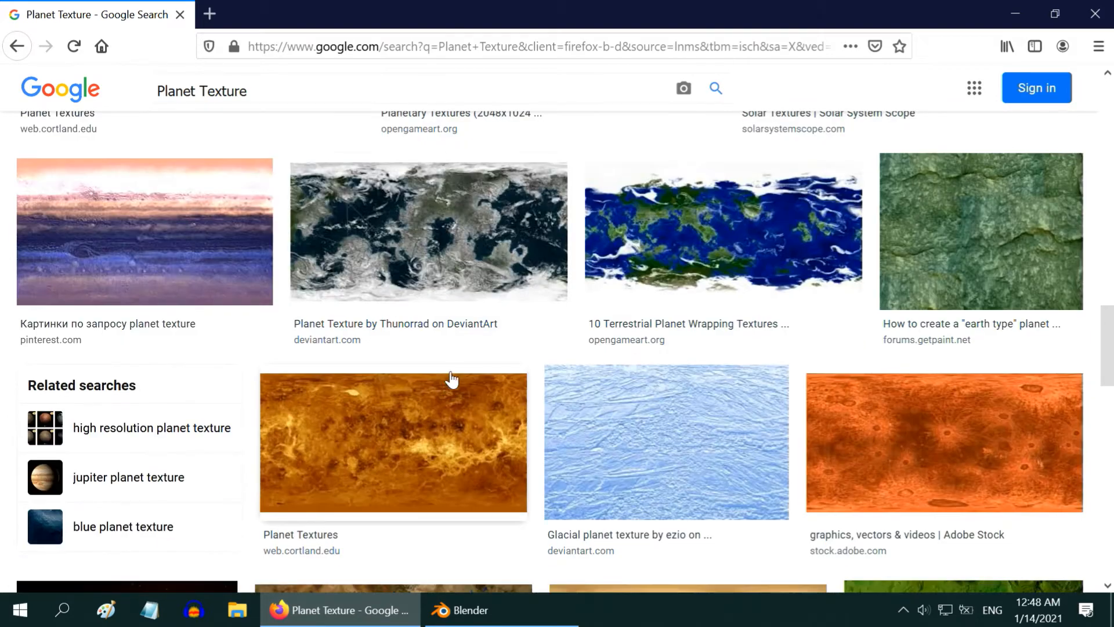
pyautogui.moveTo(435, 462)
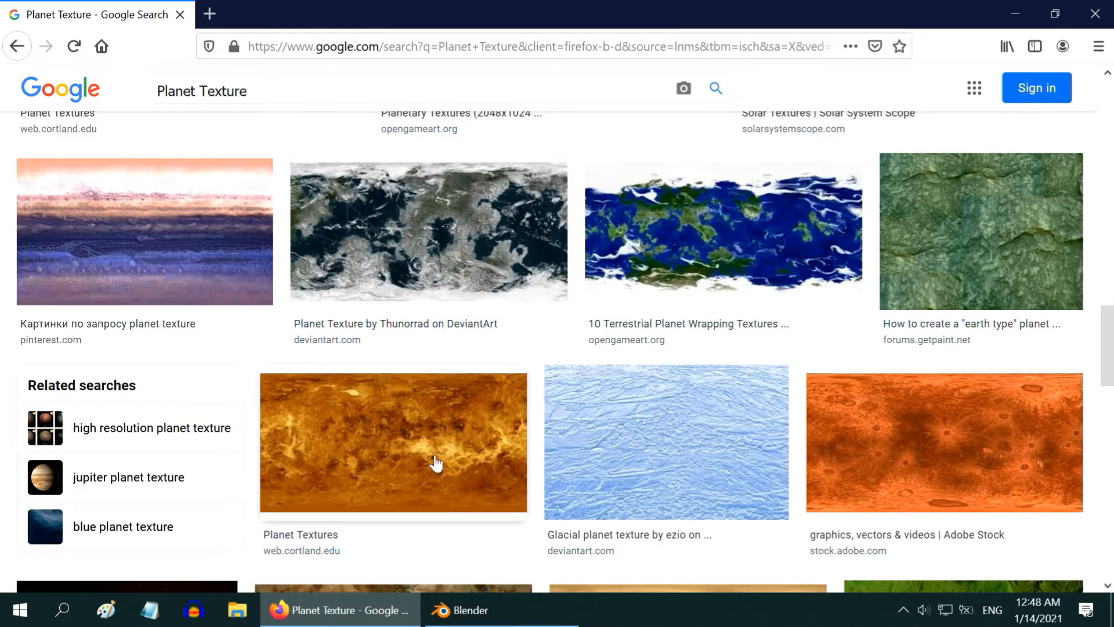
# Return to Blender, select the Planet sphere and view its top pole from above.
pyautogui.click(471, 609)
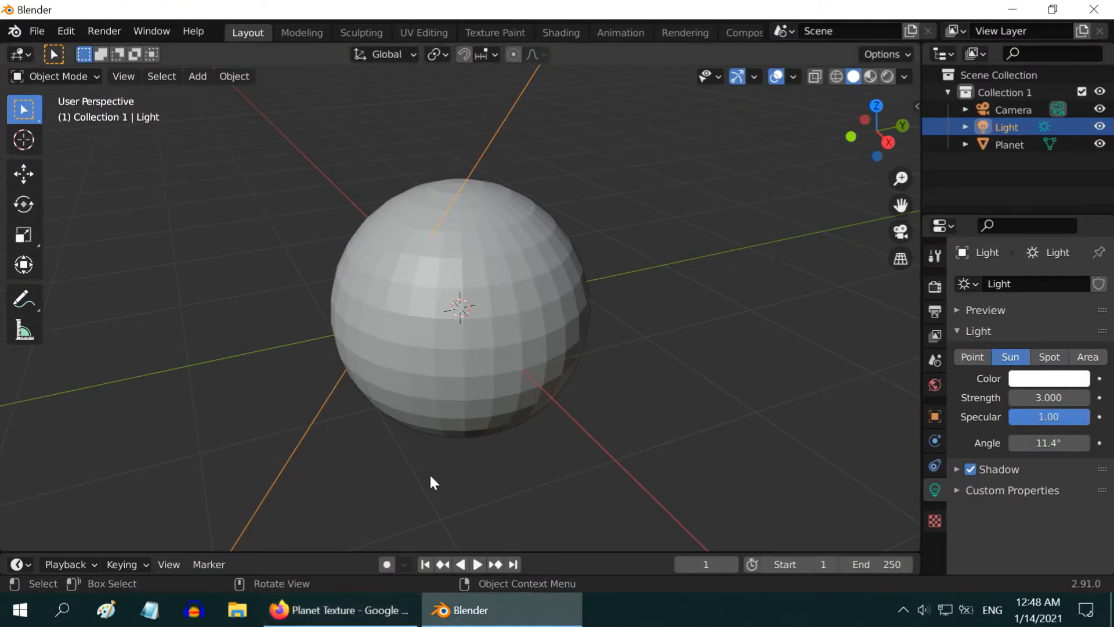
pyautogui.click(496, 398)
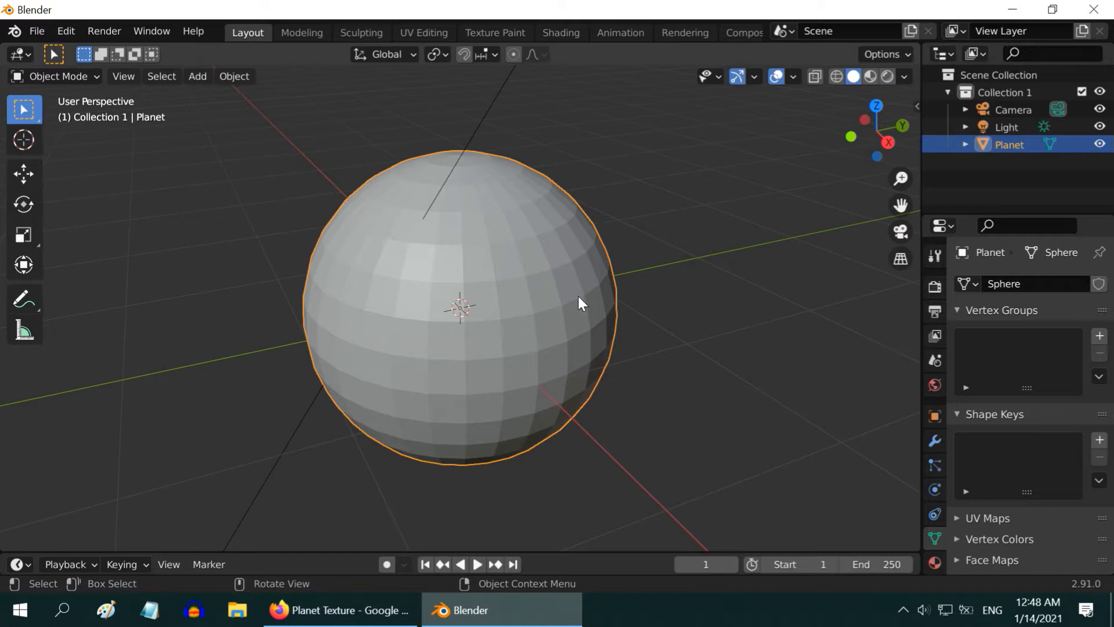
pyautogui.moveTo(462, 231)
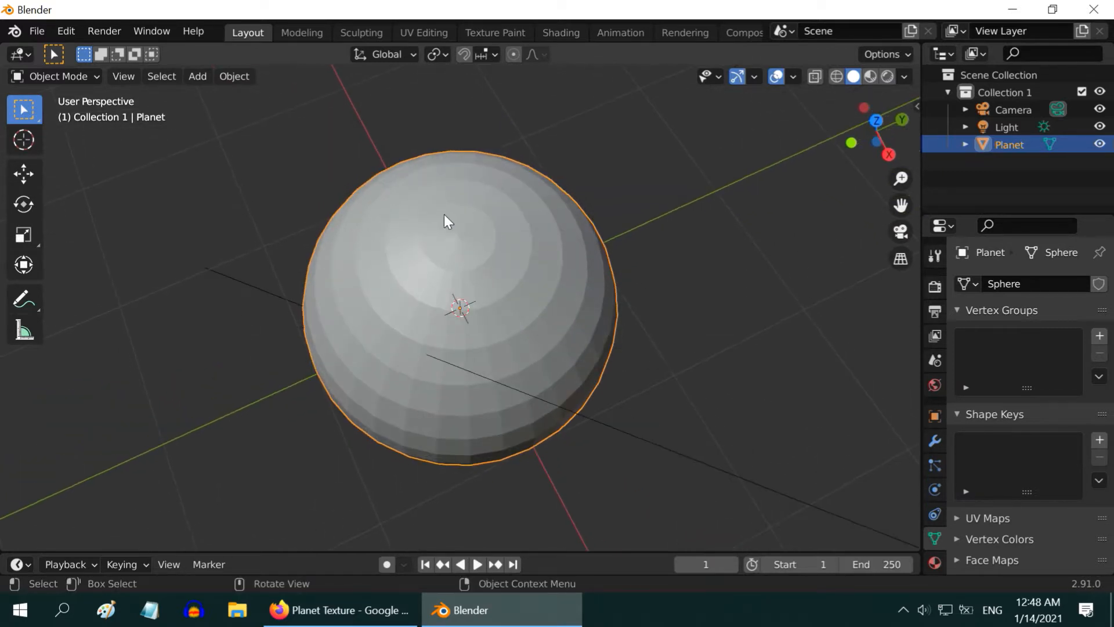
pyautogui.scroll(3)
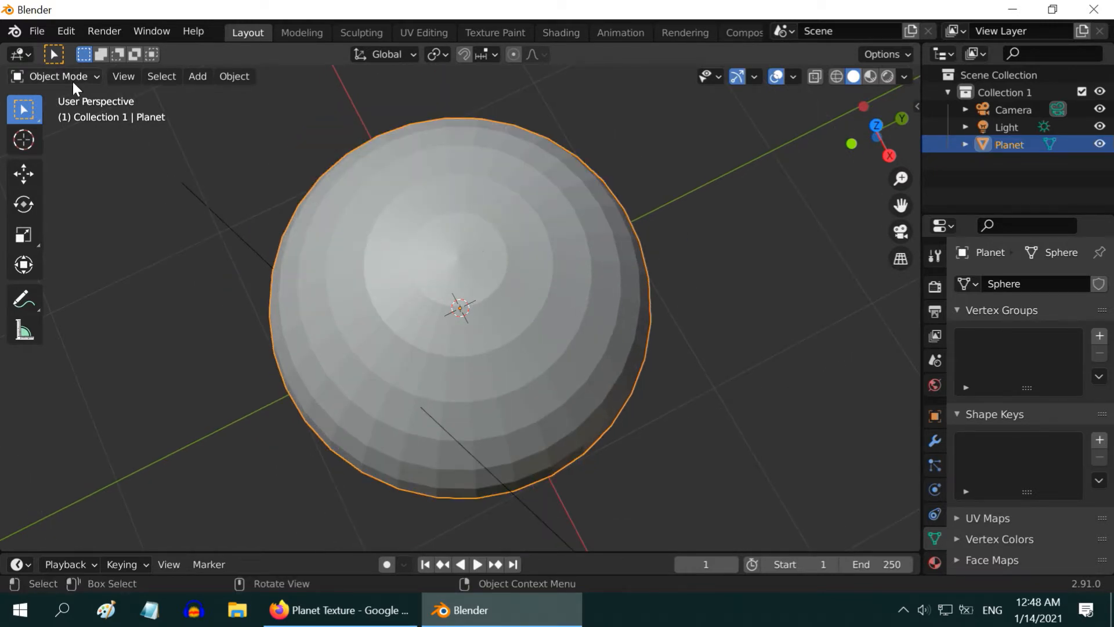
# In Edit Mode, delete the edges around the top pole vertex, leaving an opening.
pyautogui.press('Tab')
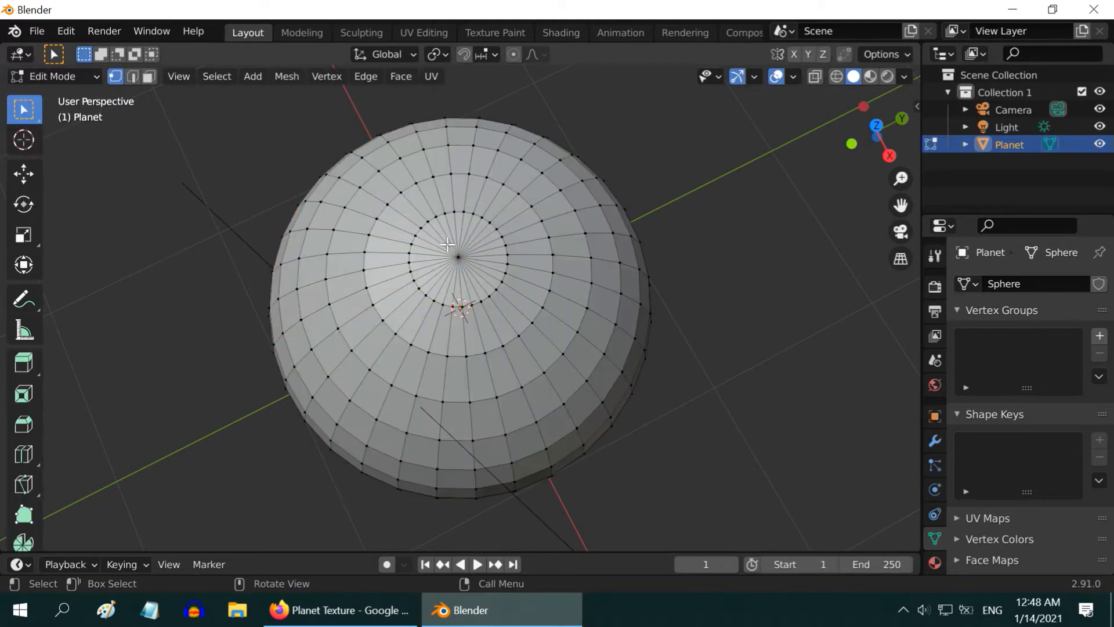
pyautogui.click(287, 77)
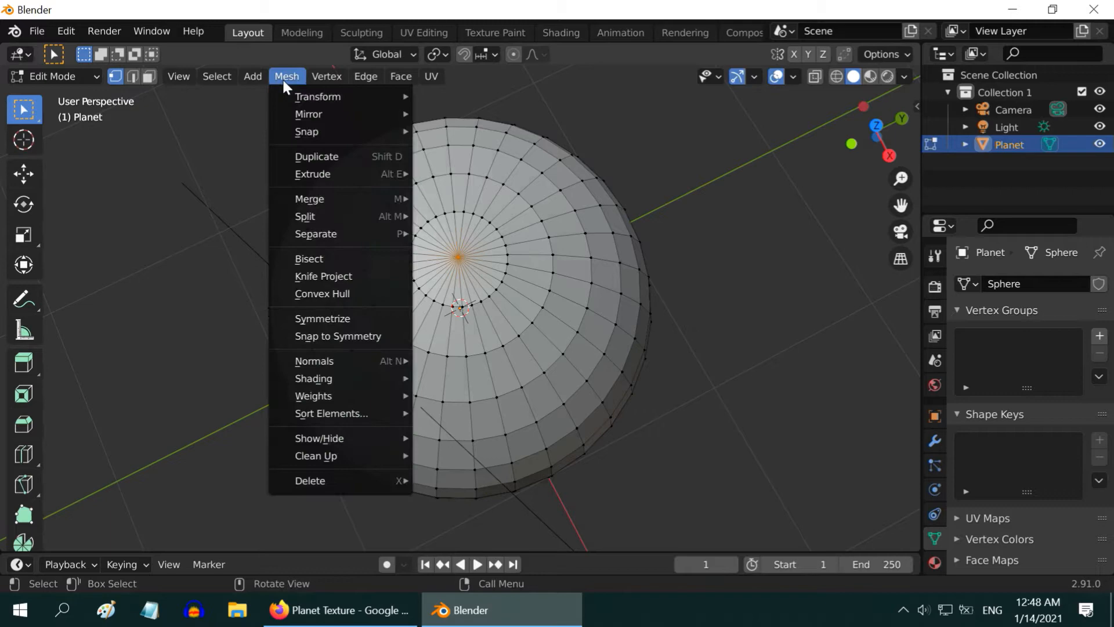
pyautogui.moveTo(310, 481)
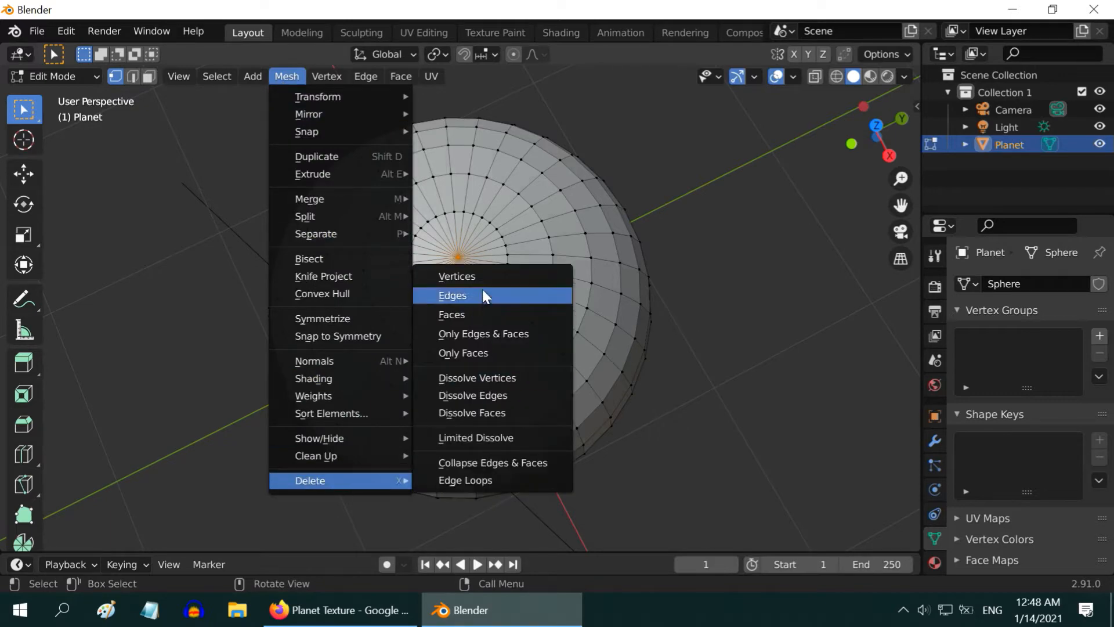
pyautogui.click(453, 296)
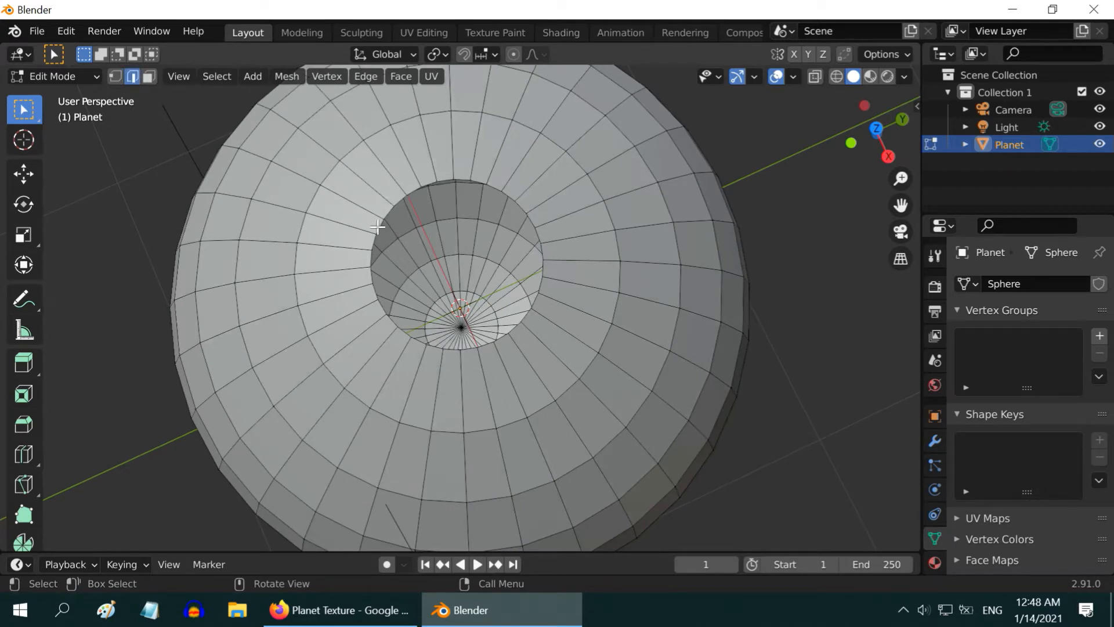
# Select the opening's boundary loop, extrude it and scale to 0.01 to close the pole.
pyautogui.click(217, 77)
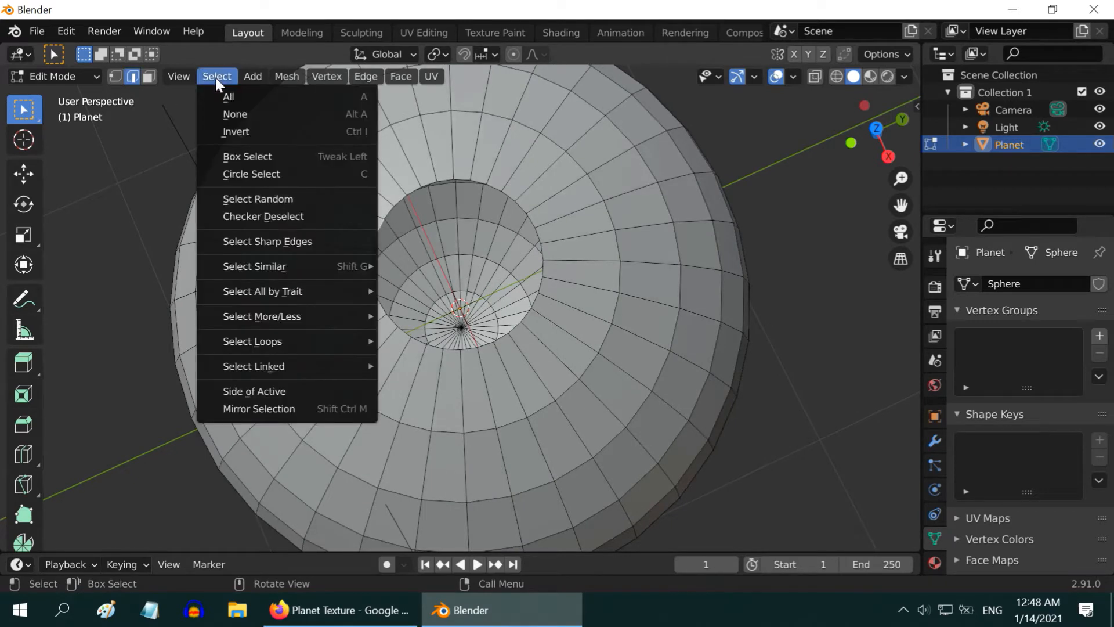
pyautogui.moveTo(251, 341)
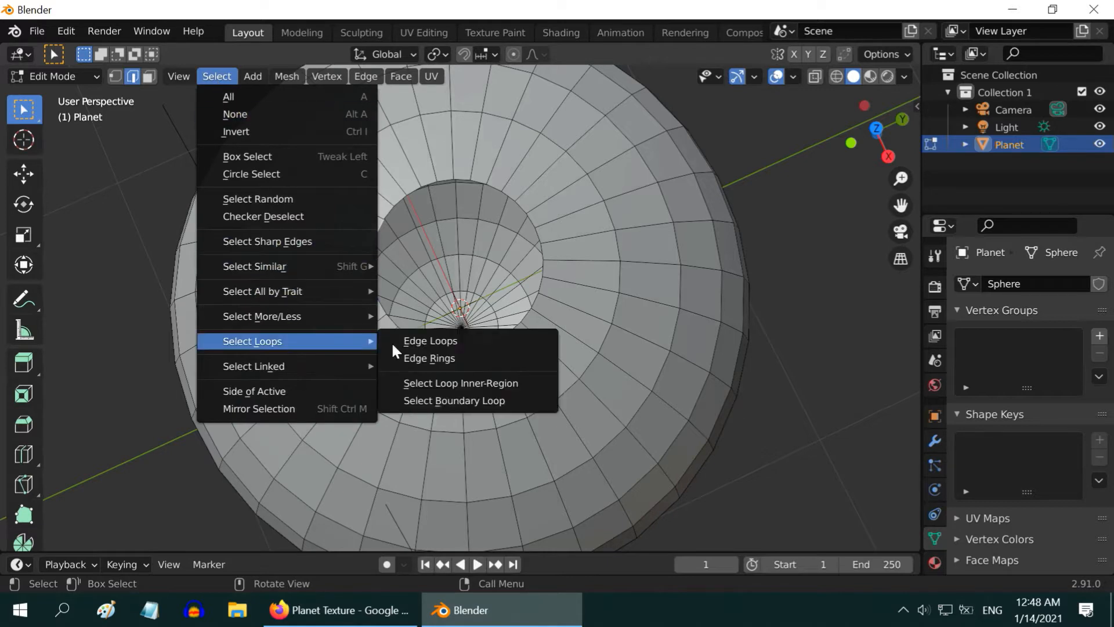
pyautogui.click(430, 340)
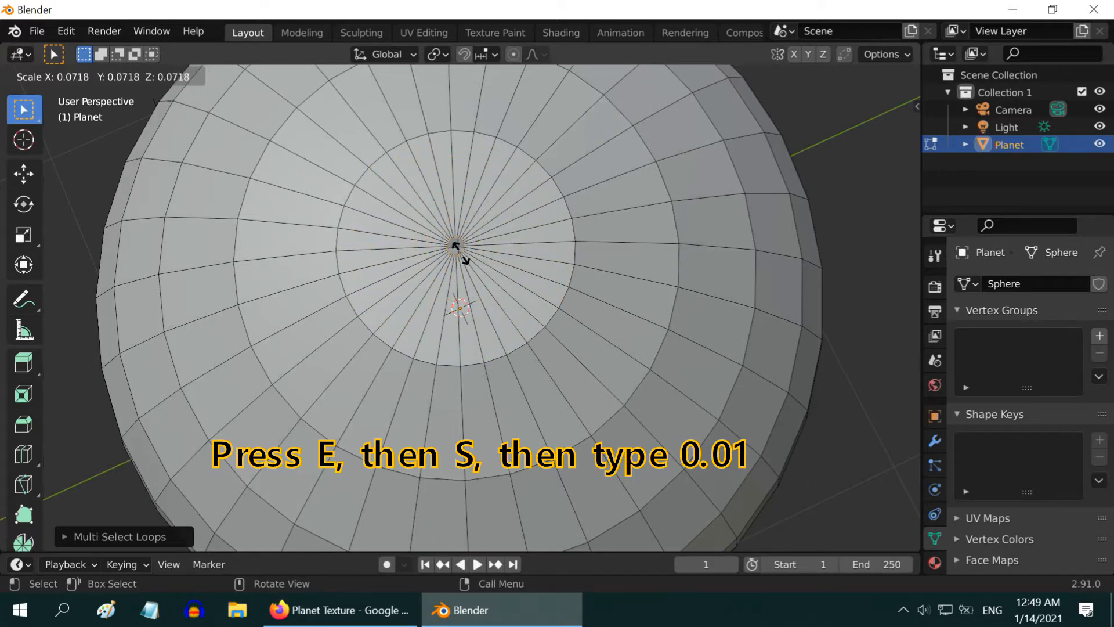
pyautogui.write('0.01')
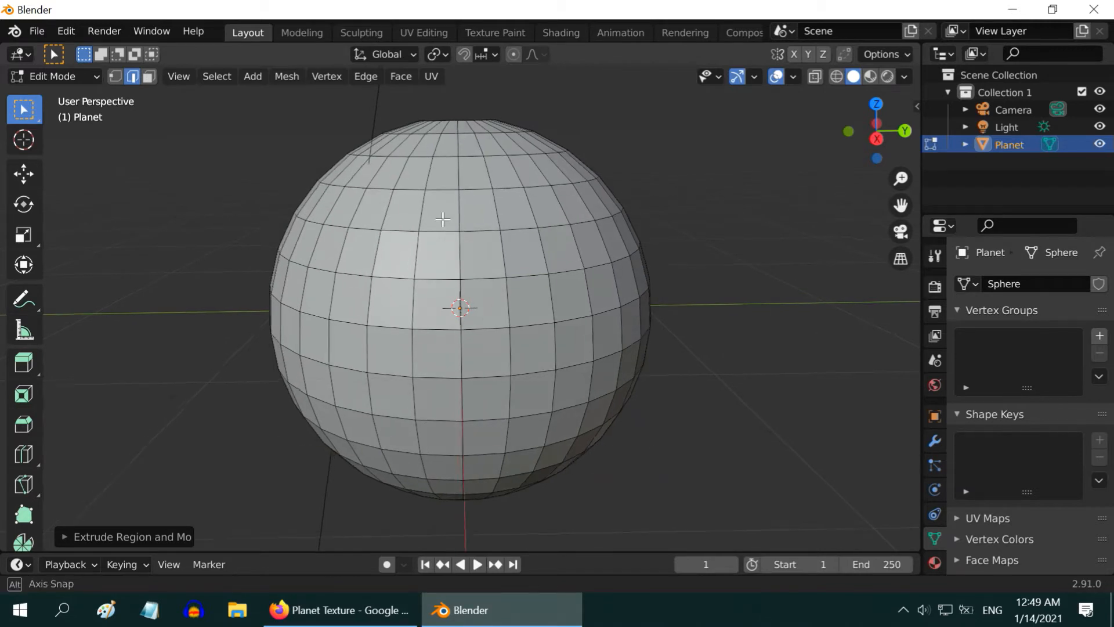
# Move the new pole vertices vertically, then rebuild the other pole with an extruded, scaled-down rim loop.
pyautogui.press('g')
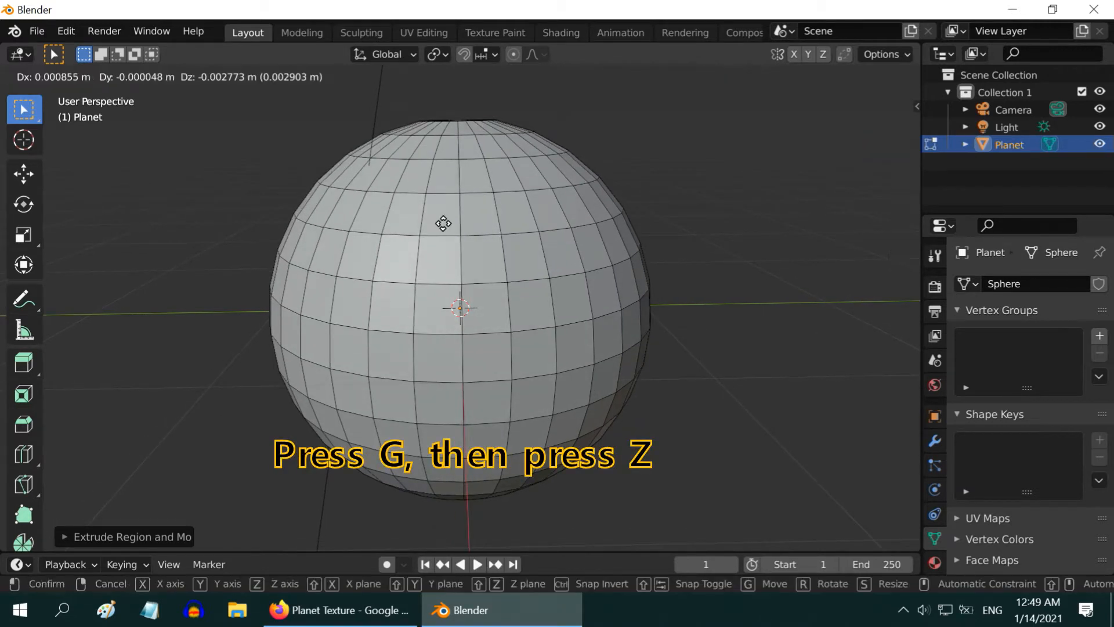
pyautogui.press('z')
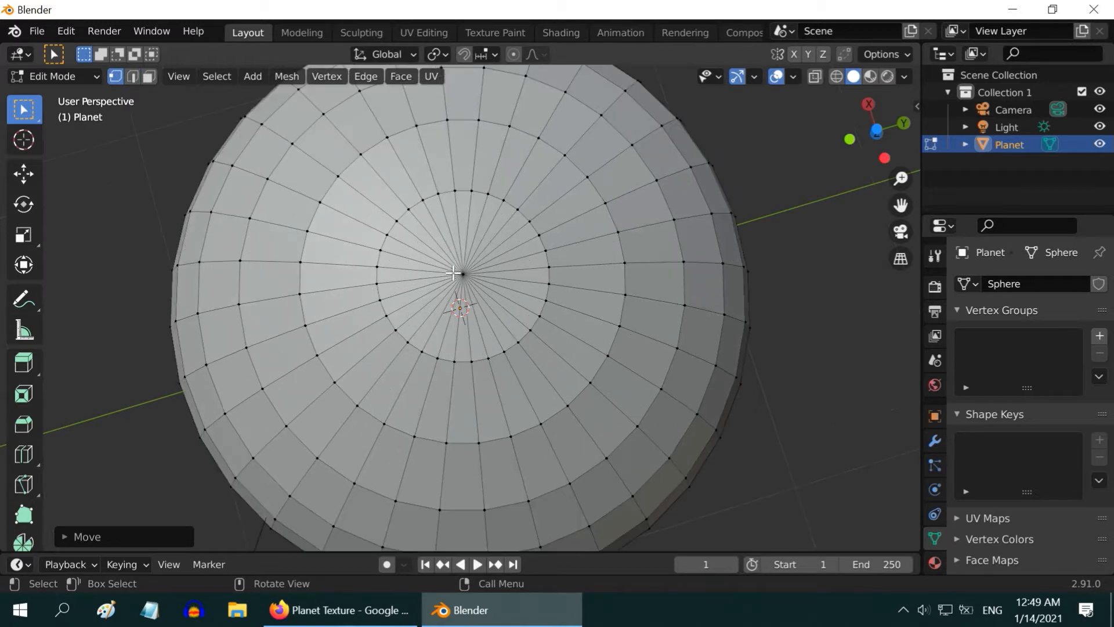
pyautogui.click(460, 272)
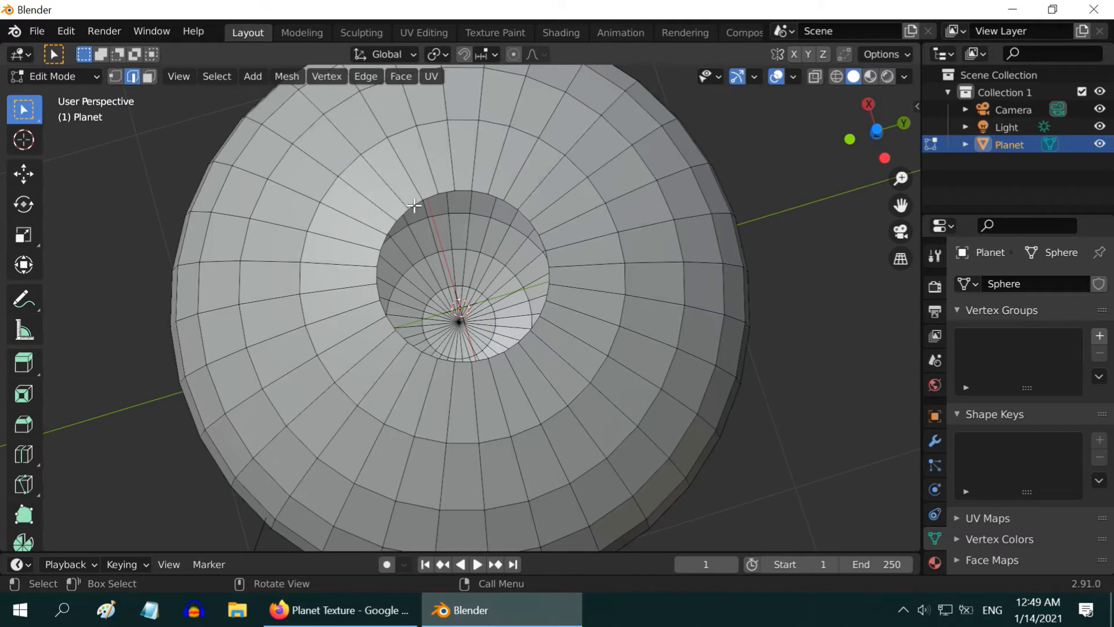
pyautogui.click(216, 77)
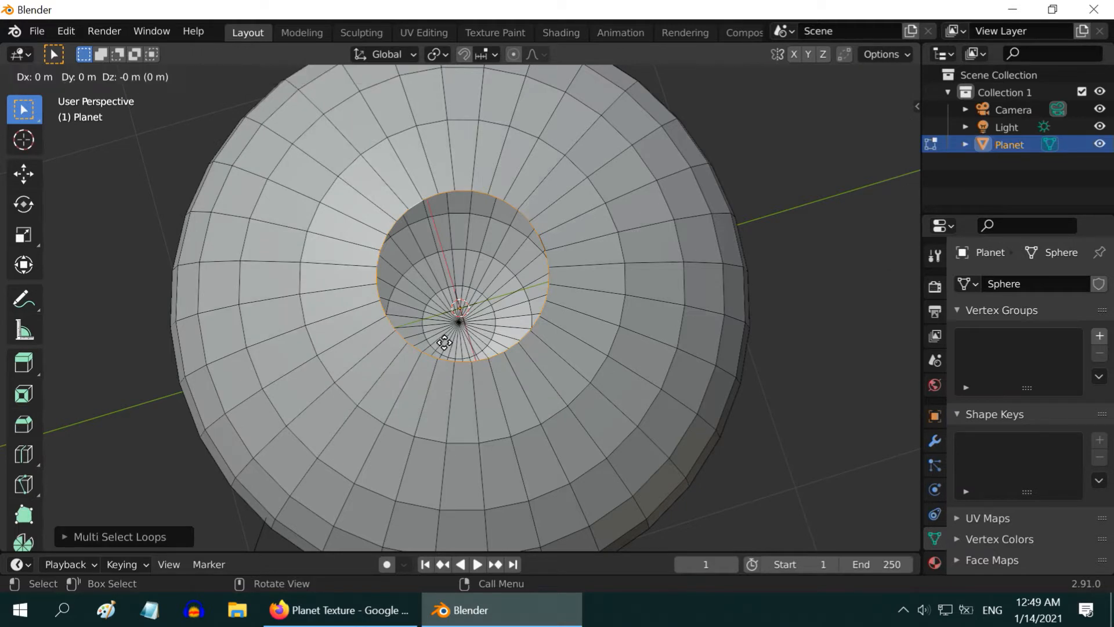
pyautogui.press('s')
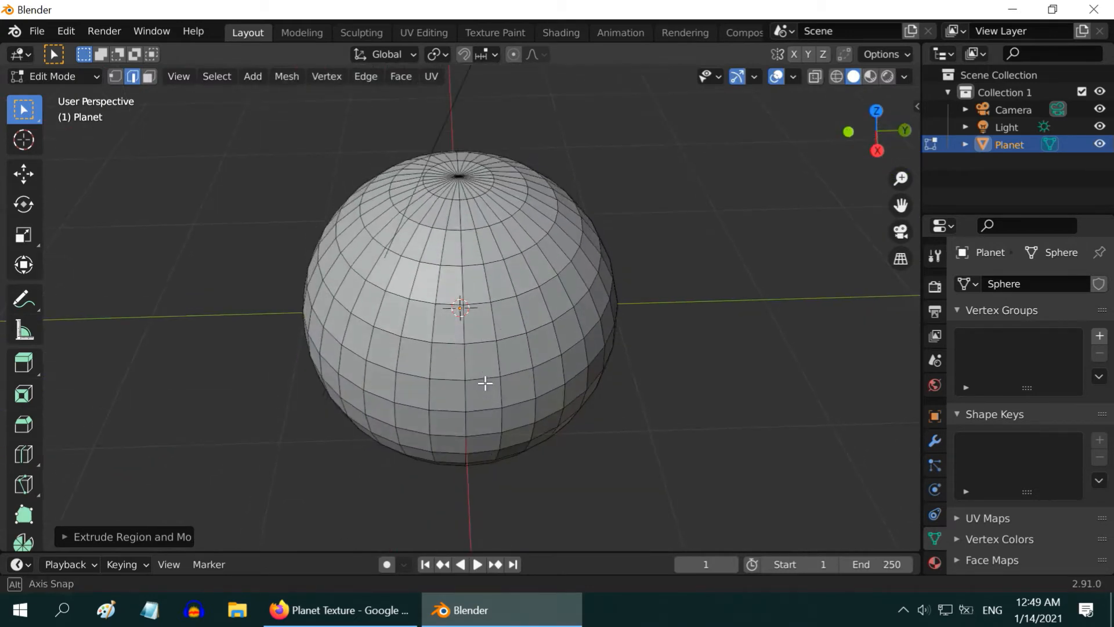
# UV-unwrap the planet with Sphere Projection aligned to object, Clip to Bounds and Scale to Bounds on.
pyautogui.moveTo(483, 384); pyautogui.dragTo(354, 351)
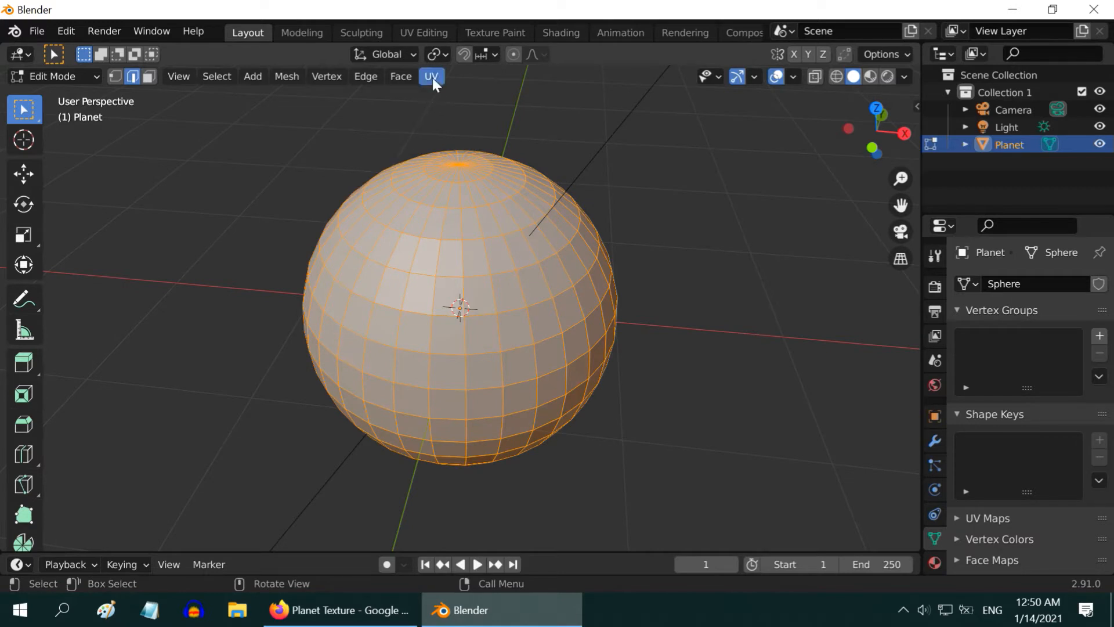
pyautogui.click(430, 77)
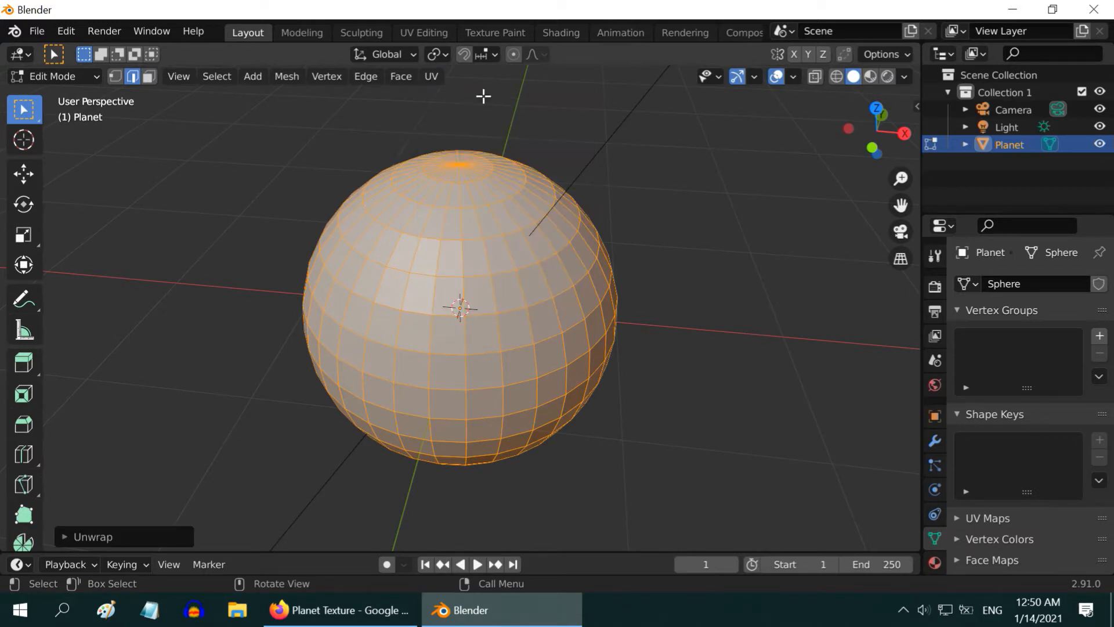
pyautogui.click(431, 77)
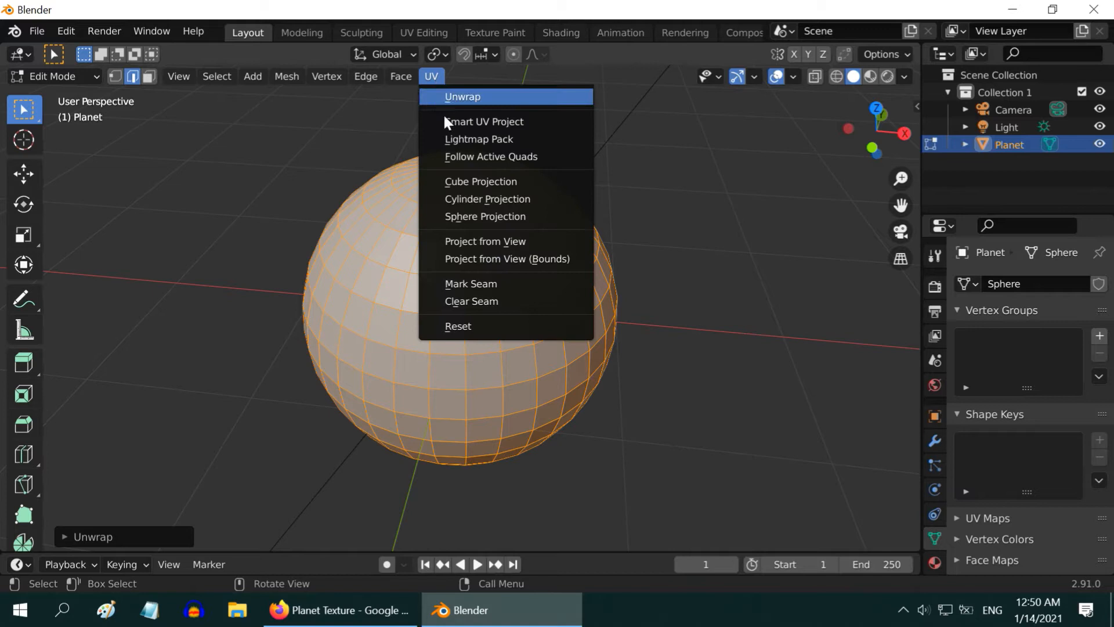
pyautogui.click(486, 216)
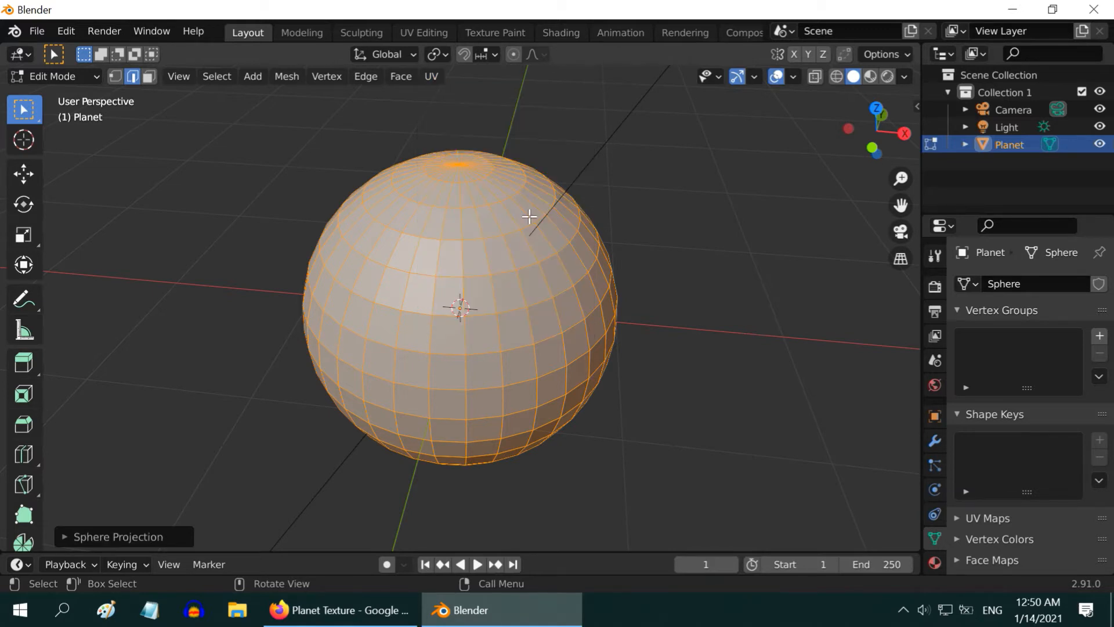
pyautogui.click(65, 537)
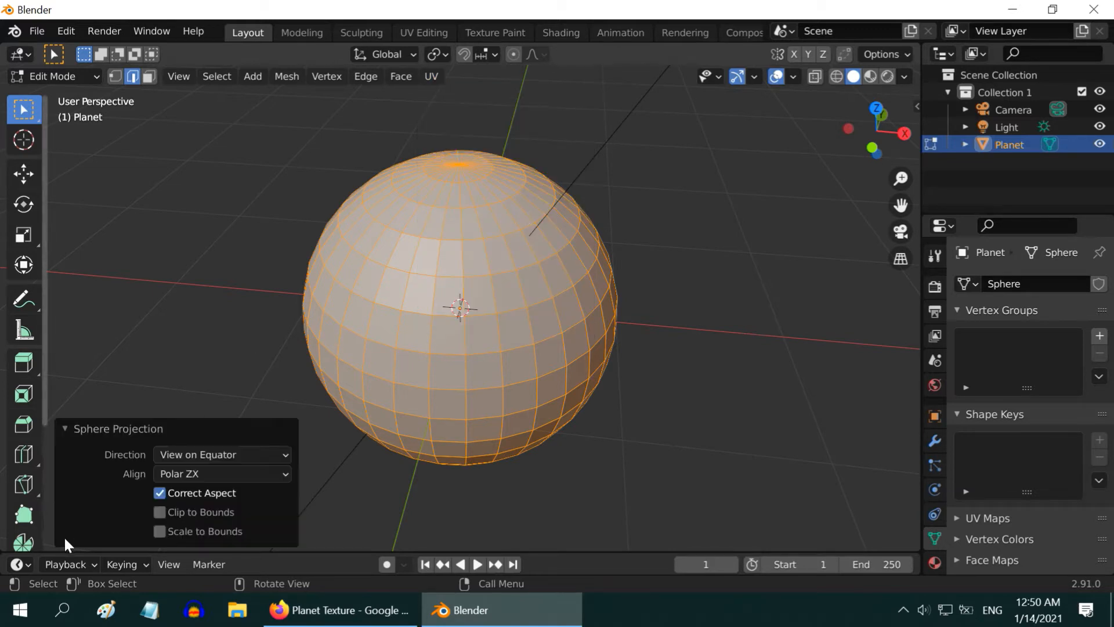
pyautogui.click(221, 454)
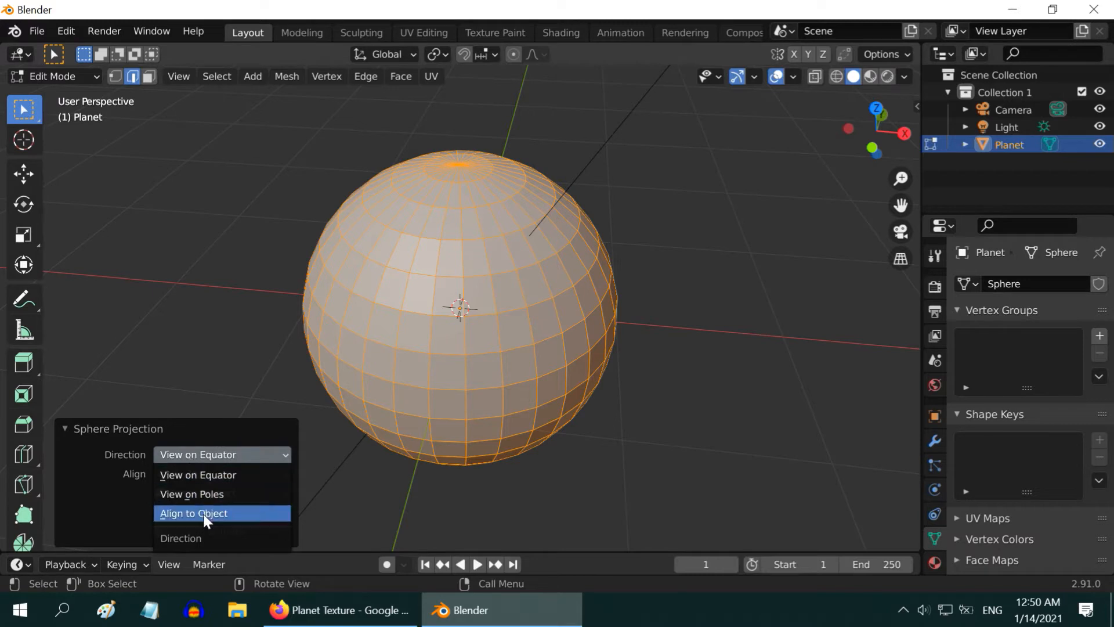
pyautogui.click(193, 513)
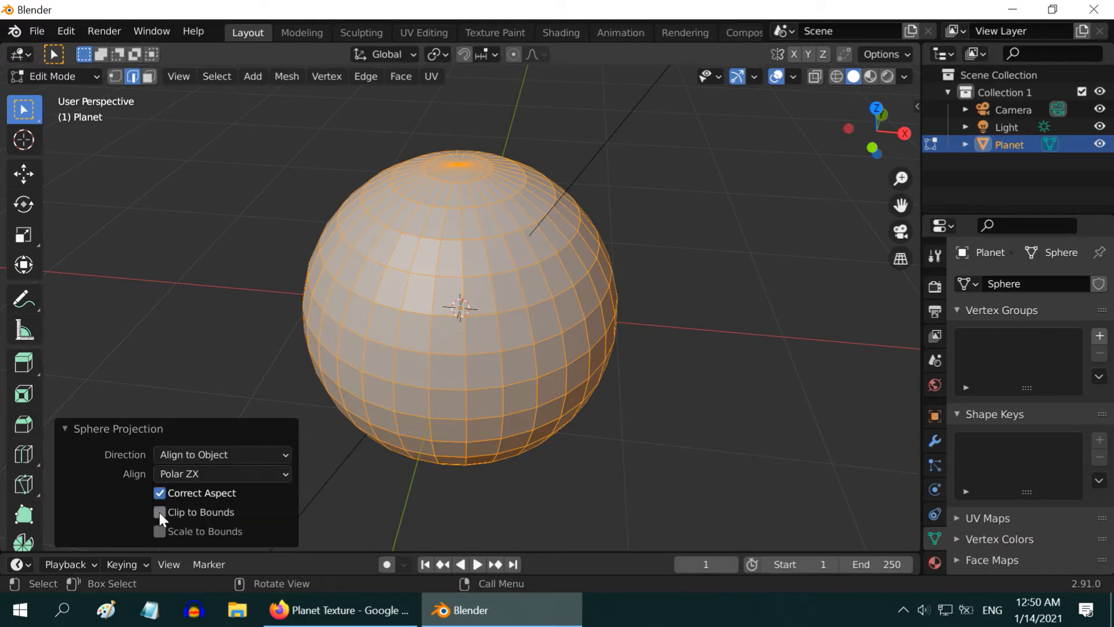
pyautogui.click(159, 530)
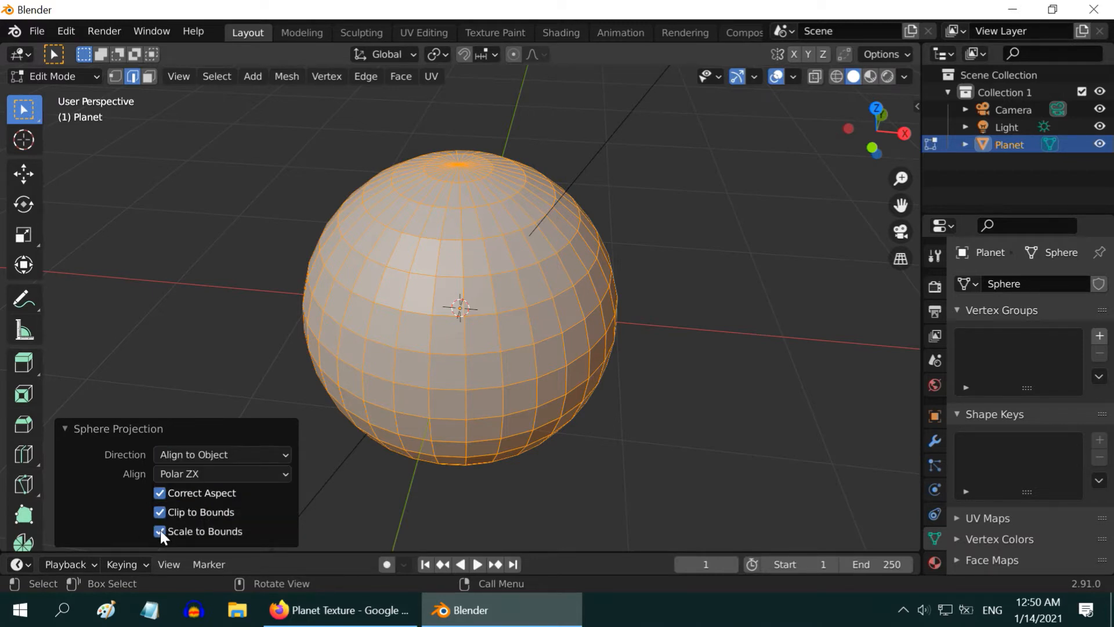
pyautogui.click(64, 429)
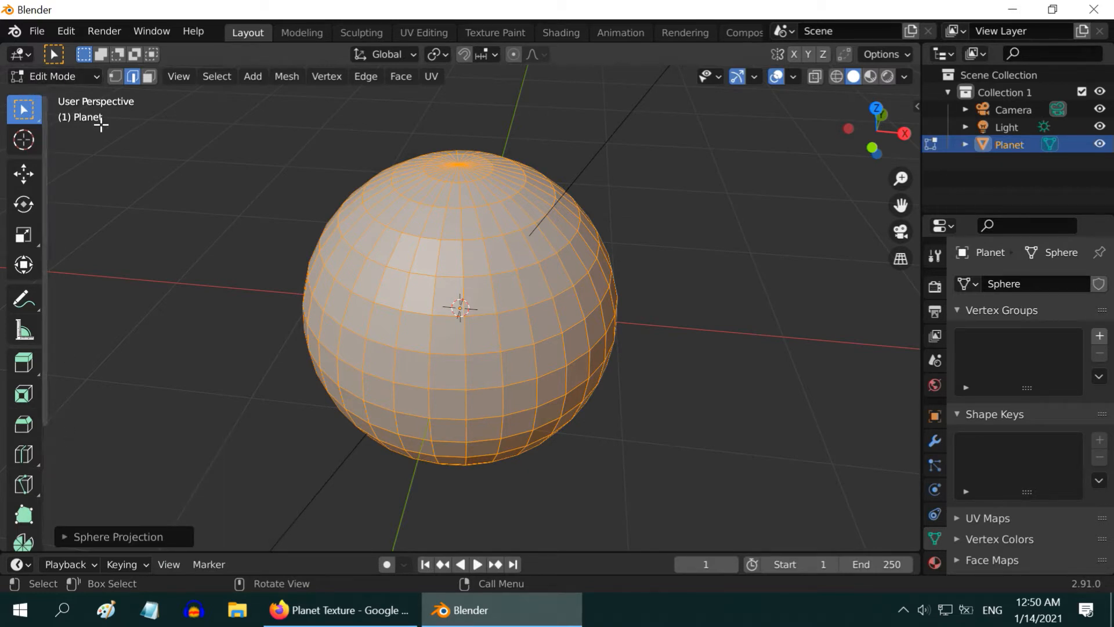
# Show the UV Editor in face select mode and shift the top UV rows horizontally.
pyautogui.click(15, 55)
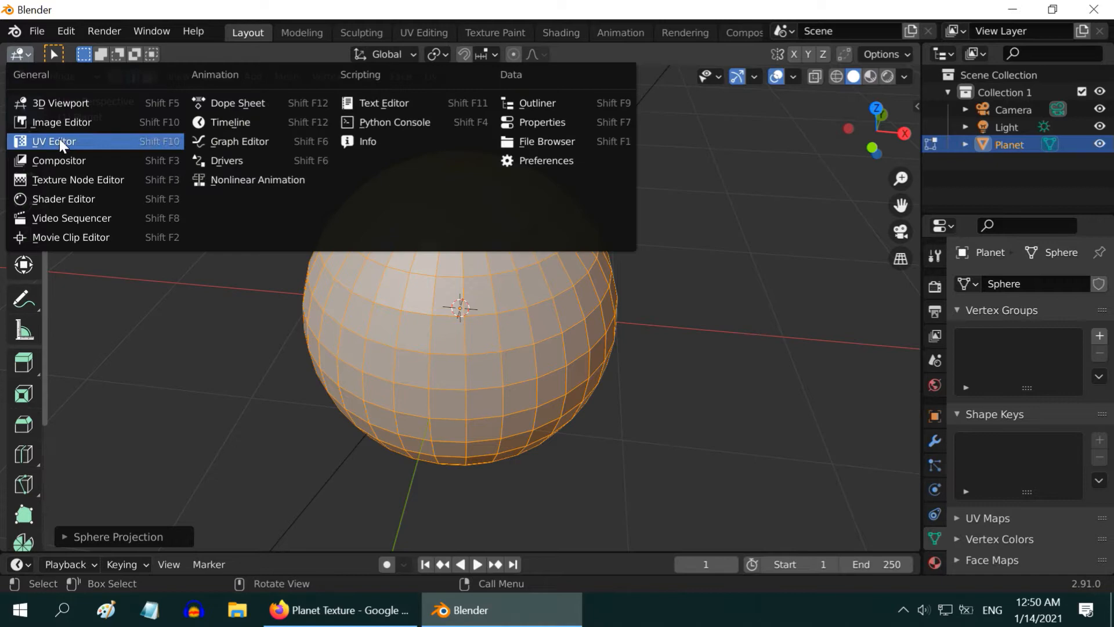
pyautogui.click(52, 140)
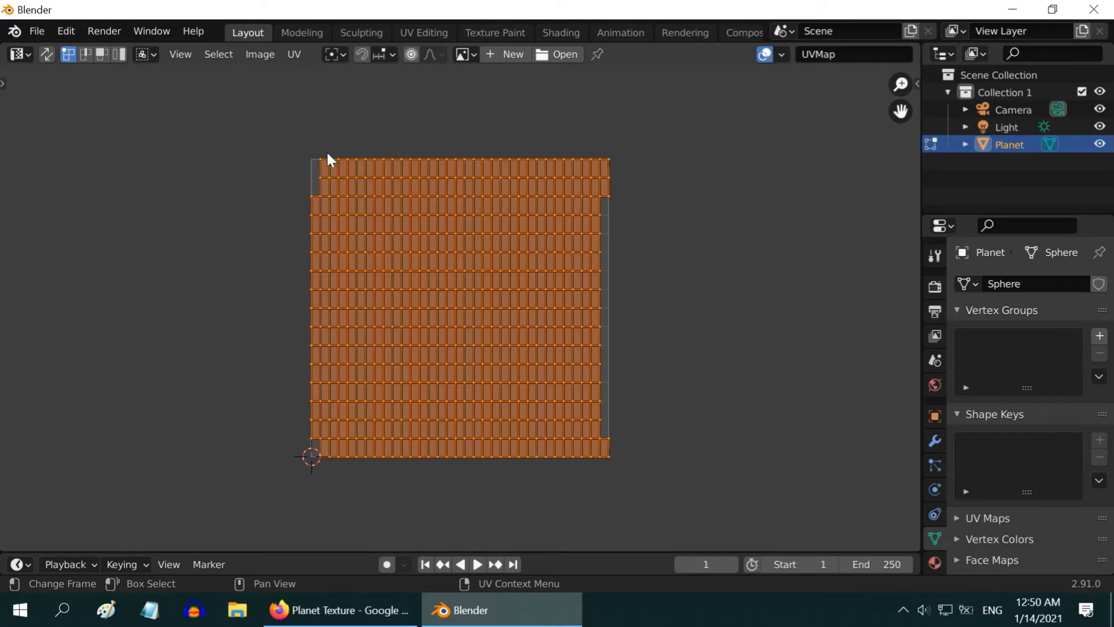
pyautogui.moveTo(304, 455)
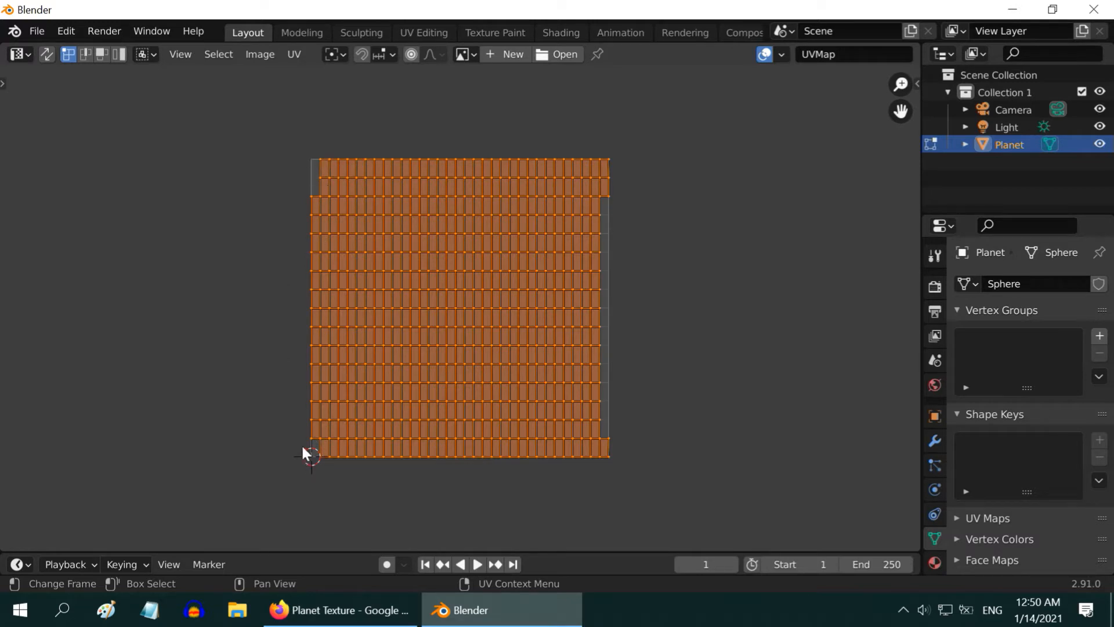
pyautogui.moveTo(465, 233)
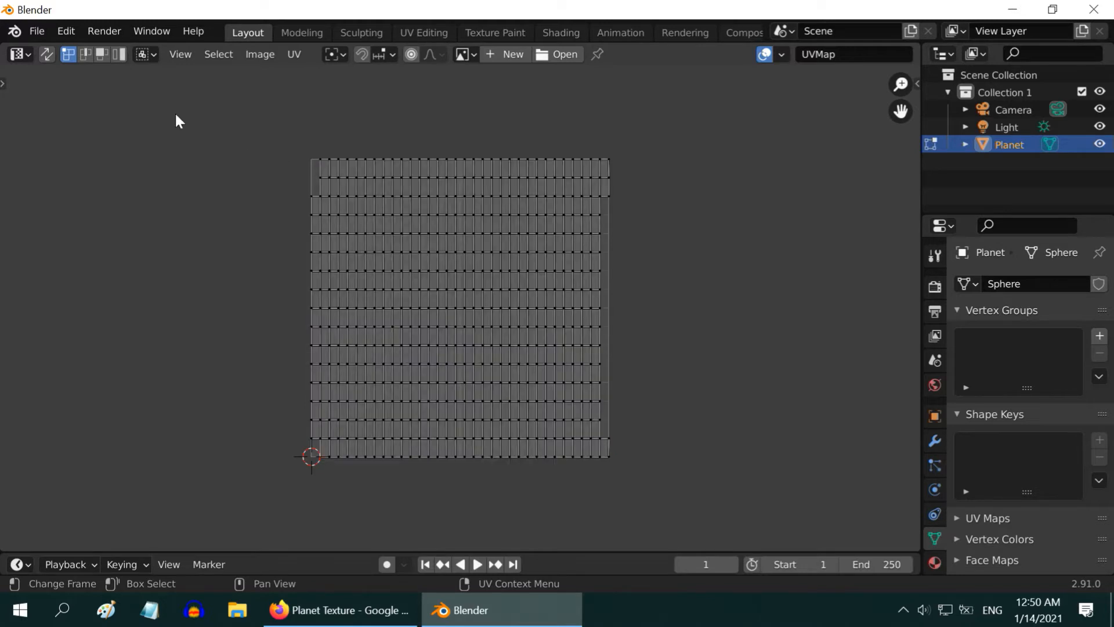
pyautogui.click(100, 55)
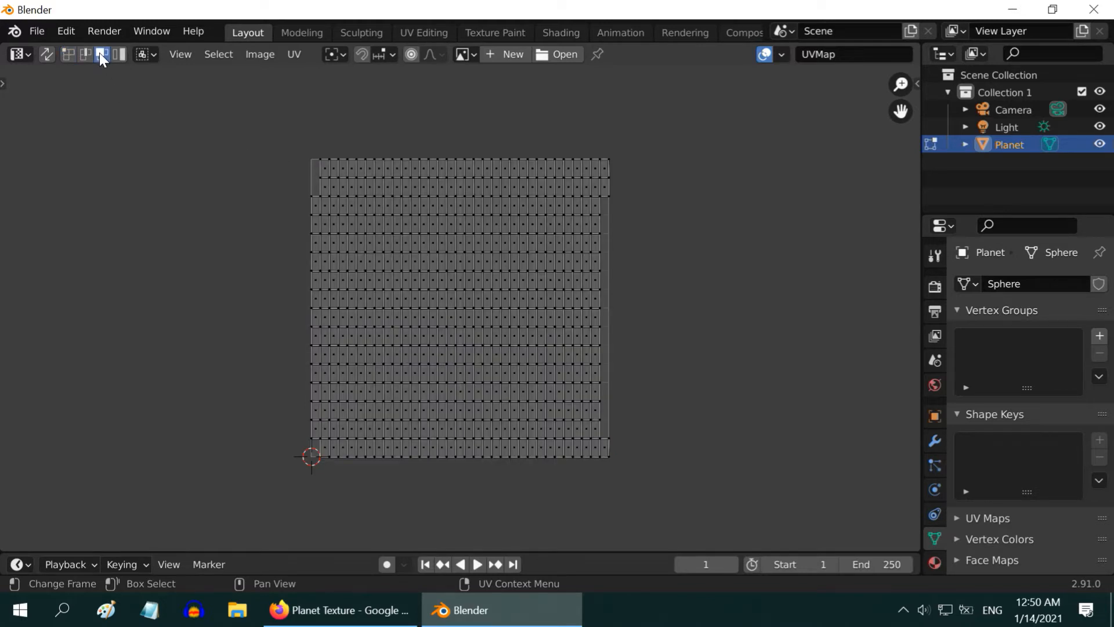
pyautogui.click(142, 55)
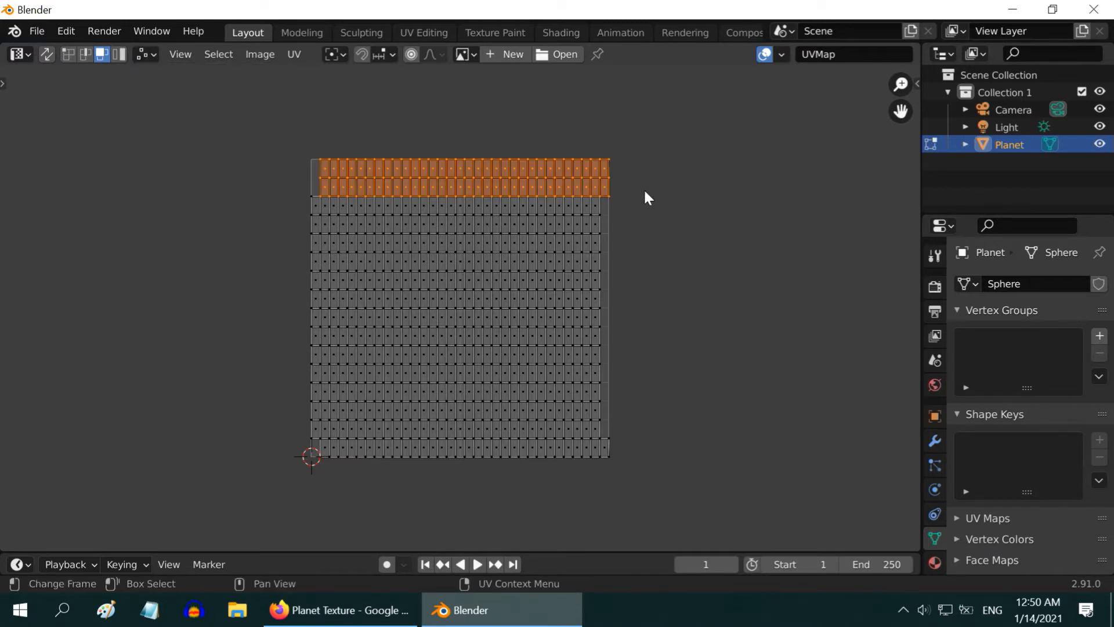
pyautogui.press('g')
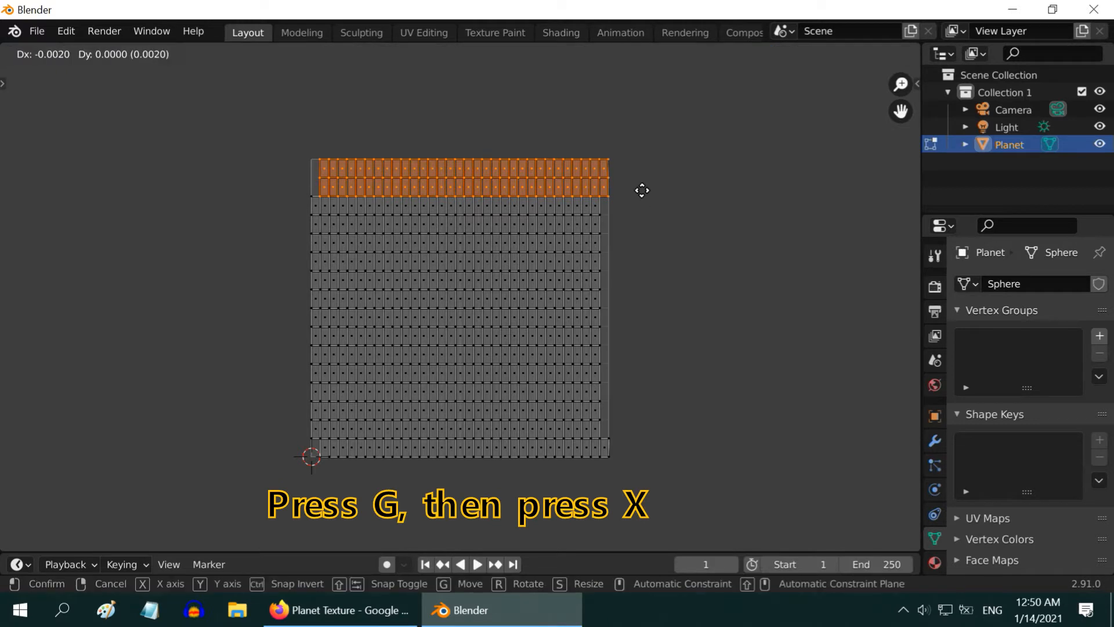
pyautogui.press('x')
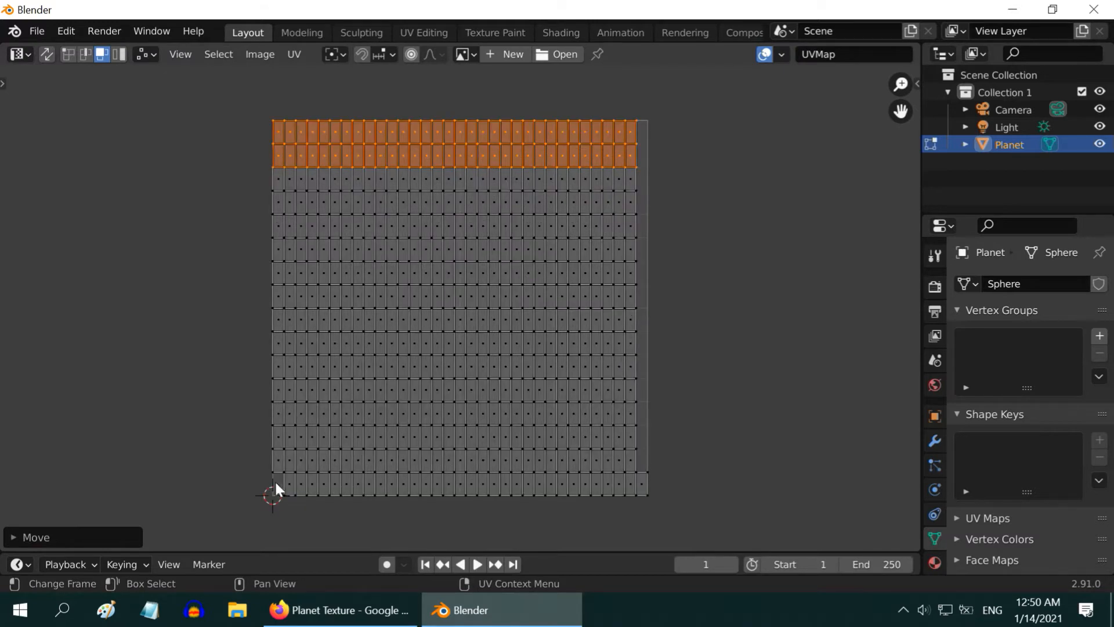
# Shift the bottom UV row horizontally, then stretch all UV faces along X to even the grid.
pyautogui.moveTo(455, 141); pyautogui.dragTo(461, 485)
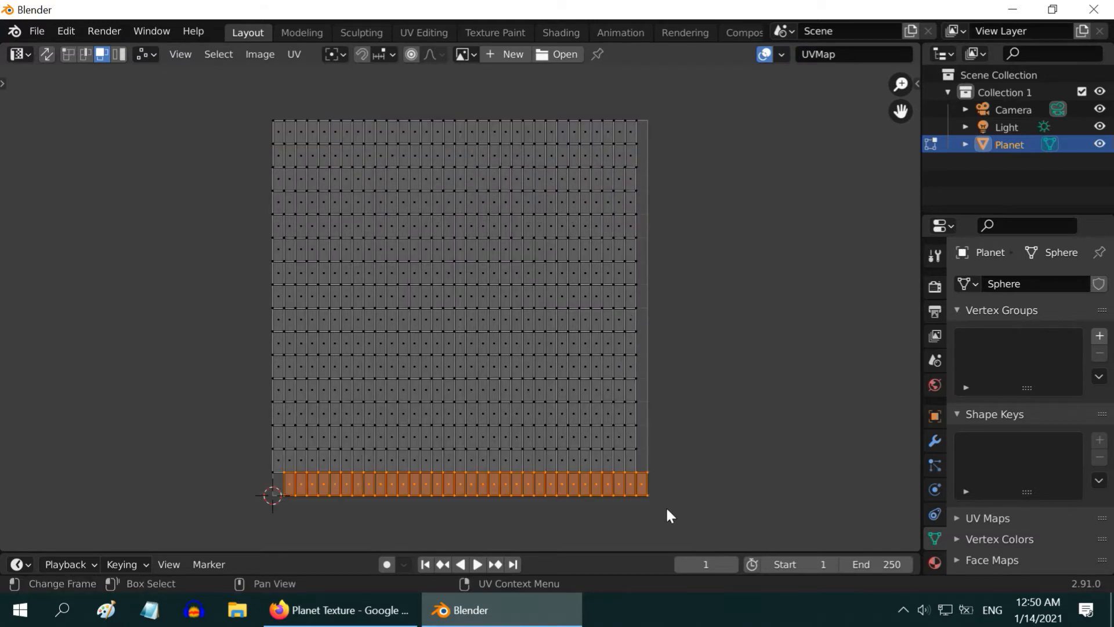
pyautogui.press('g')
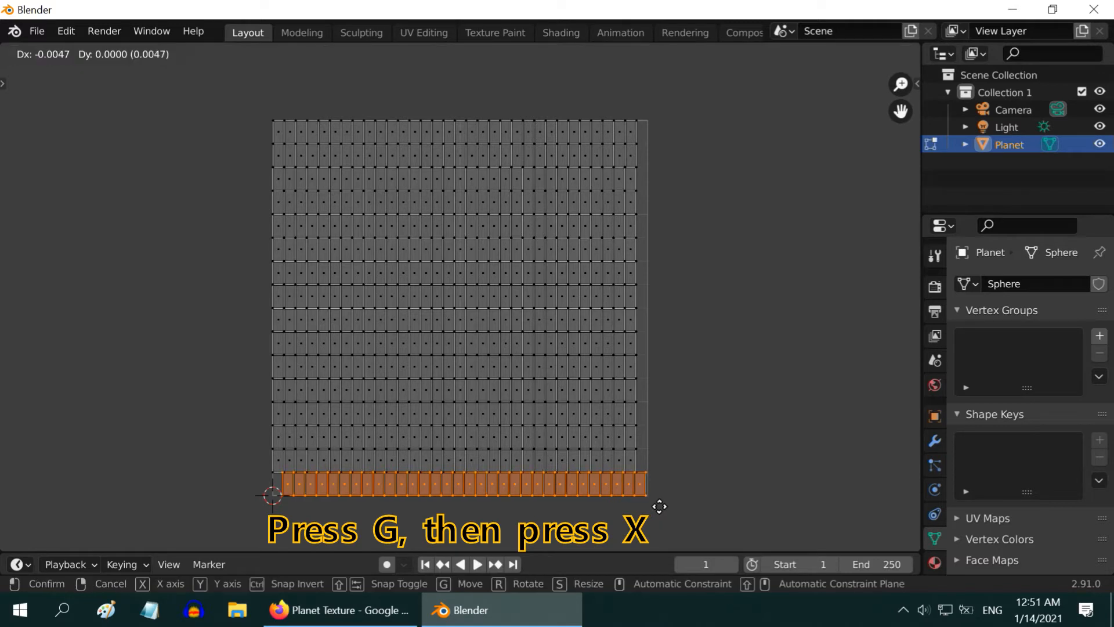
pyautogui.press('x')
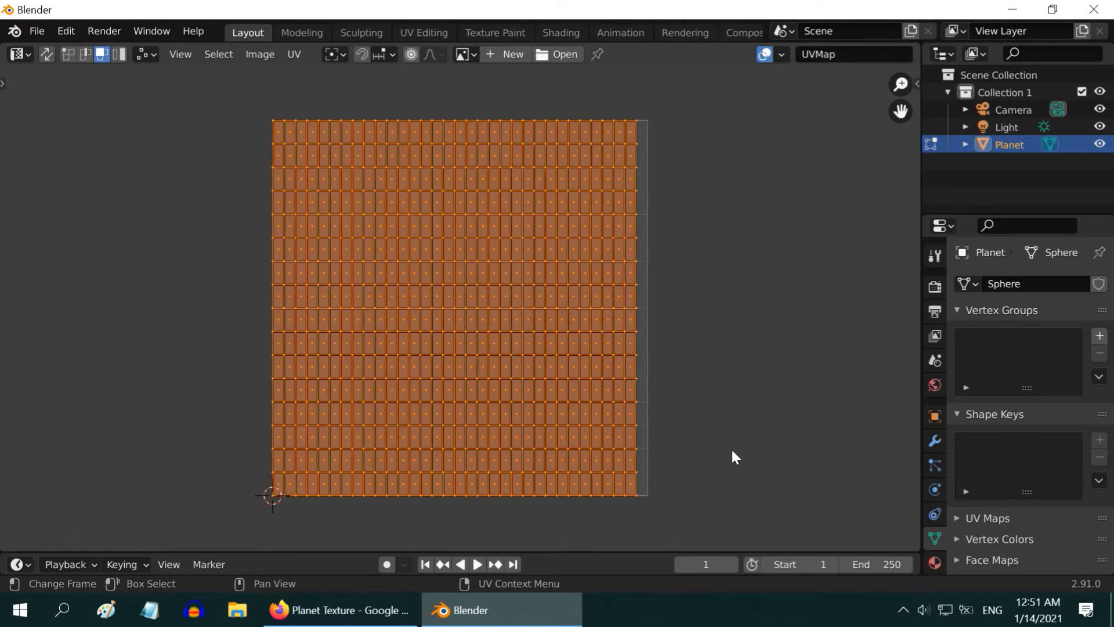
pyautogui.press('s')
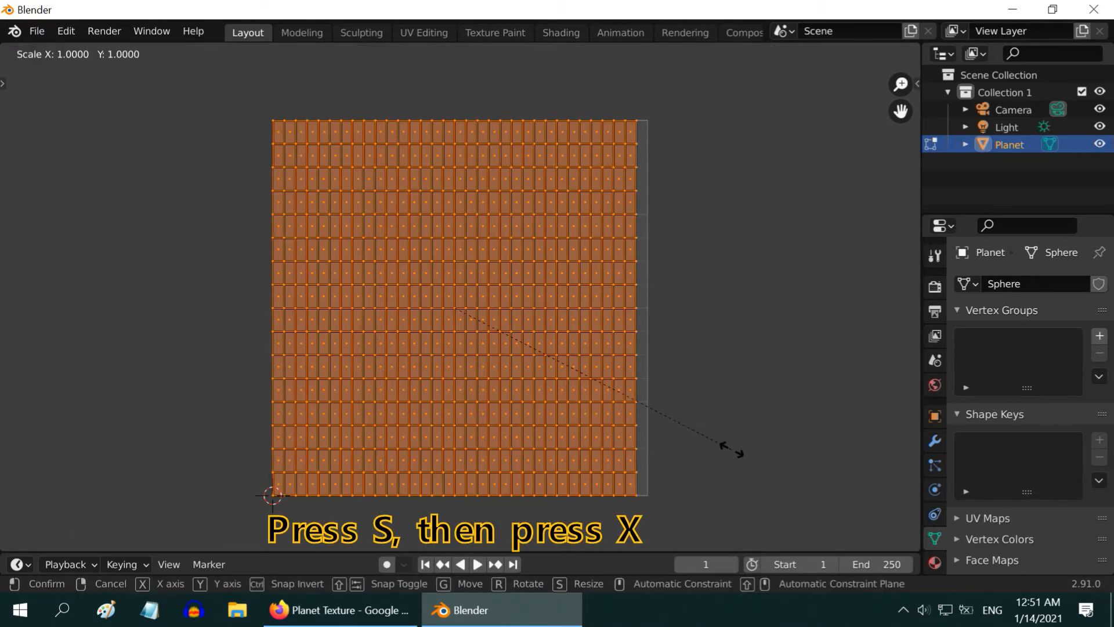
pyautogui.press('x')
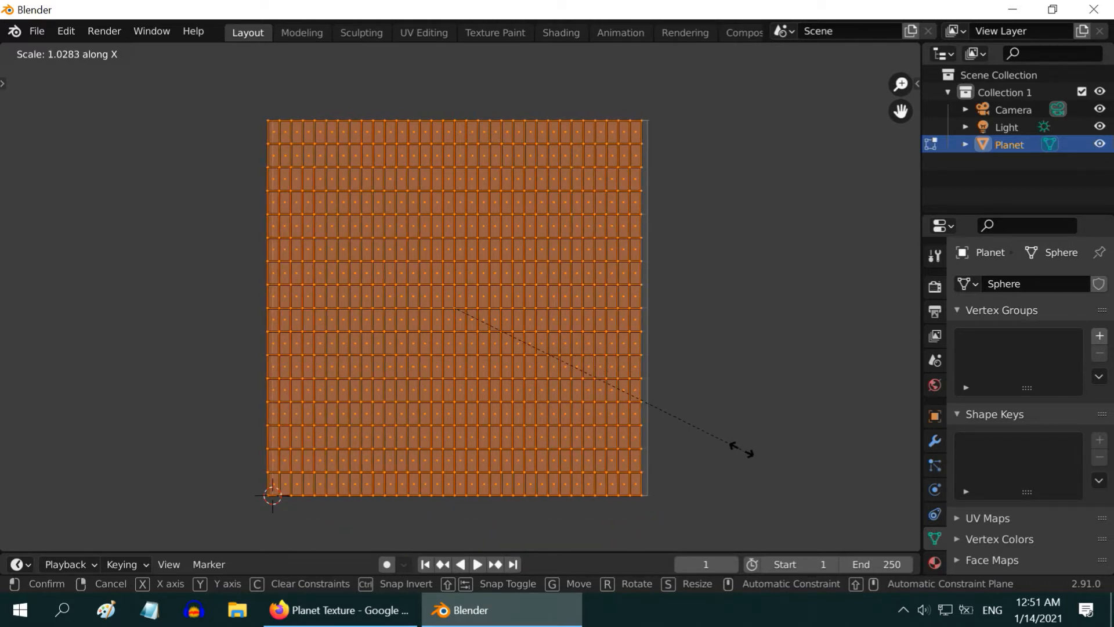
pyautogui.click(744, 452)
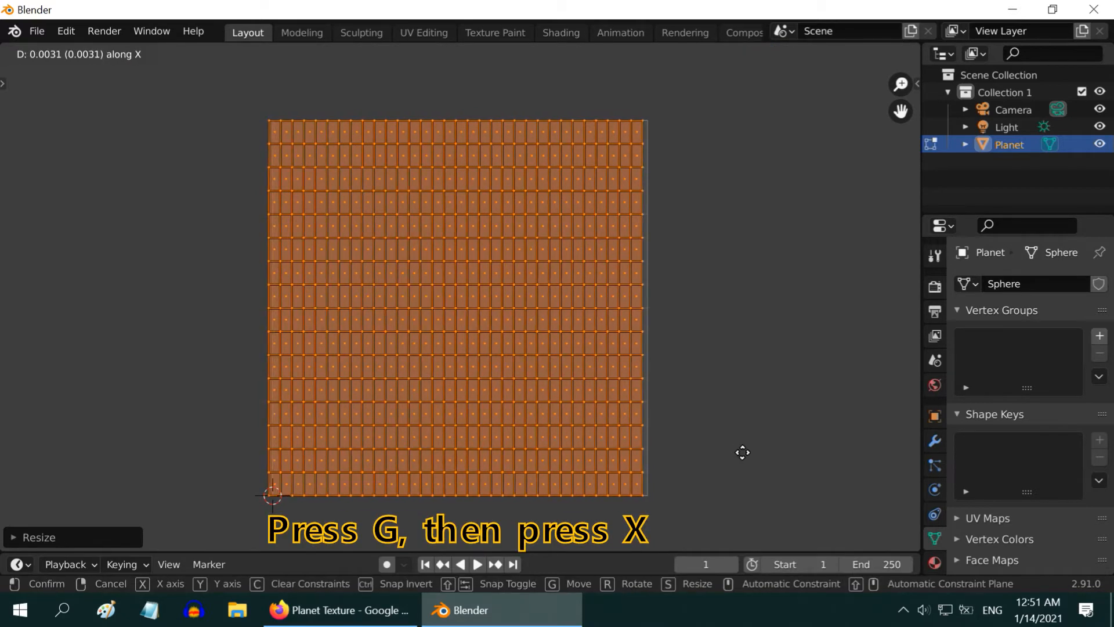
pyautogui.moveTo(746, 454)
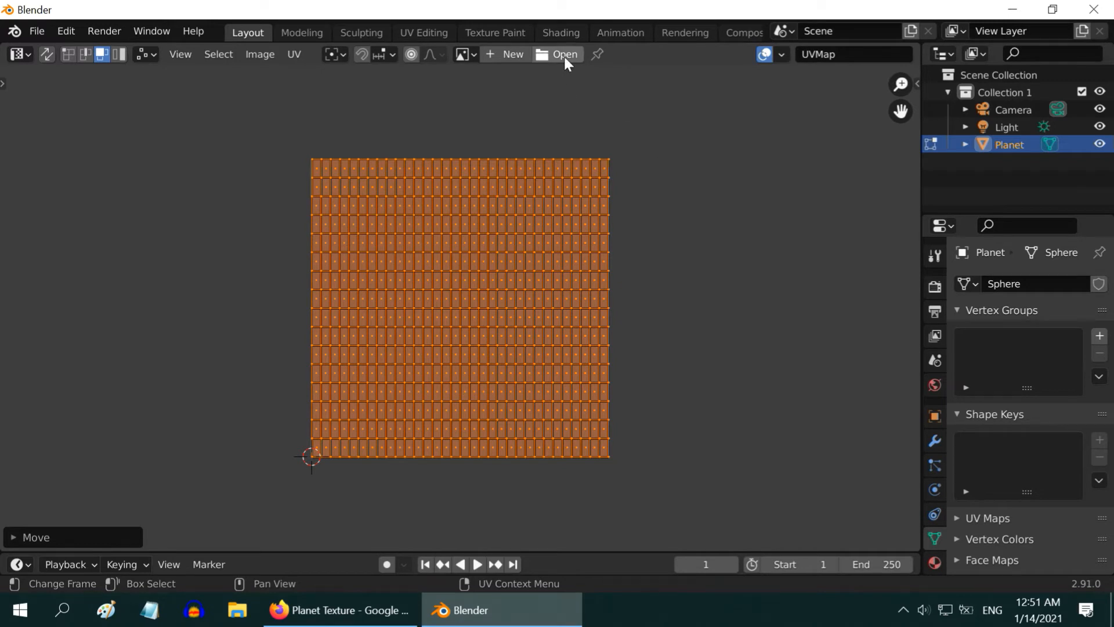
# Load Planet Texture.png from the Desktop into the UV editor behind the UV layout.
pyautogui.click(558, 55)
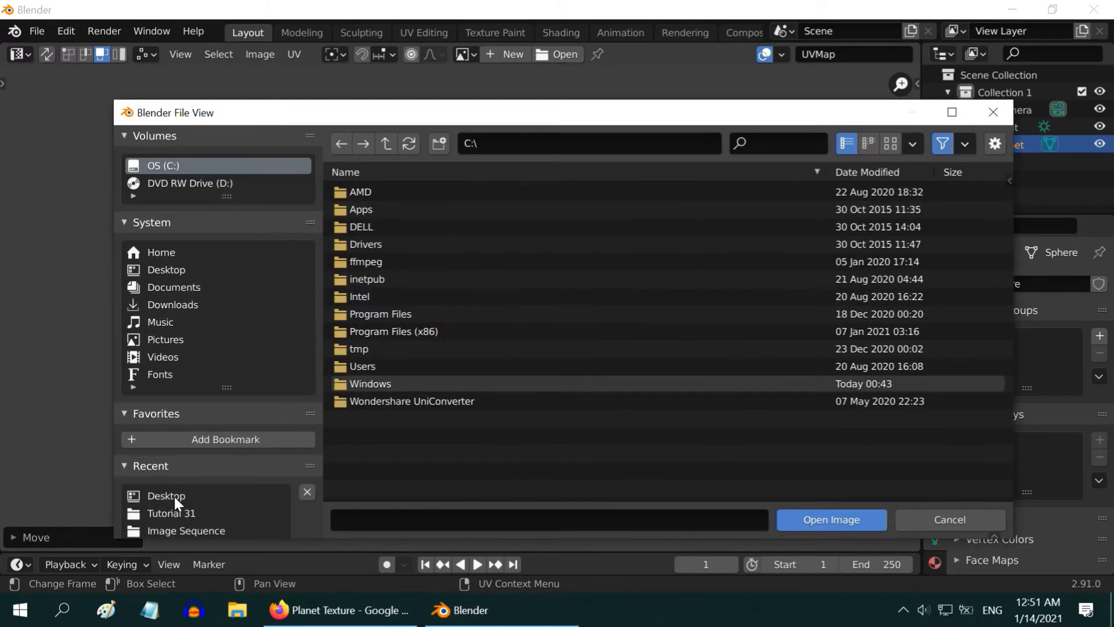
pyautogui.click(166, 496)
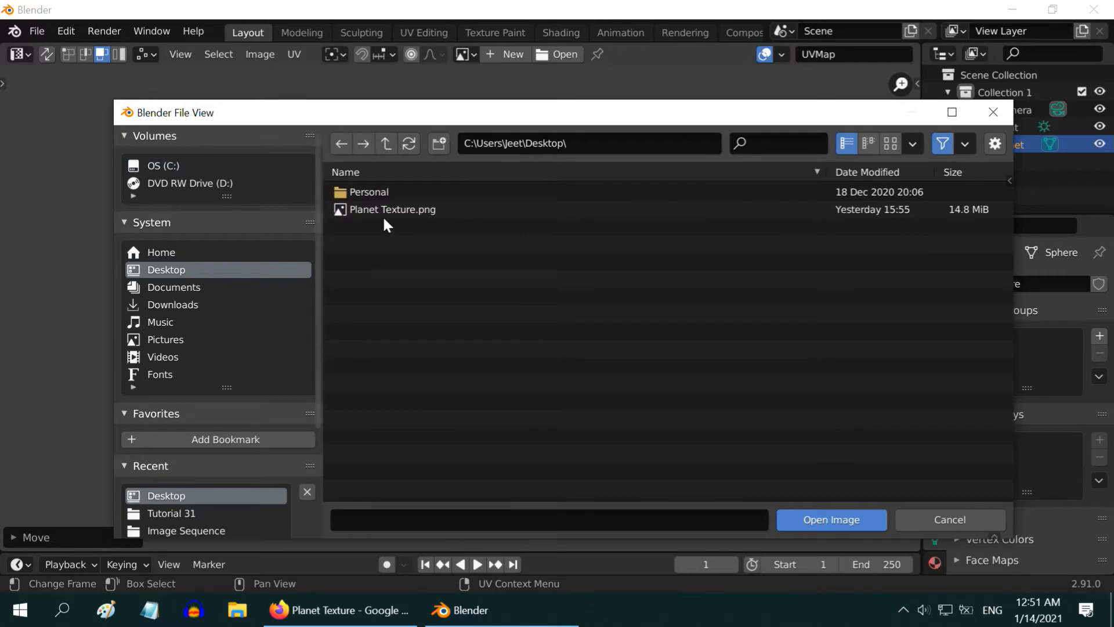
pyautogui.click(391, 209)
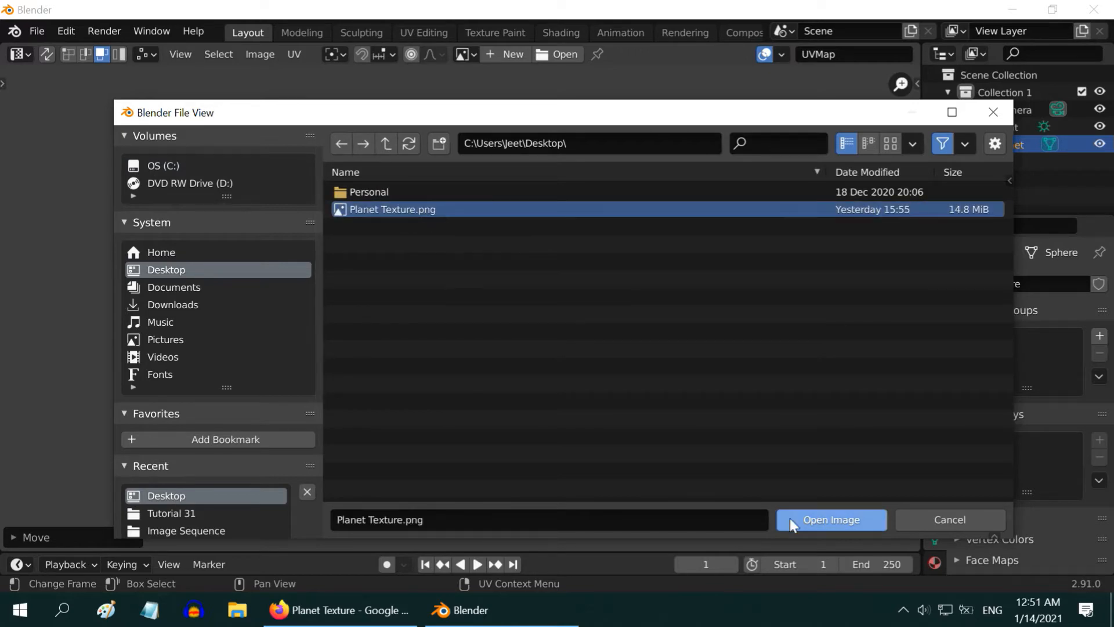
pyautogui.click(830, 520)
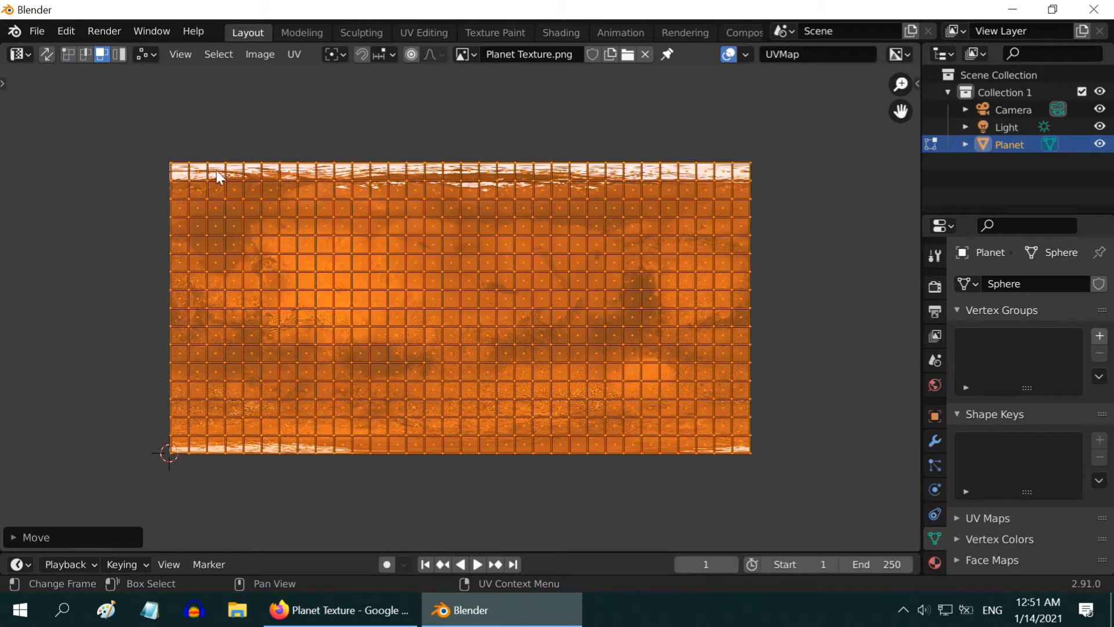
pyautogui.moveTo(158, 426)
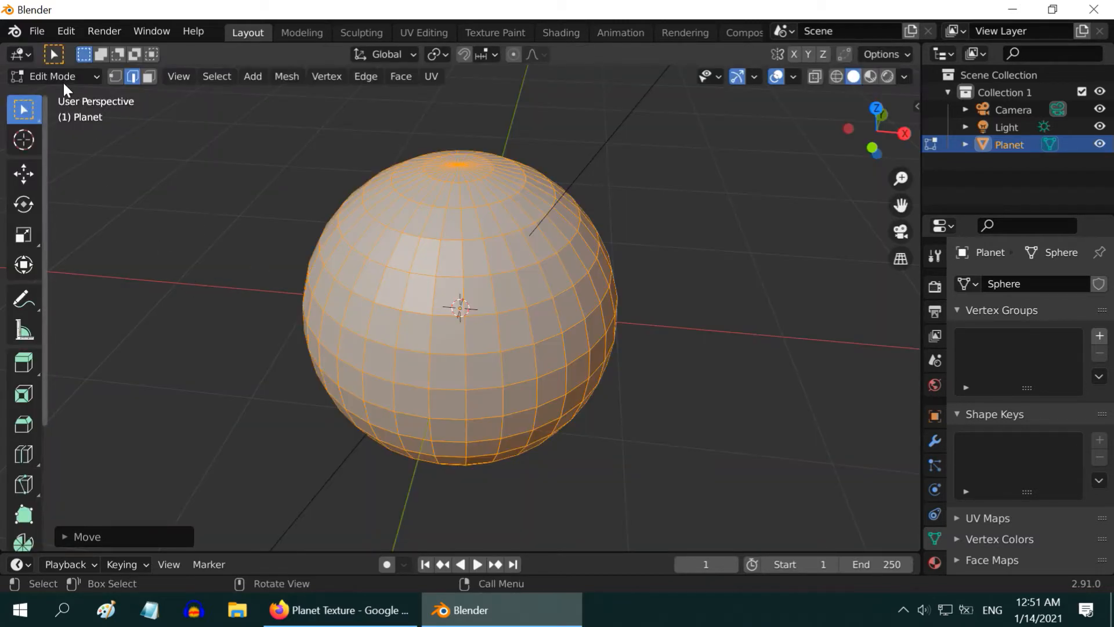
# Drive the planet material's colour with the Planet Texture image and preview it in Material shading.
pyautogui.press('Tab')
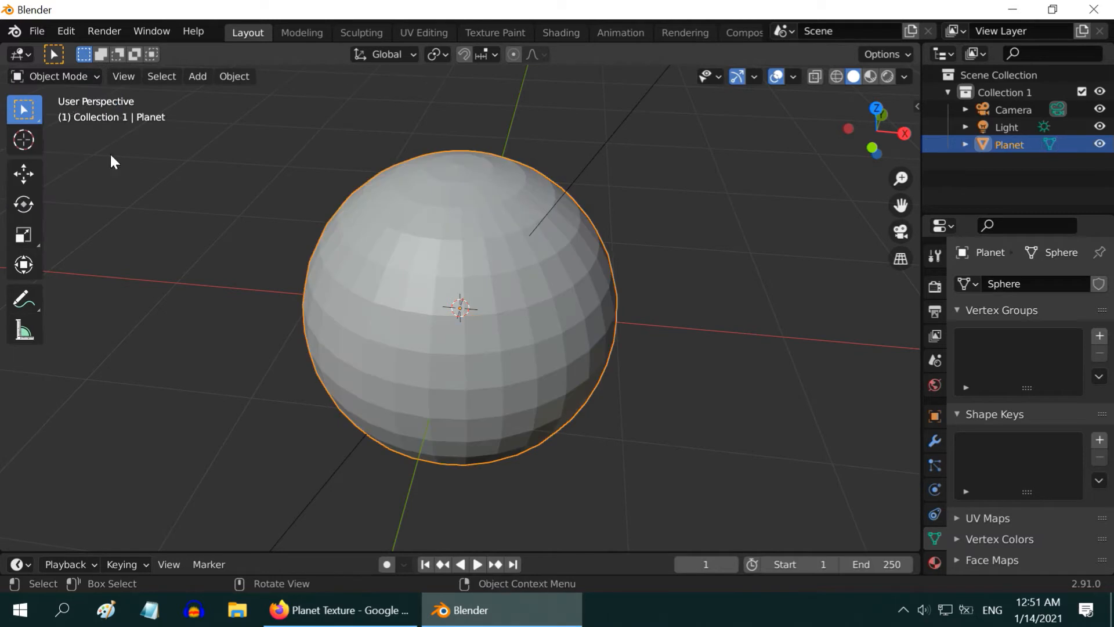
pyautogui.moveTo(860, 508)
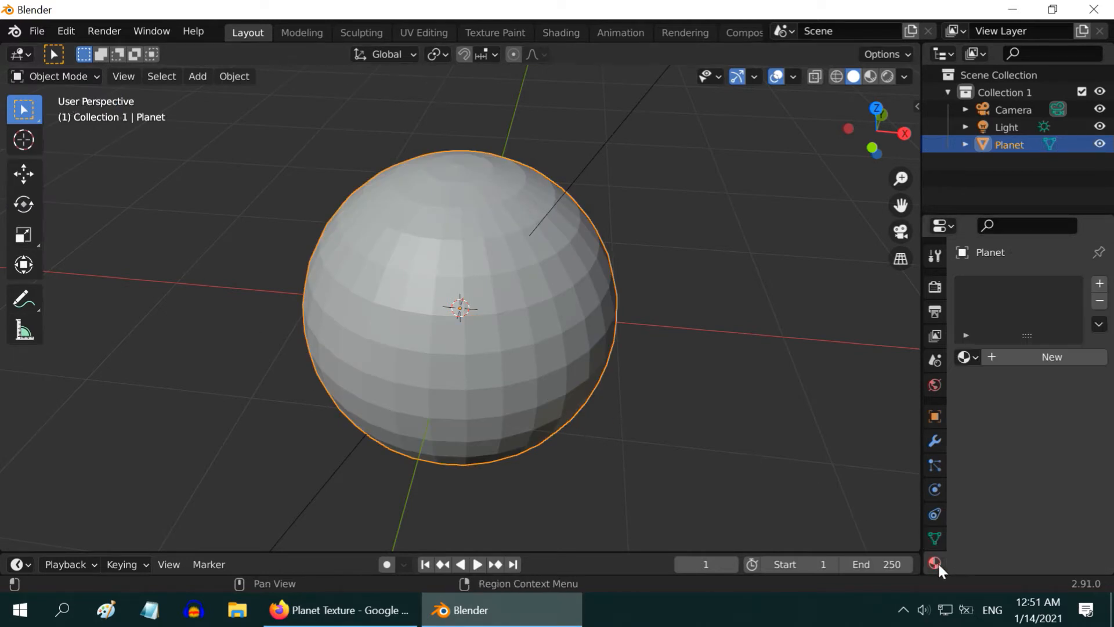
pyautogui.click(1051, 357)
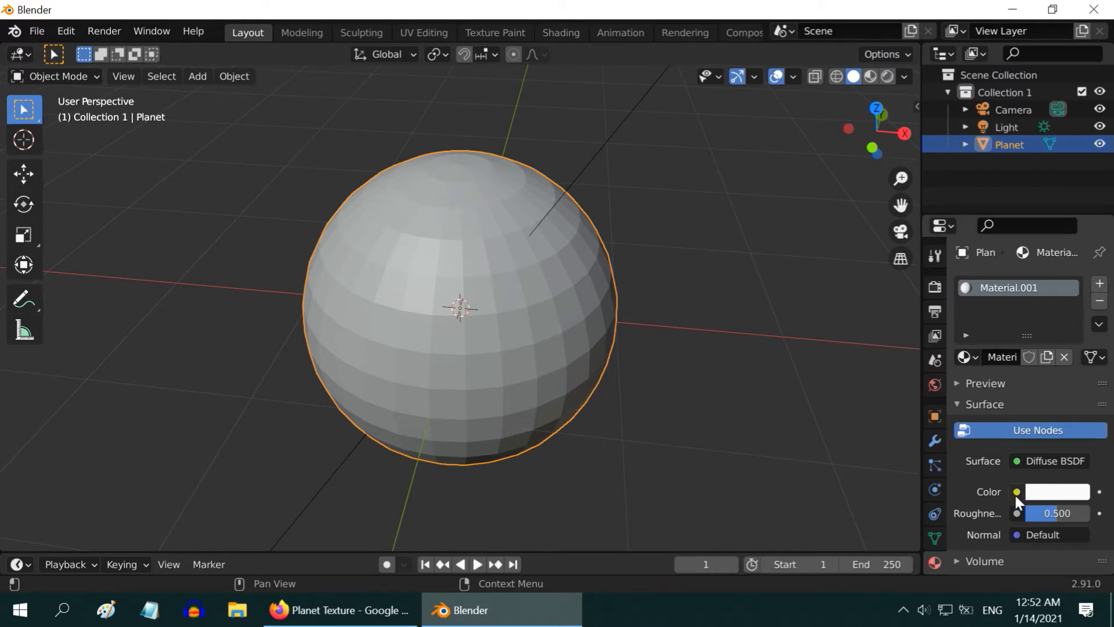
pyautogui.click(1017, 492)
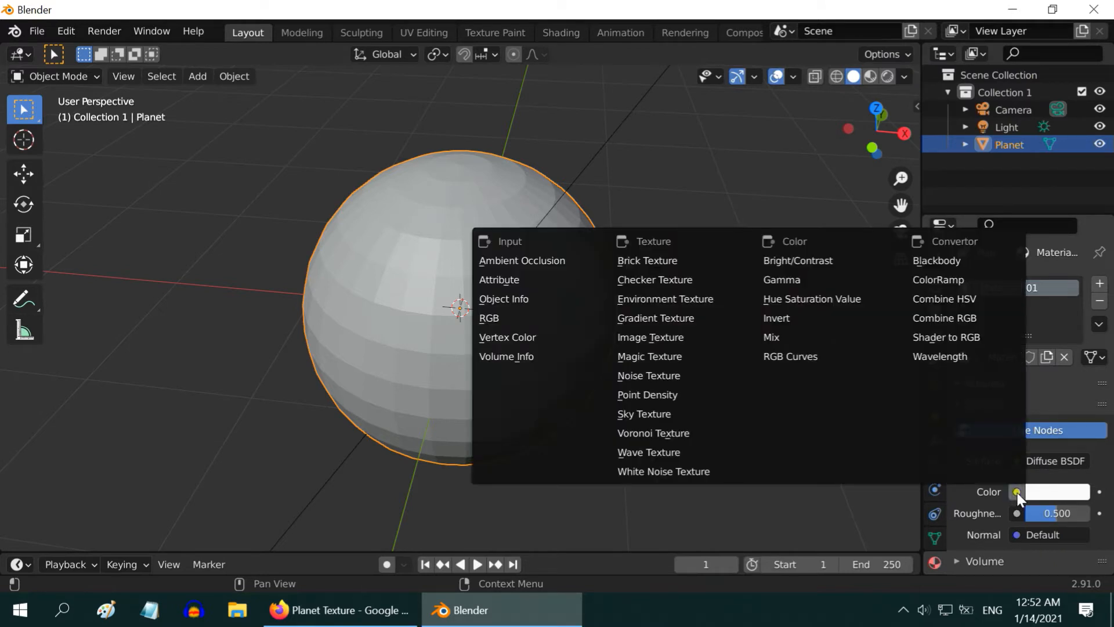
pyautogui.moveTo(682, 336)
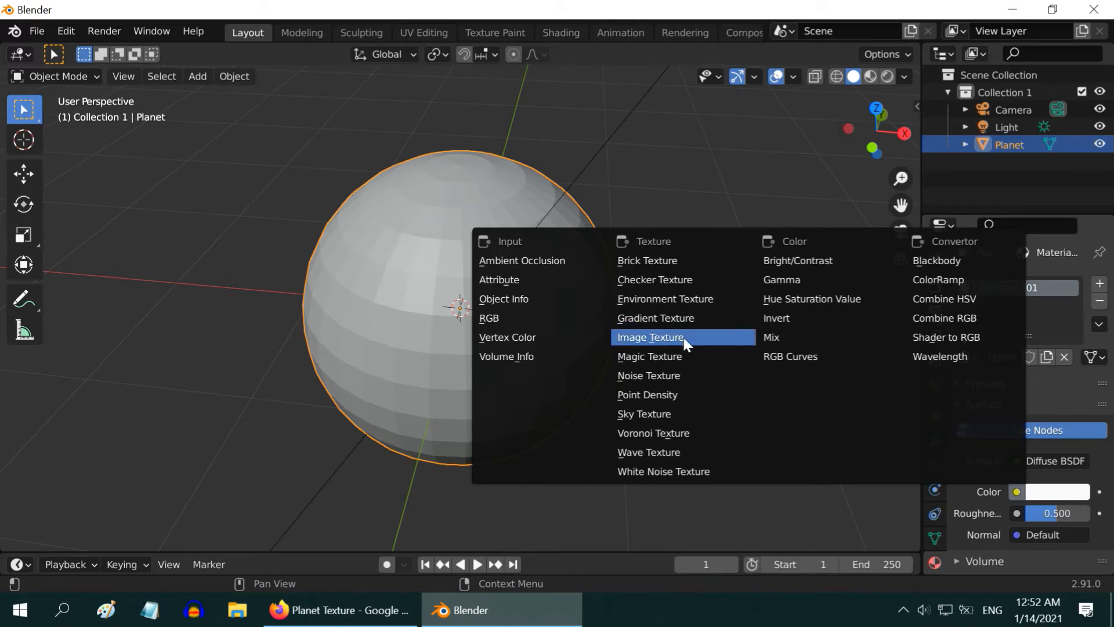
pyautogui.click(649, 337)
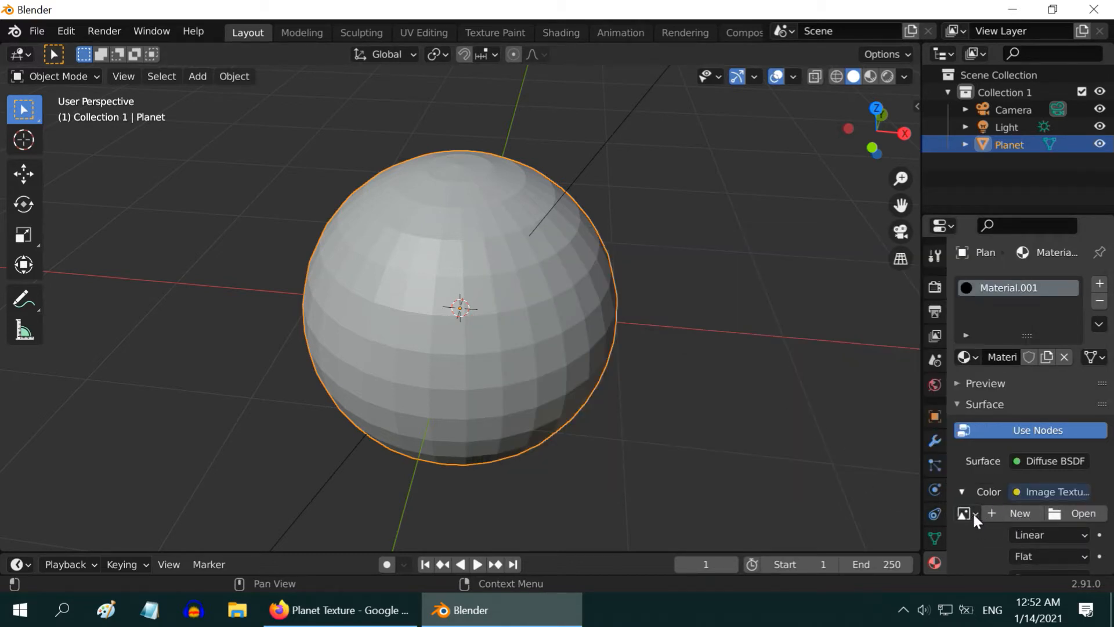
pyautogui.click(965, 513)
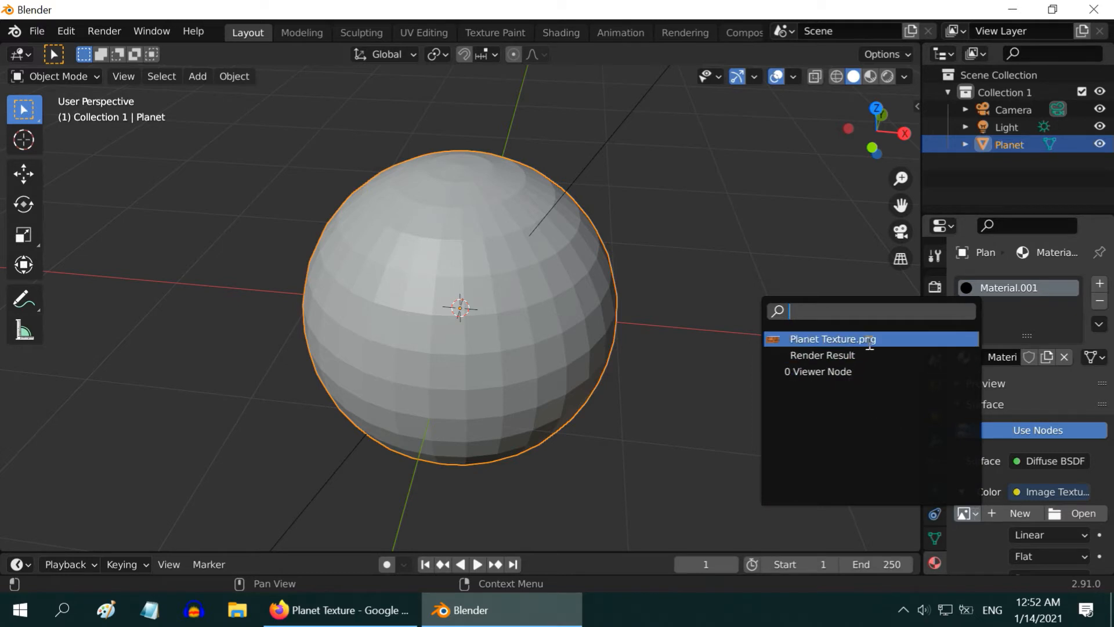
pyautogui.click(831, 339)
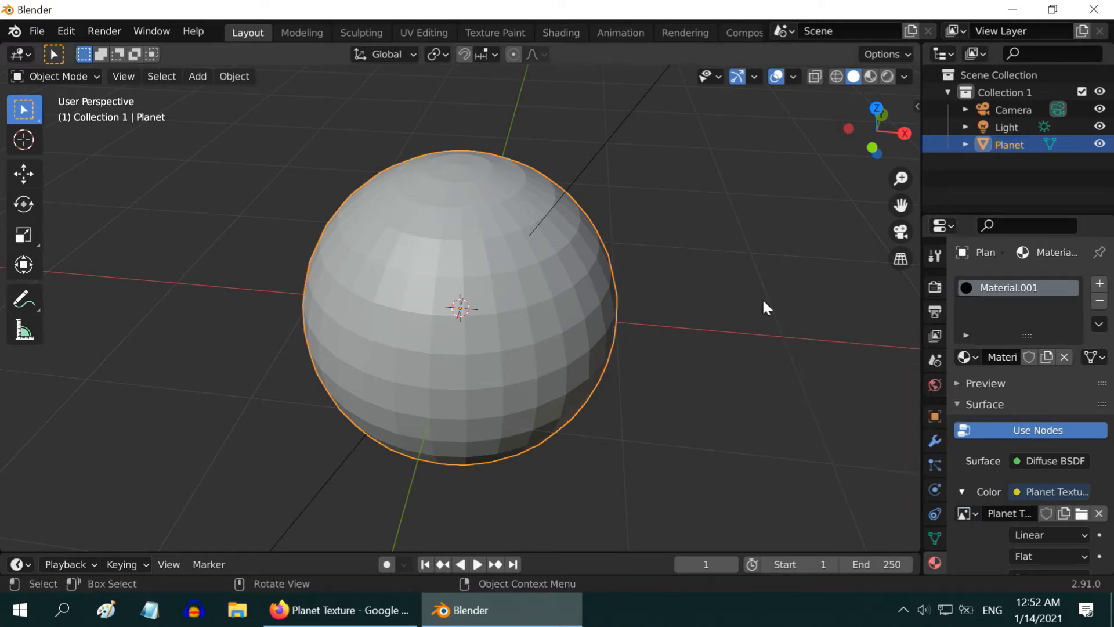
pyautogui.click(887, 76)
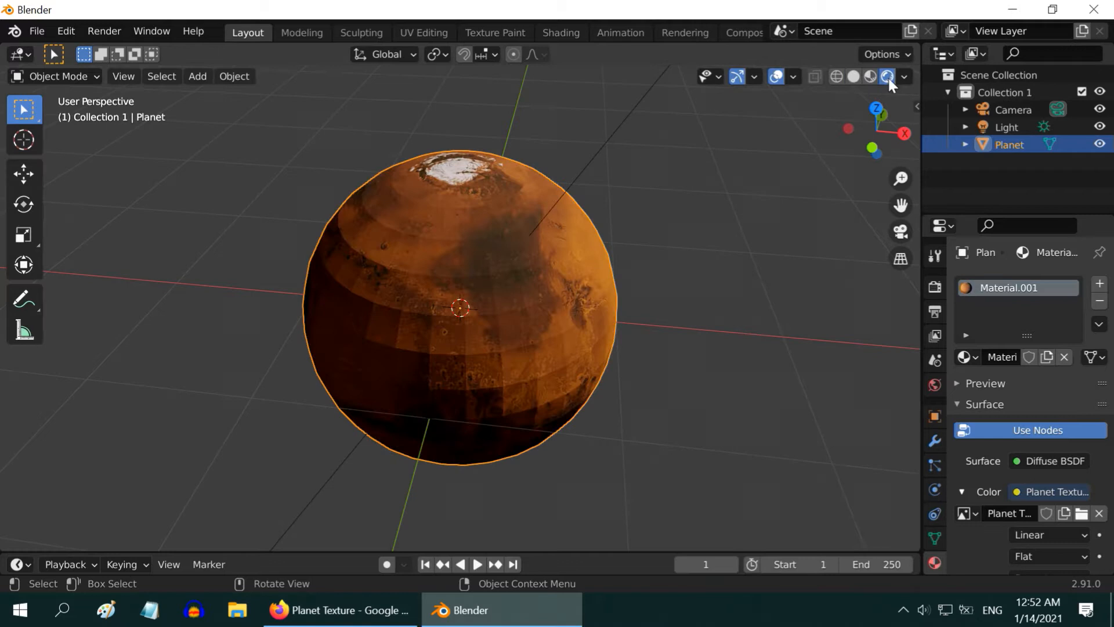
pyautogui.moveTo(543, 382)
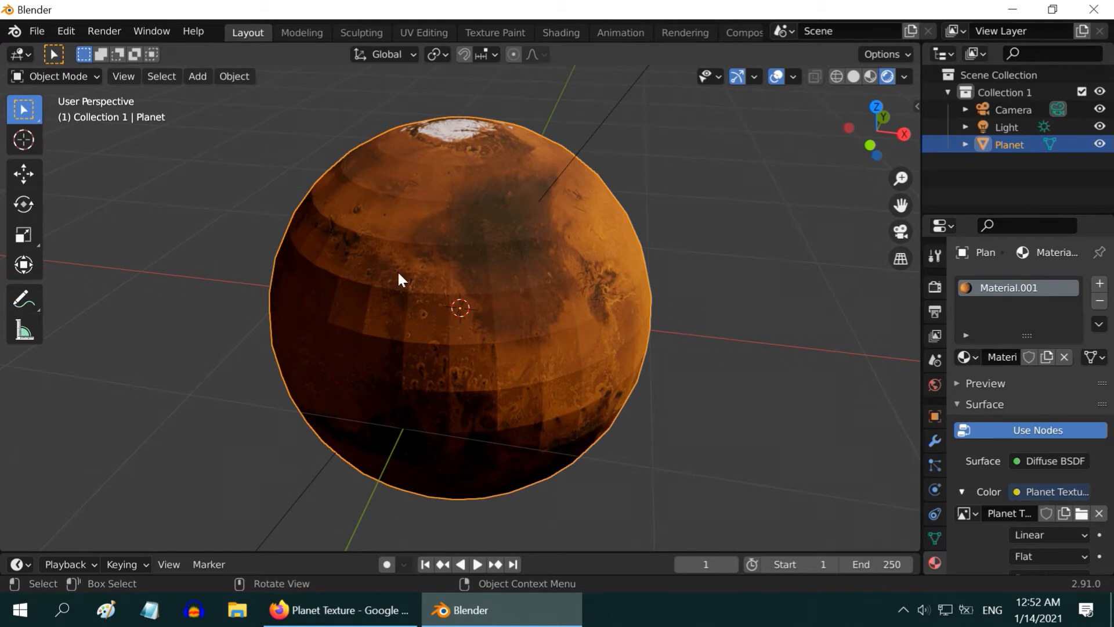
pyautogui.moveTo(652, 364)
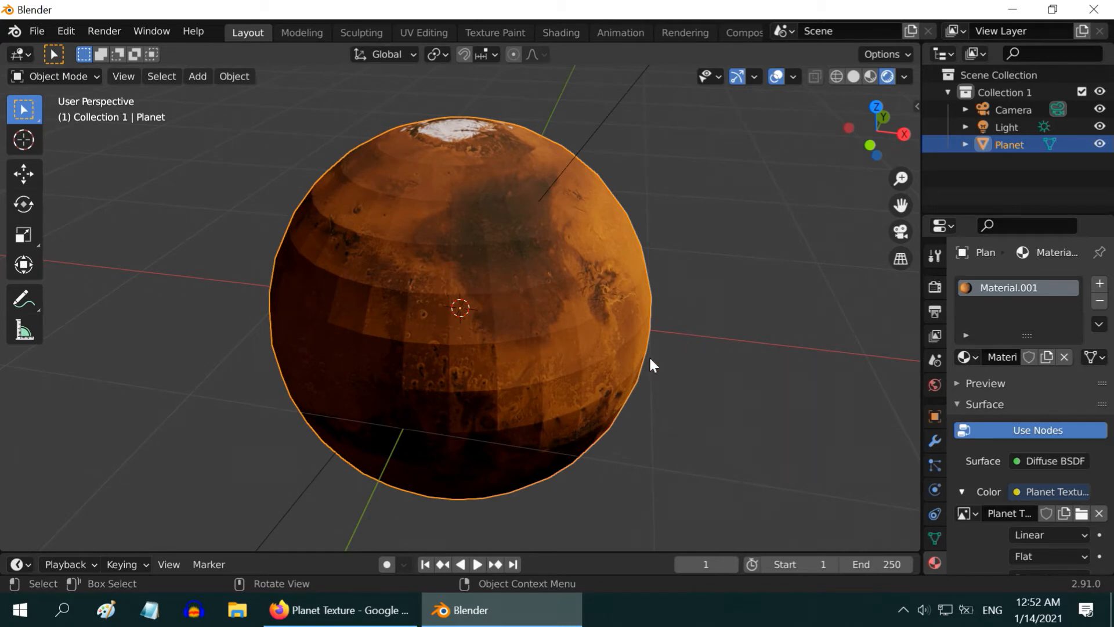
# Add a Subdivision Surface modifier to the planet and apply it permanently to the mesh.
pyautogui.click(935, 441)
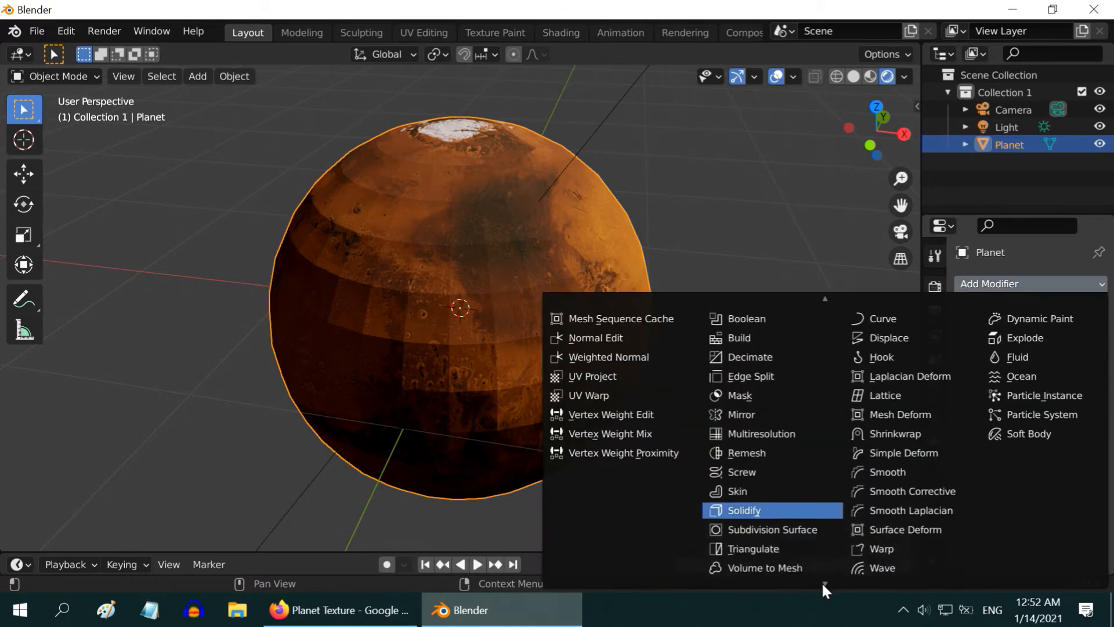
pyautogui.click(770, 529)
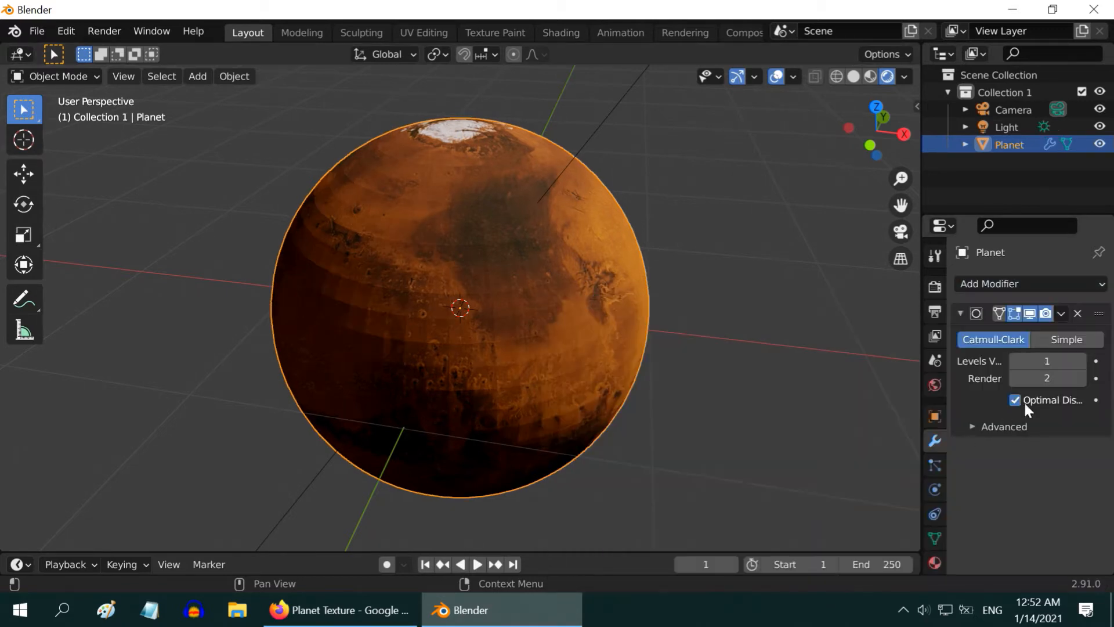
pyautogui.click(1047, 360)
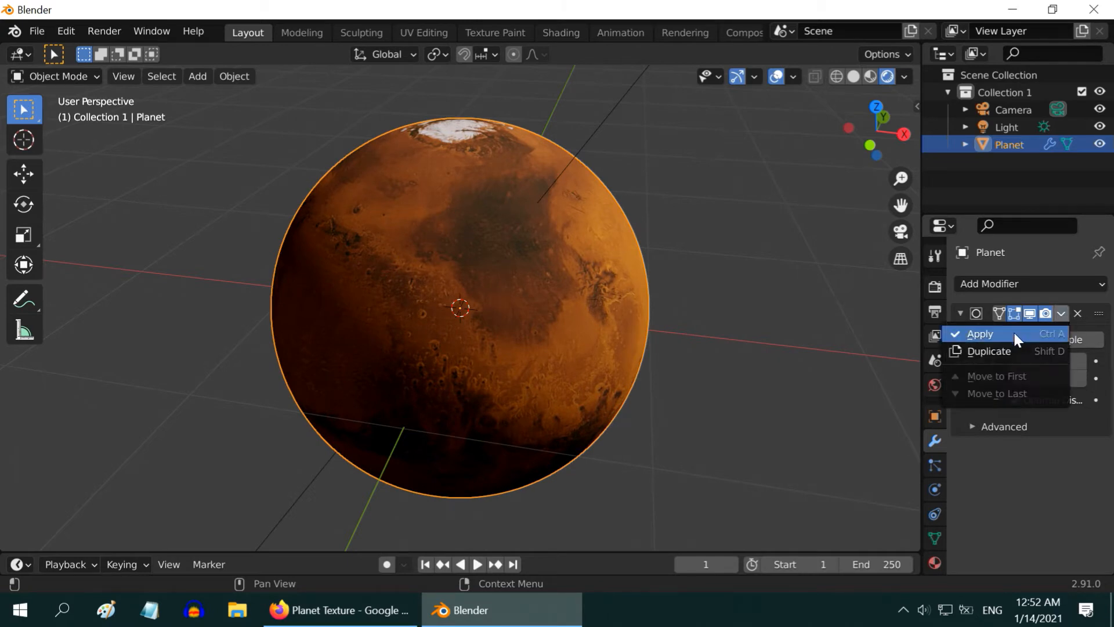
pyautogui.click(979, 334)
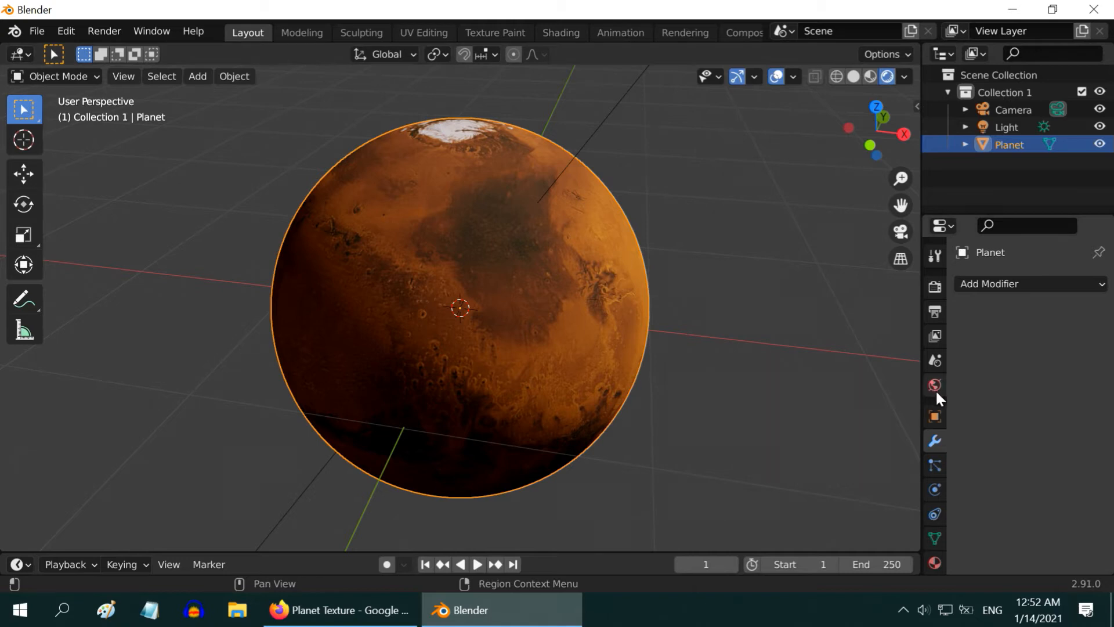
# Set the world colour to black, enable Eevee Bloom, and orbit to inspect the planet.
pyautogui.click(935, 385)
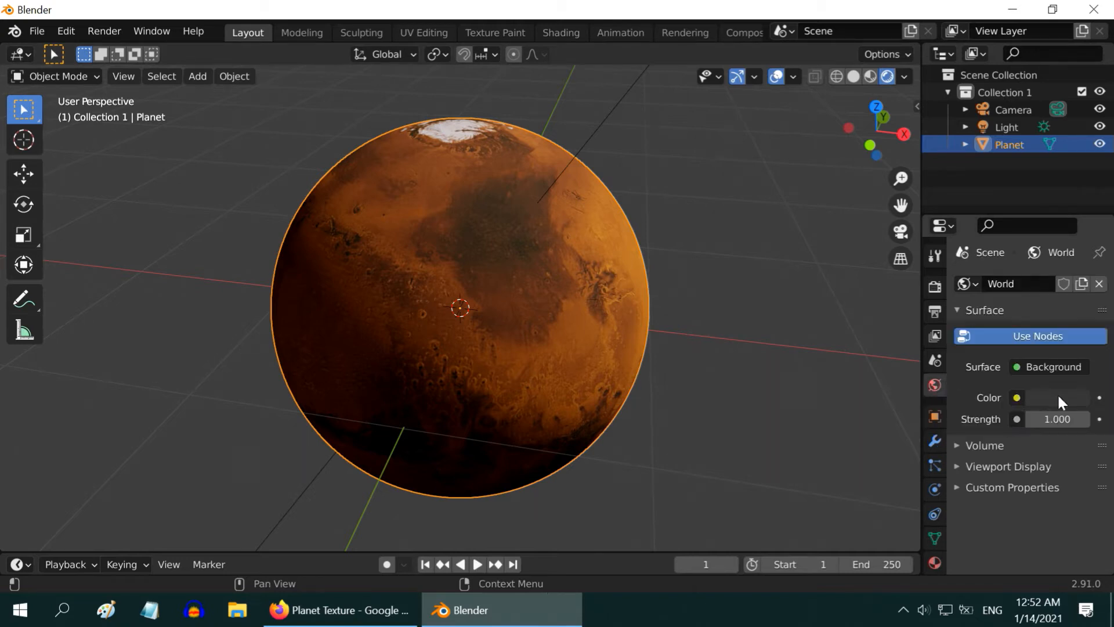
pyautogui.click(1055, 397)
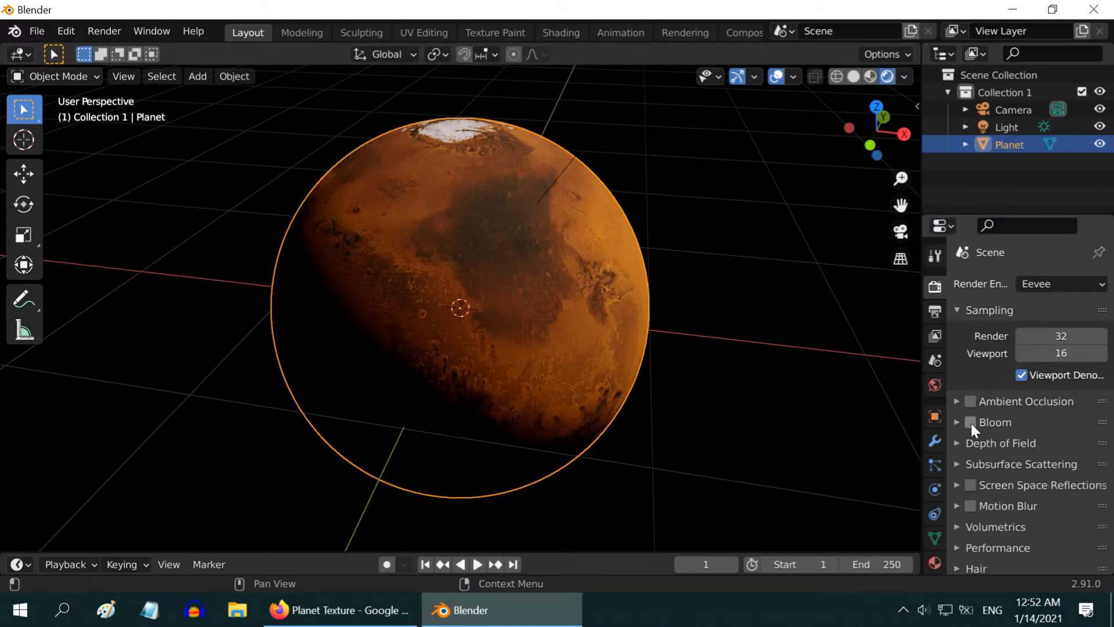
pyautogui.click(970, 422)
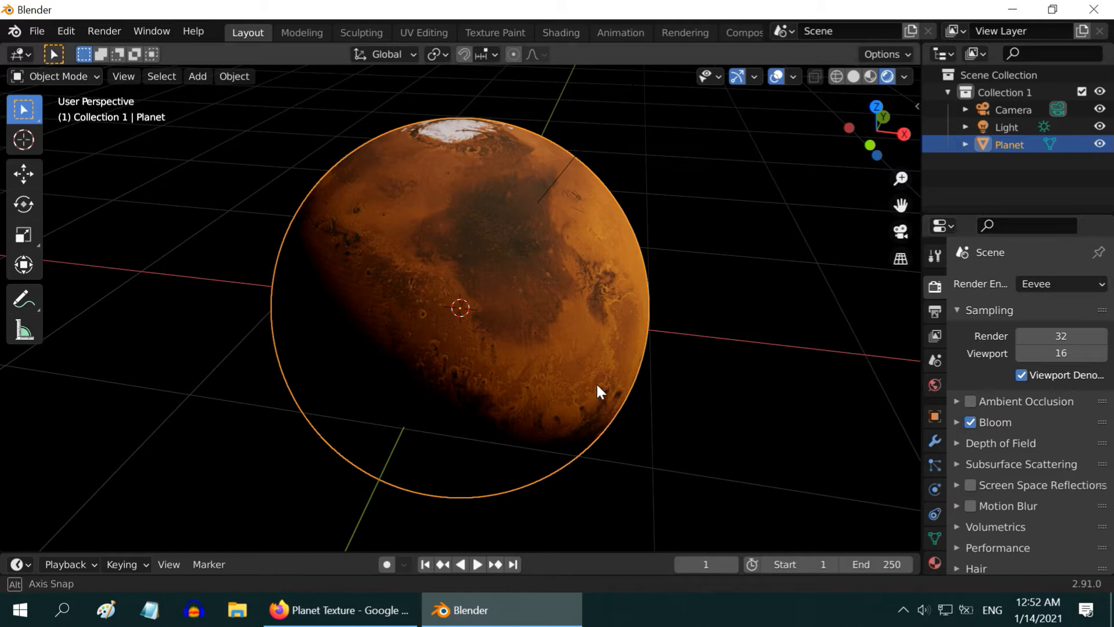
pyautogui.moveTo(600, 391); pyautogui.dragTo(412, 415)
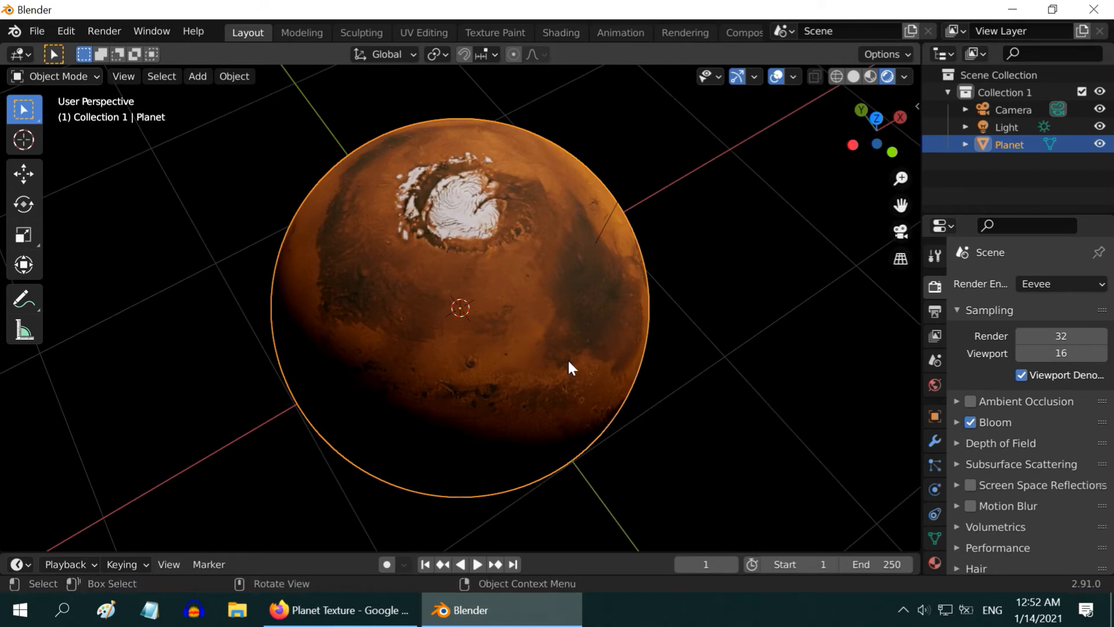
pyautogui.moveTo(569, 369); pyautogui.dragTo(569, 258)
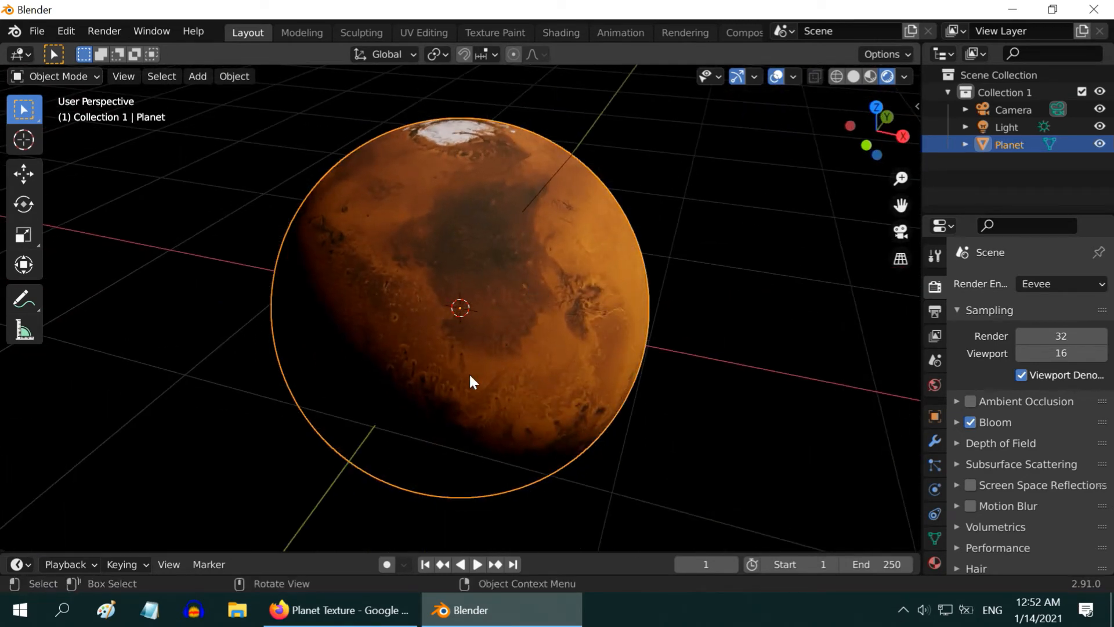
pyautogui.moveTo(469, 382); pyautogui.dragTo(277, 556)
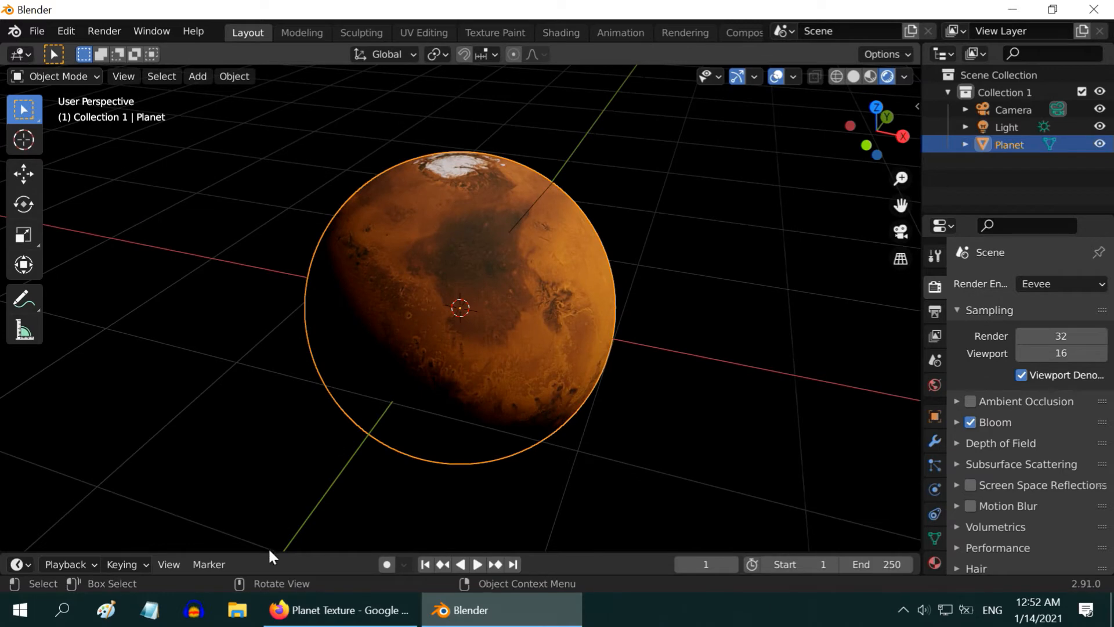
# Vertically split the viewport area into left and right halves.
pyautogui.rightClick(274, 556)
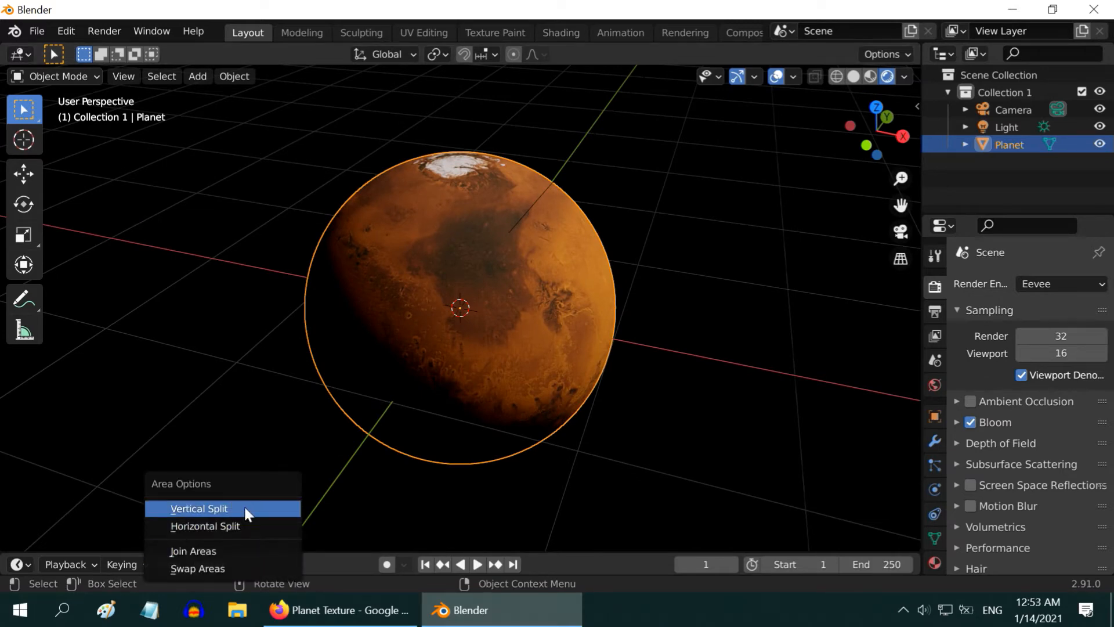
pyautogui.click(199, 508)
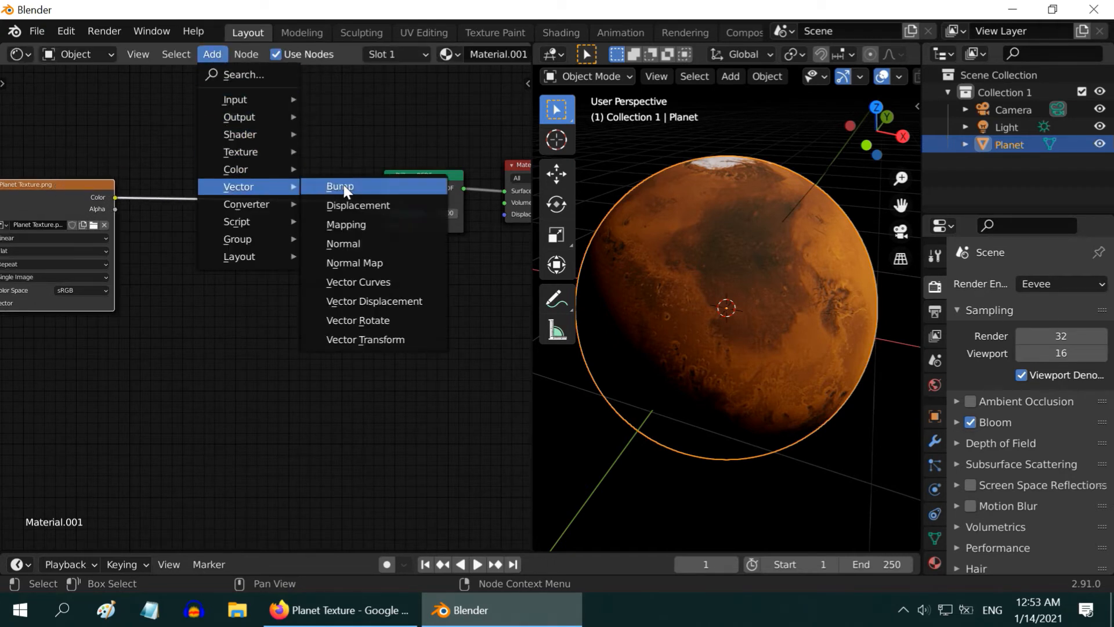
# Add a Bump node feeding the texture into the planet shader's normal.
pyautogui.click(340, 186)
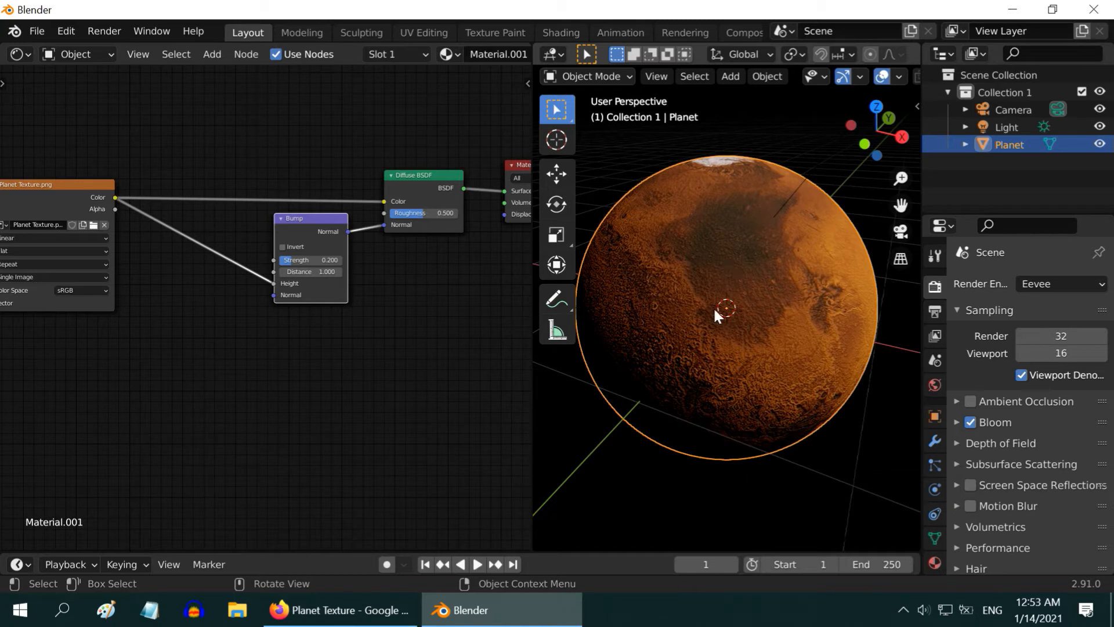
pyautogui.moveTo(685, 342)
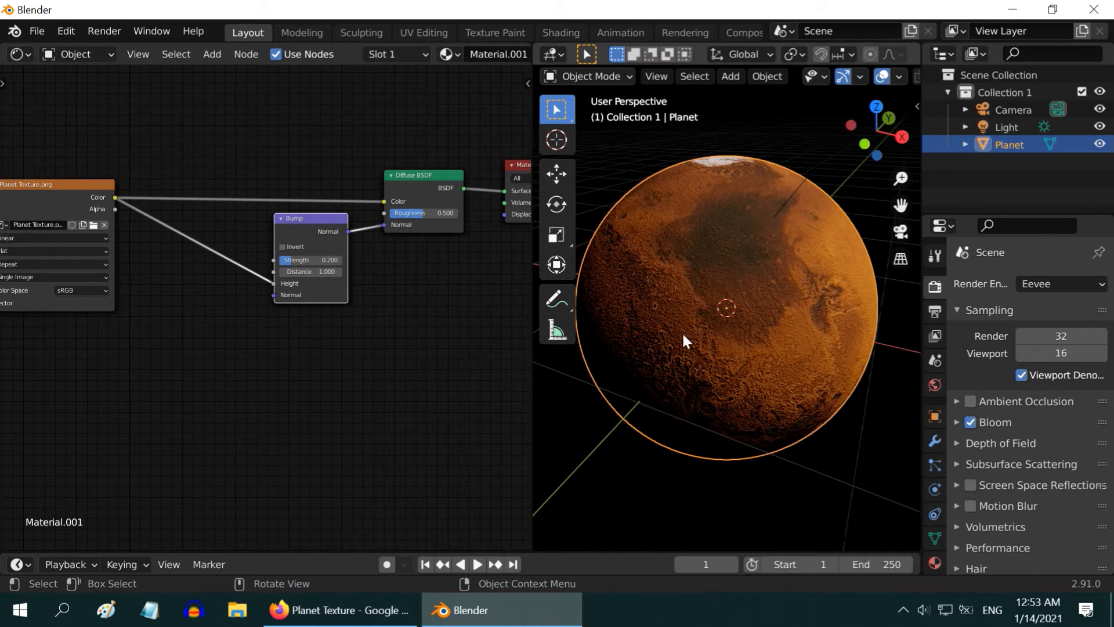
pyautogui.click(212, 55)
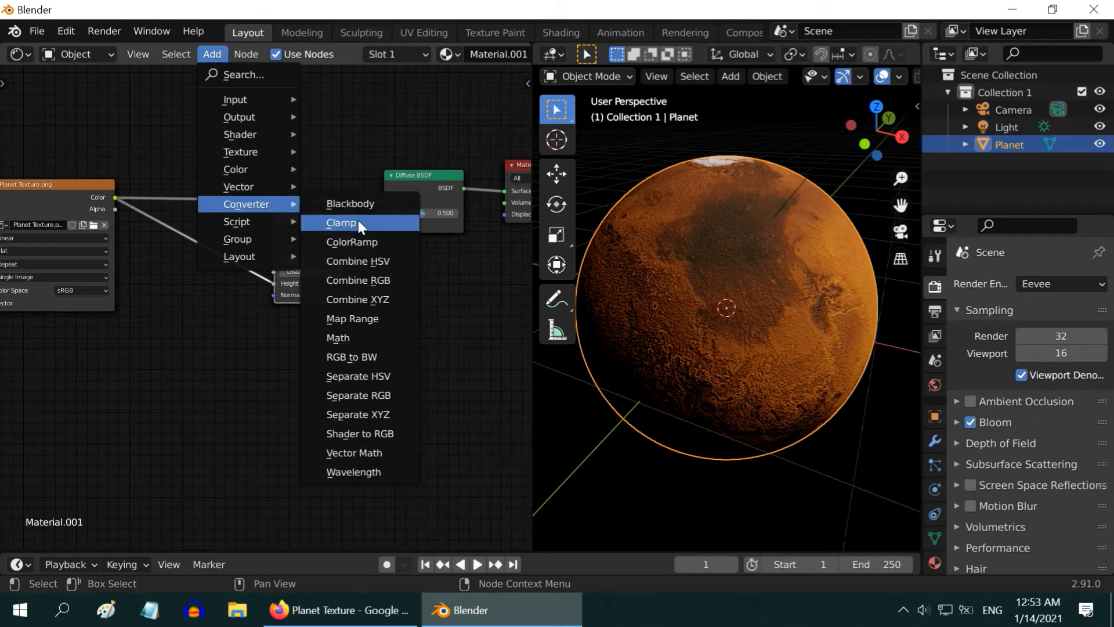
# Insert a ColorRamp before the Bump height and nudge its black stop right to tune the relief.
pyautogui.click(351, 241)
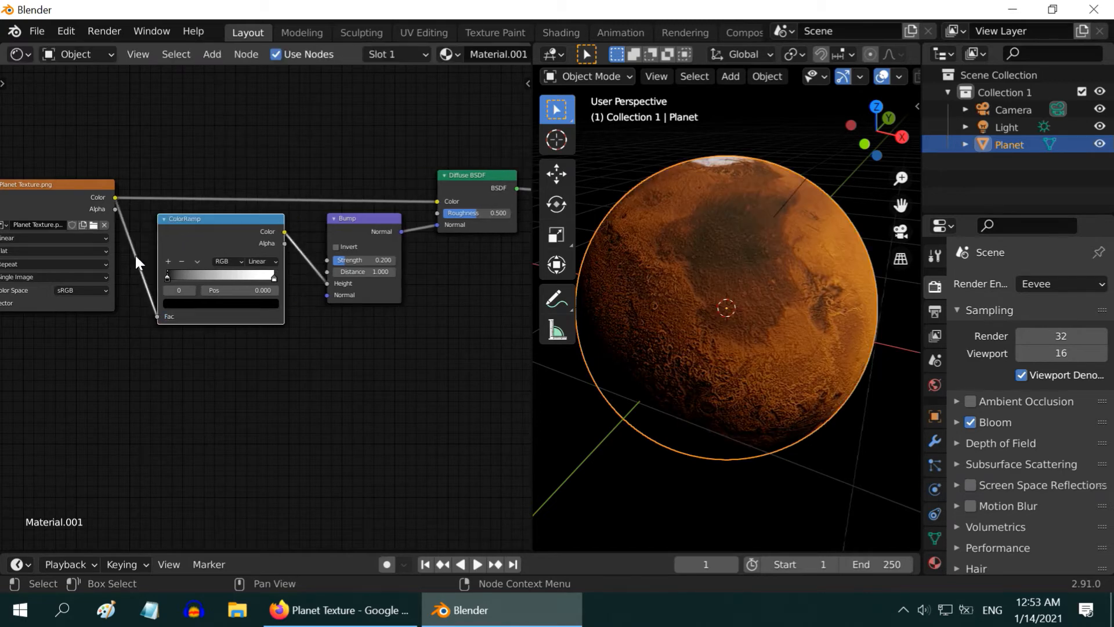
pyautogui.moveTo(166, 276); pyautogui.dragTo(176, 277)
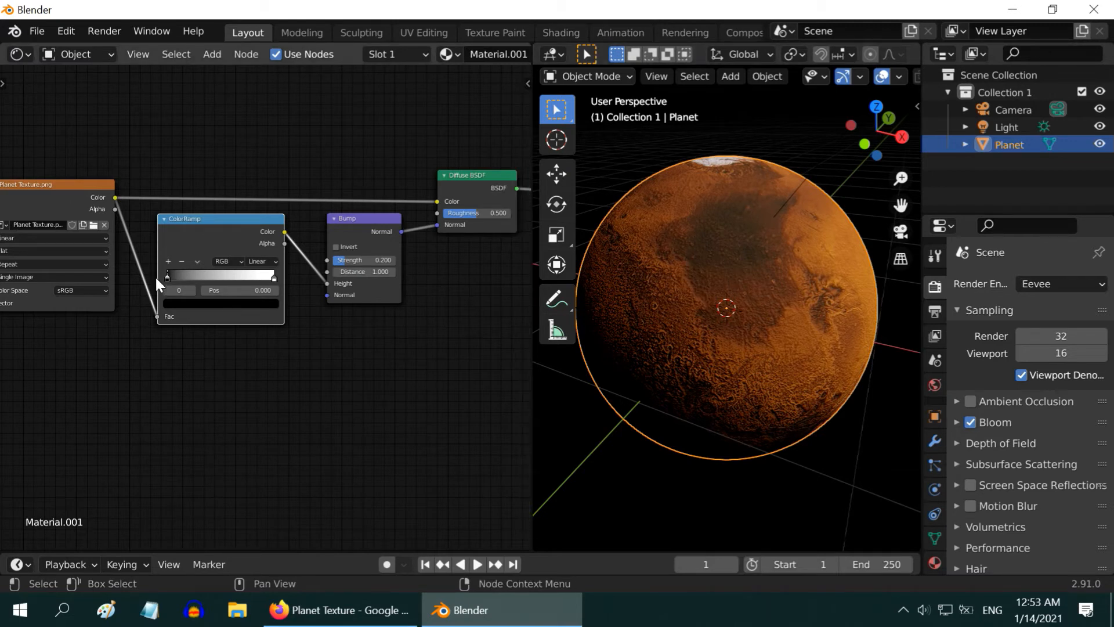
pyautogui.moveTo(166, 276); pyautogui.dragTo(176, 276)
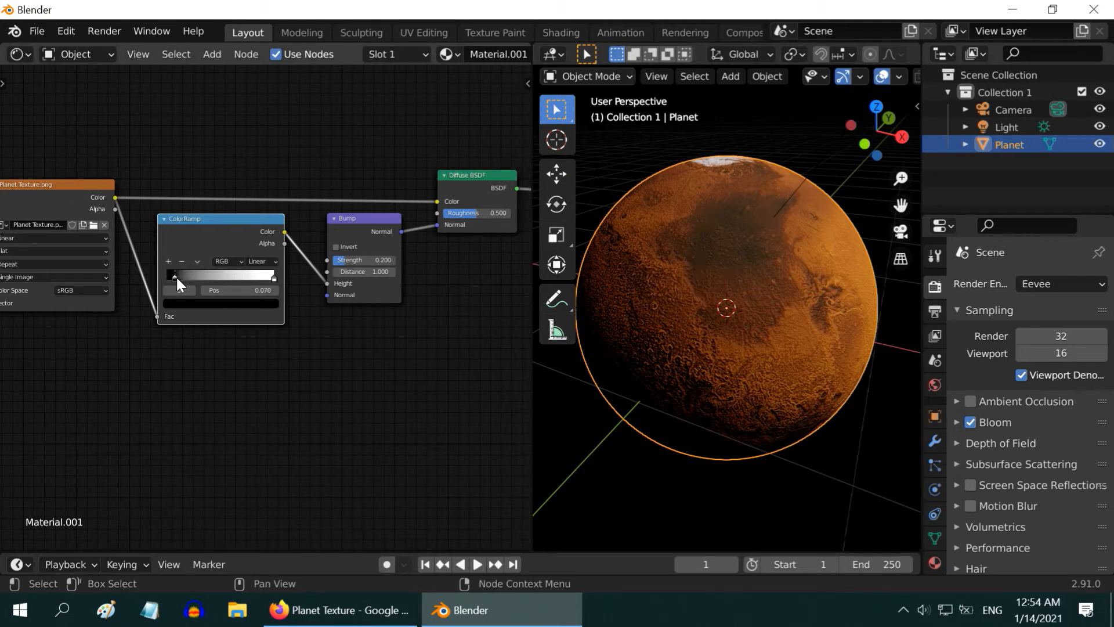
pyautogui.moveTo(175, 276); pyautogui.dragTo(182, 276)
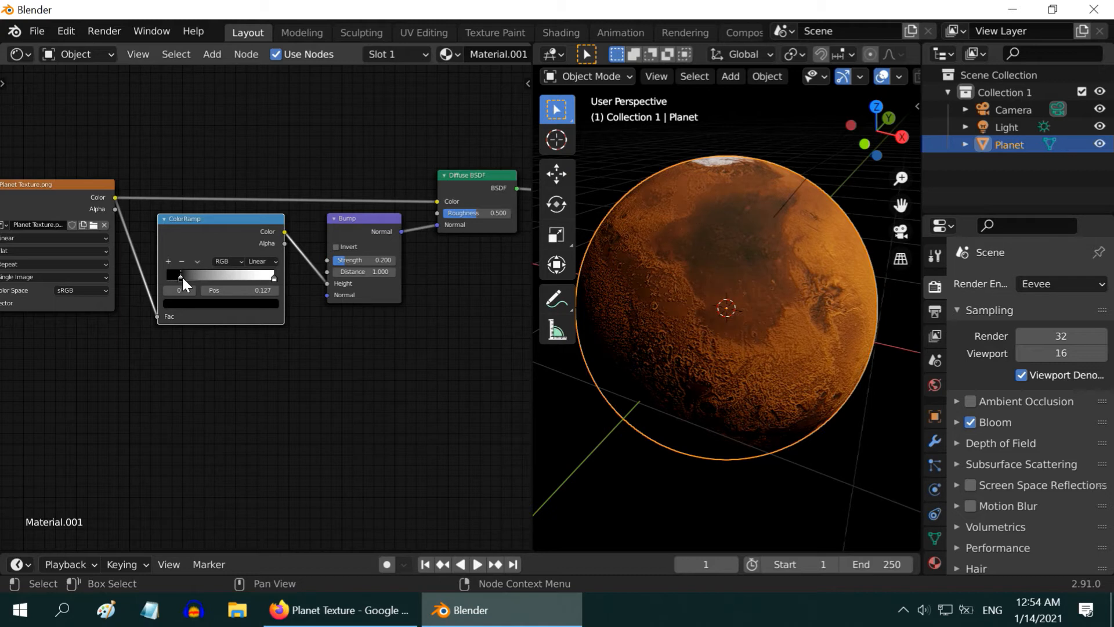
pyautogui.moveTo(181, 275); pyautogui.dragTo(189, 275)
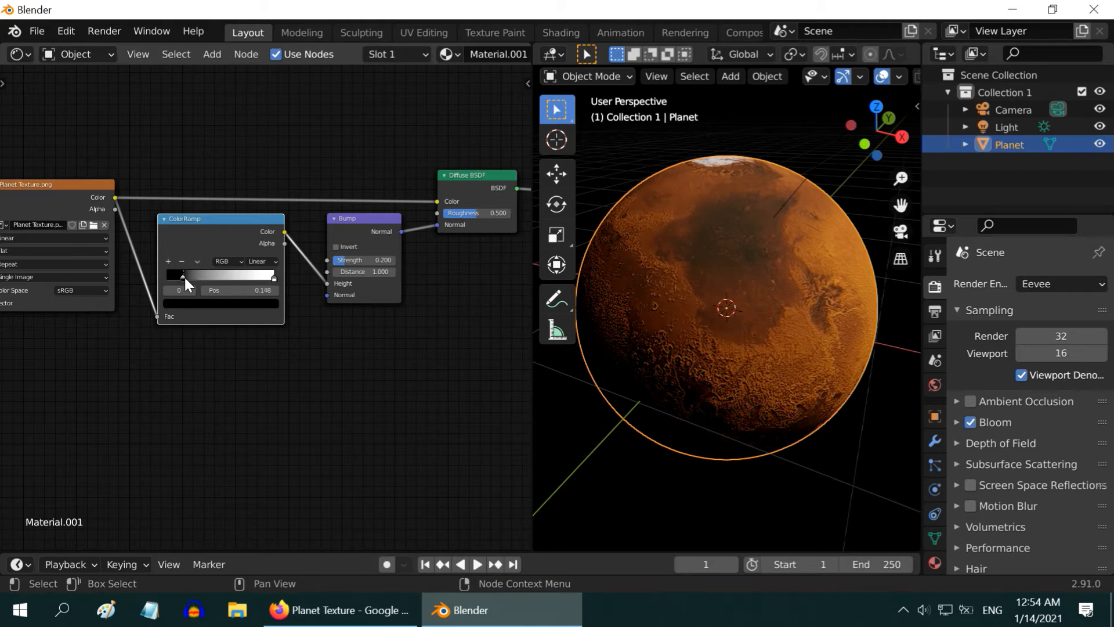
pyautogui.moveTo(192, 276); pyautogui.dragTo(175, 276)
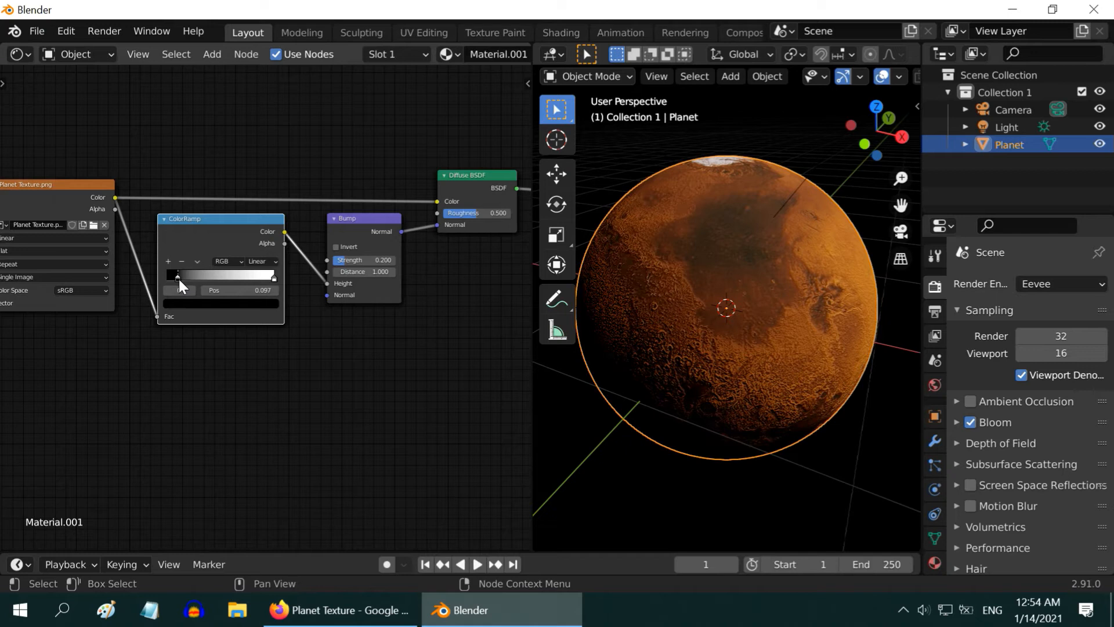
pyautogui.moveTo(176, 276); pyautogui.dragTo(179, 276)
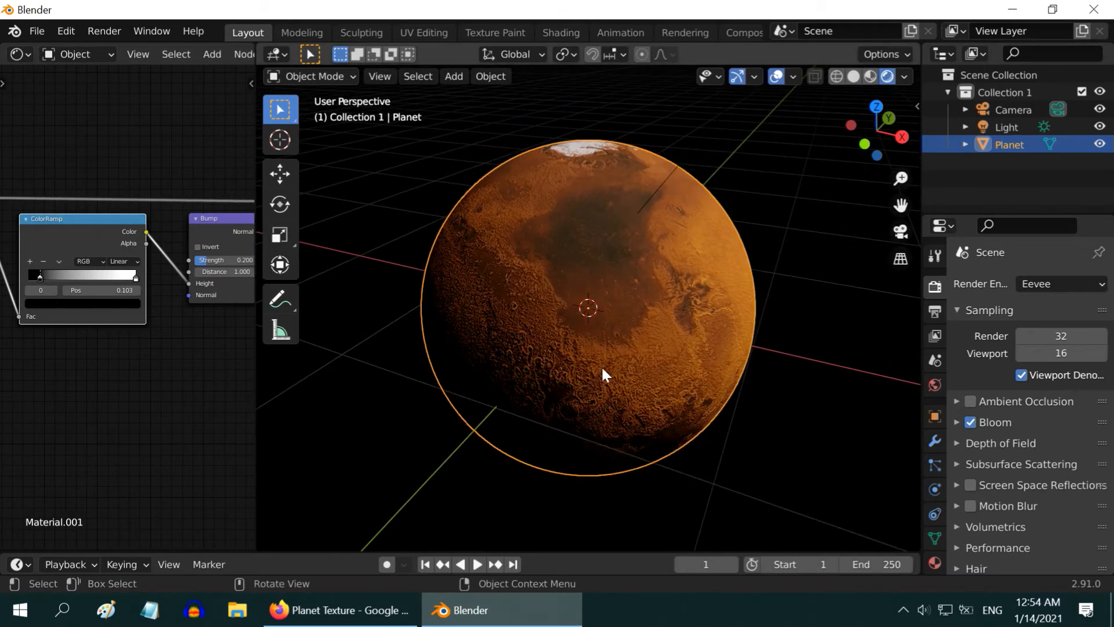
pyautogui.moveTo(533, 320)
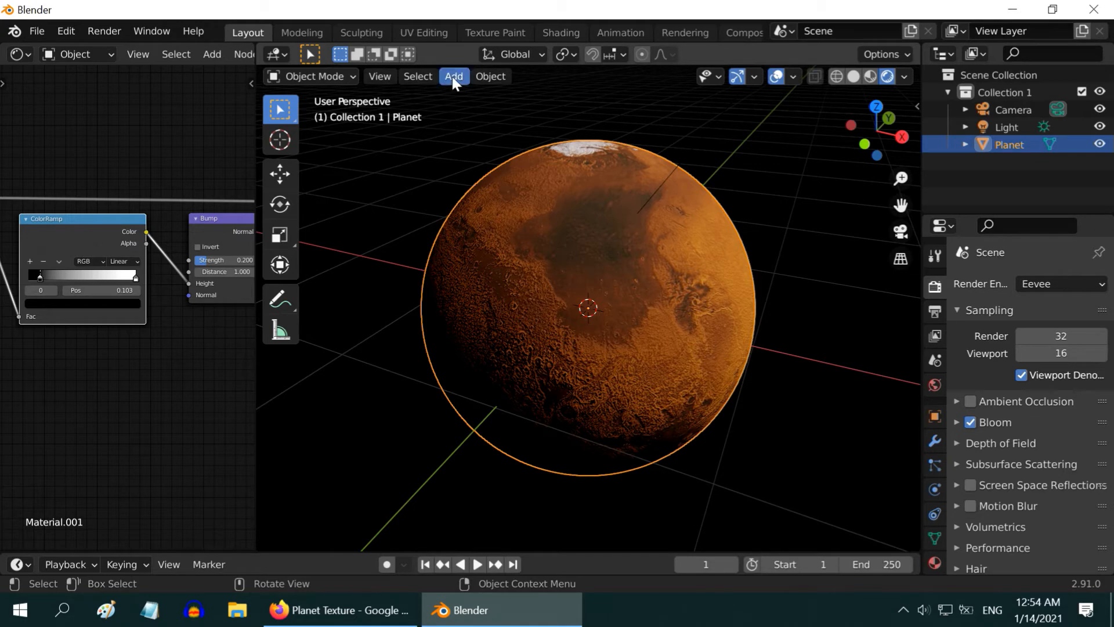
# Add a UV Sphere over the planet and scale it up to size.
pyautogui.click(453, 77)
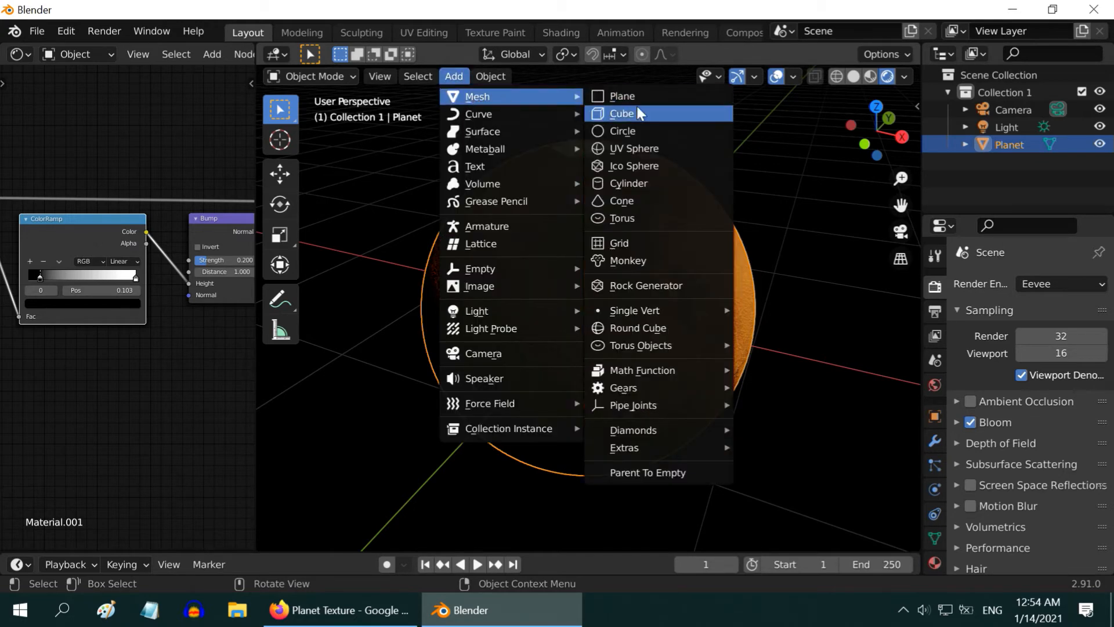
pyautogui.click(634, 147)
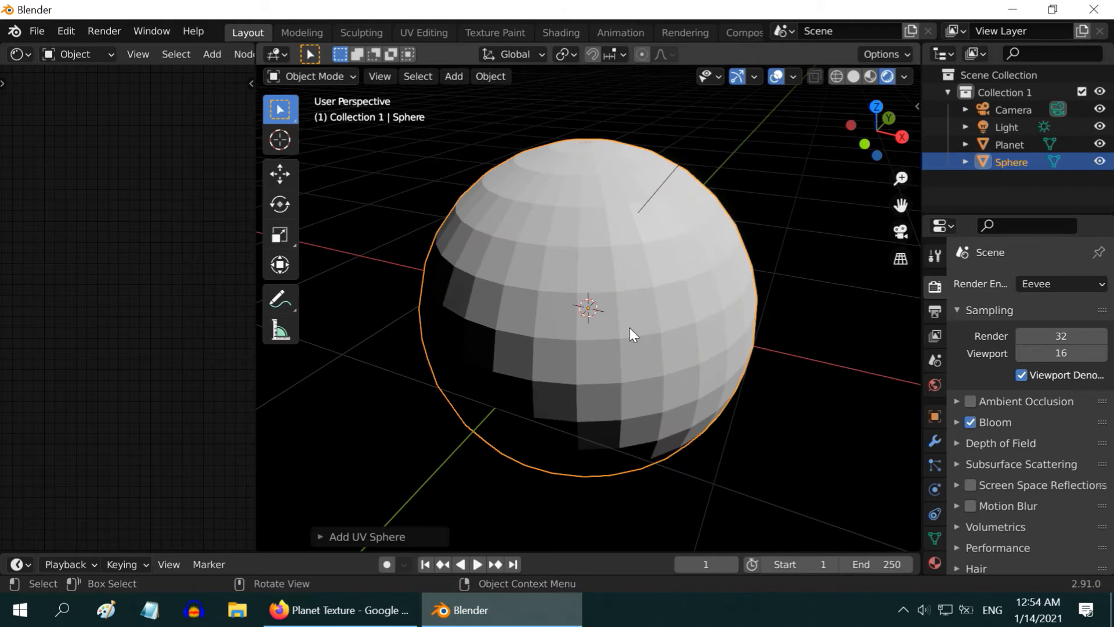
pyautogui.press('s')
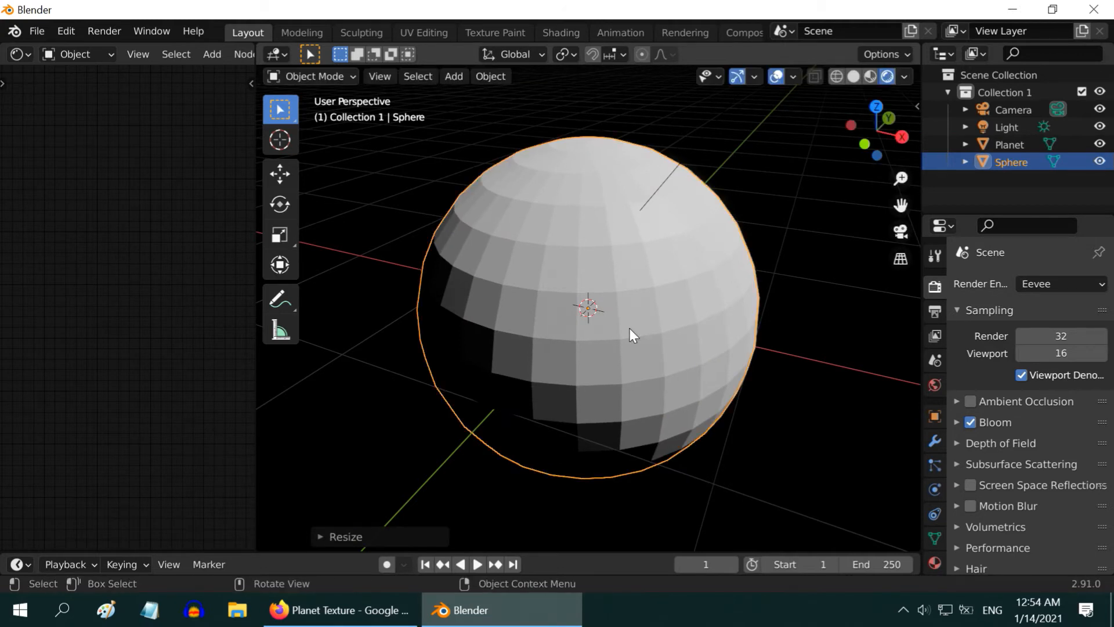
pyautogui.click(936, 441)
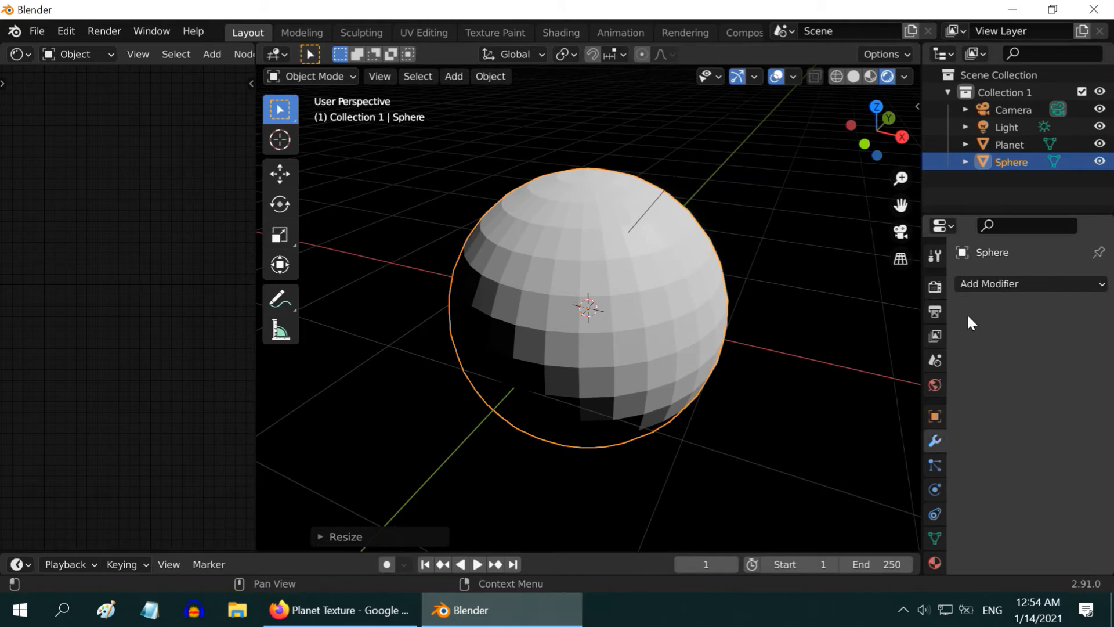
# Give the sphere a level-3 Subdivision Surface and apply it to the mesh.
pyautogui.click(1025, 283)
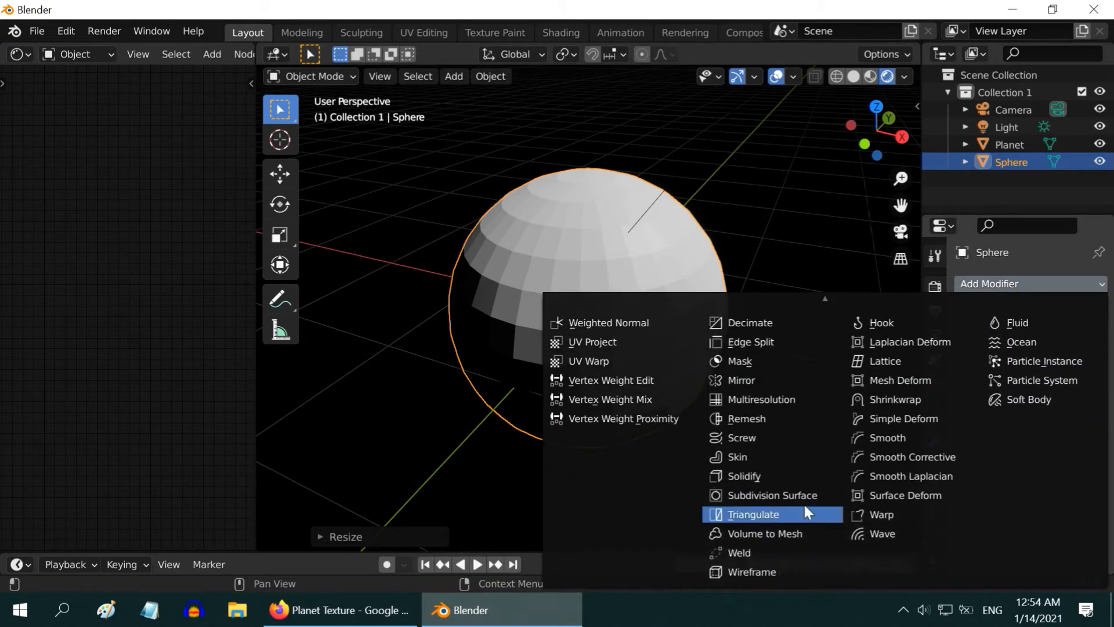
pyautogui.click(773, 496)
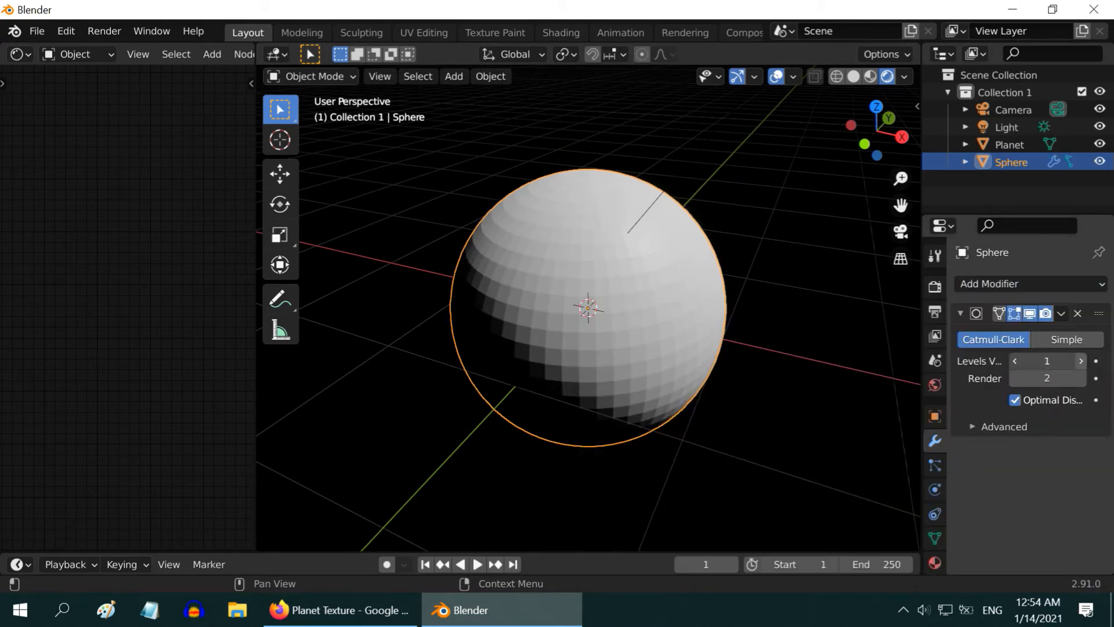
pyautogui.click(1079, 360)
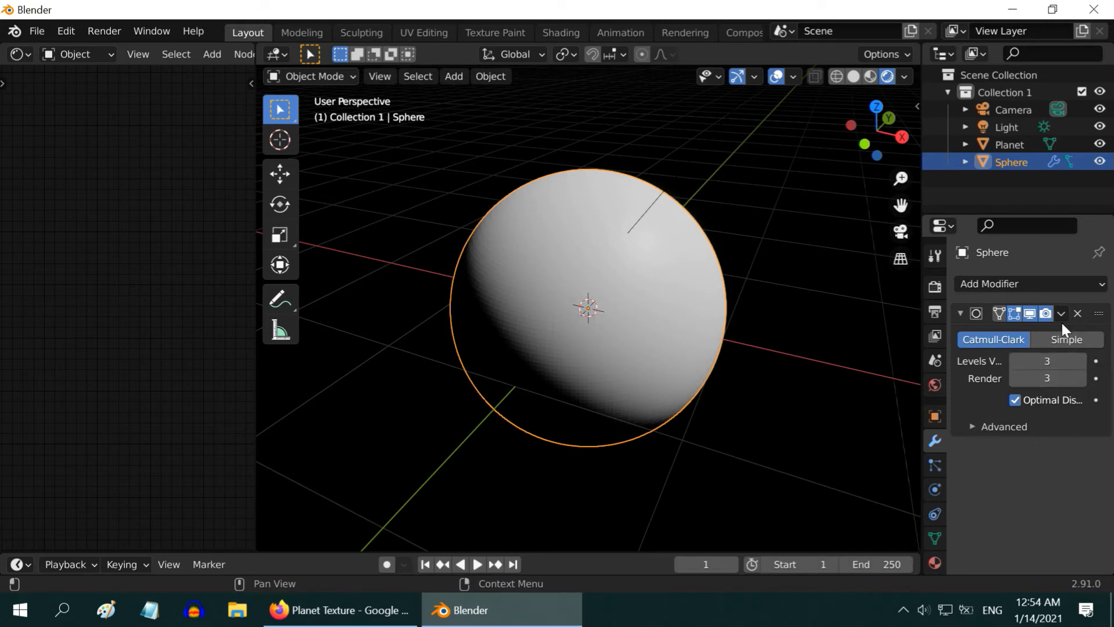
pyautogui.click(1078, 314)
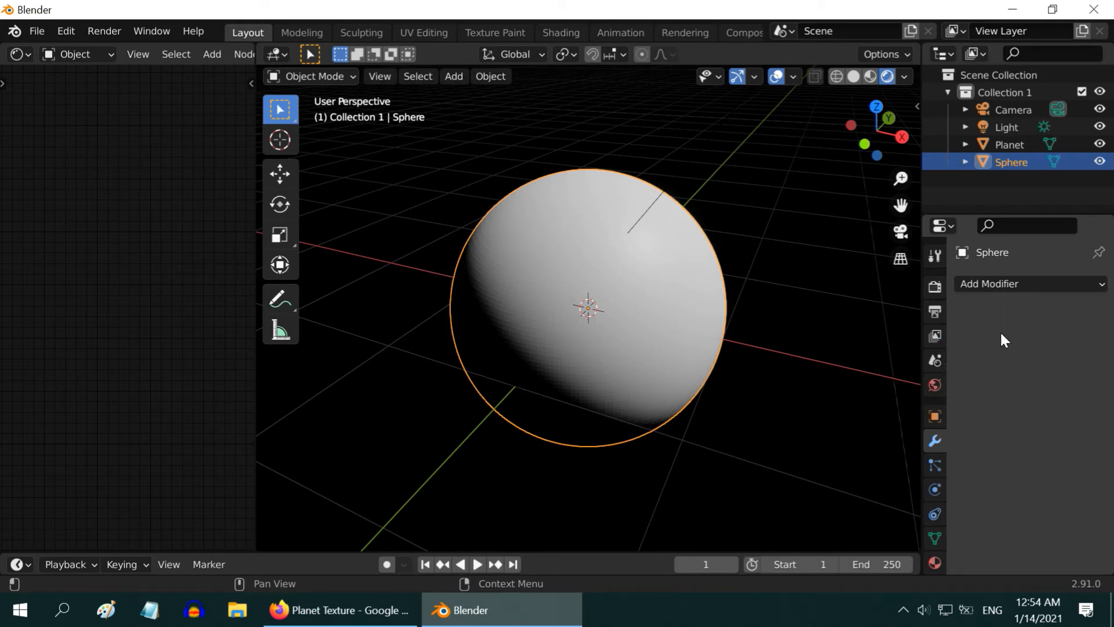
pyautogui.moveTo(679, 365)
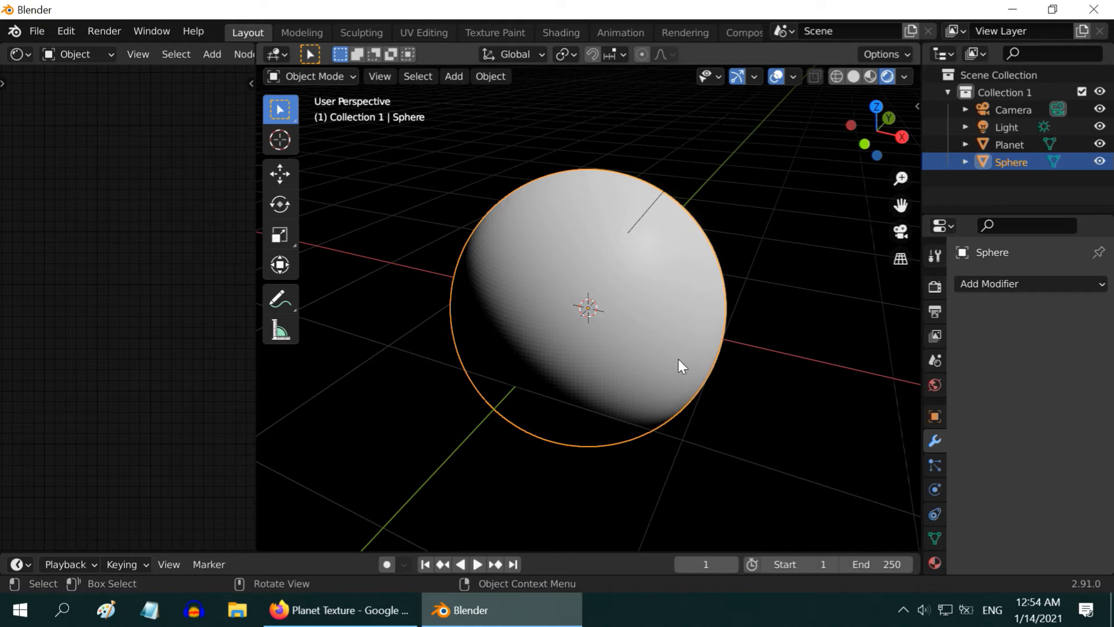
pyautogui.doubleClick(1011, 161)
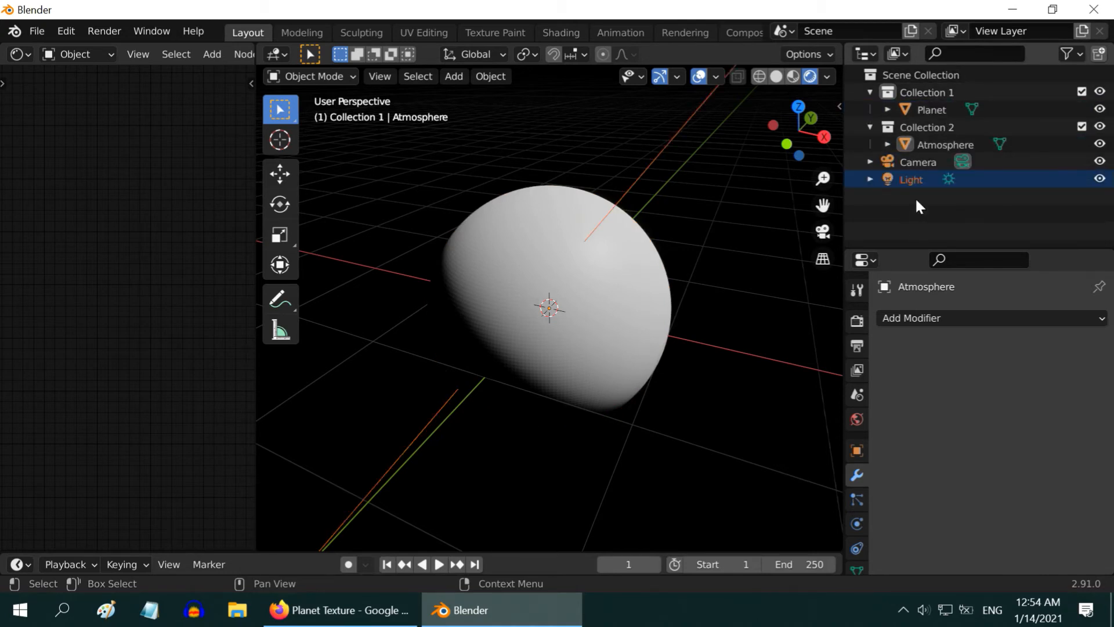
pyautogui.moveTo(978, 146)
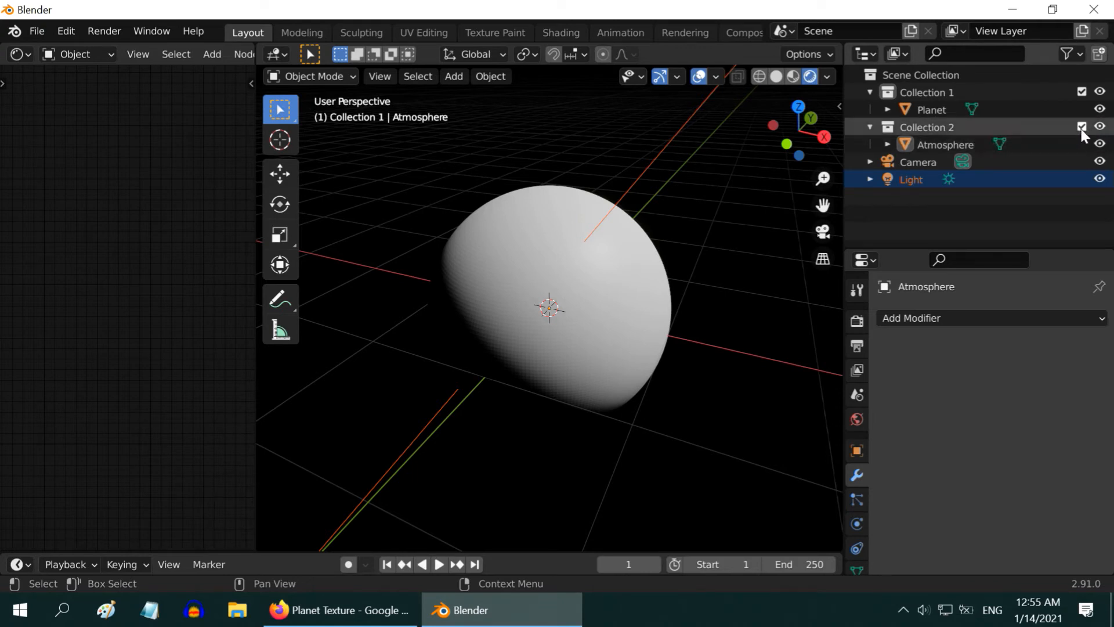
# Add a new view layer and name it Atmosphere.
pyautogui.click(1080, 127)
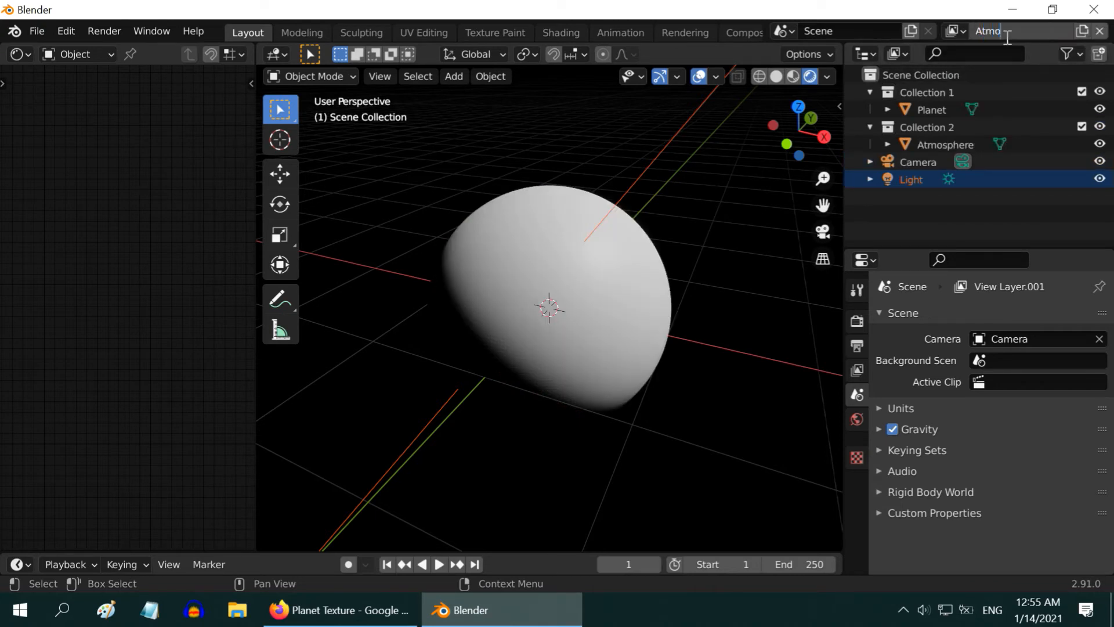
pyautogui.write('Atmosphere')
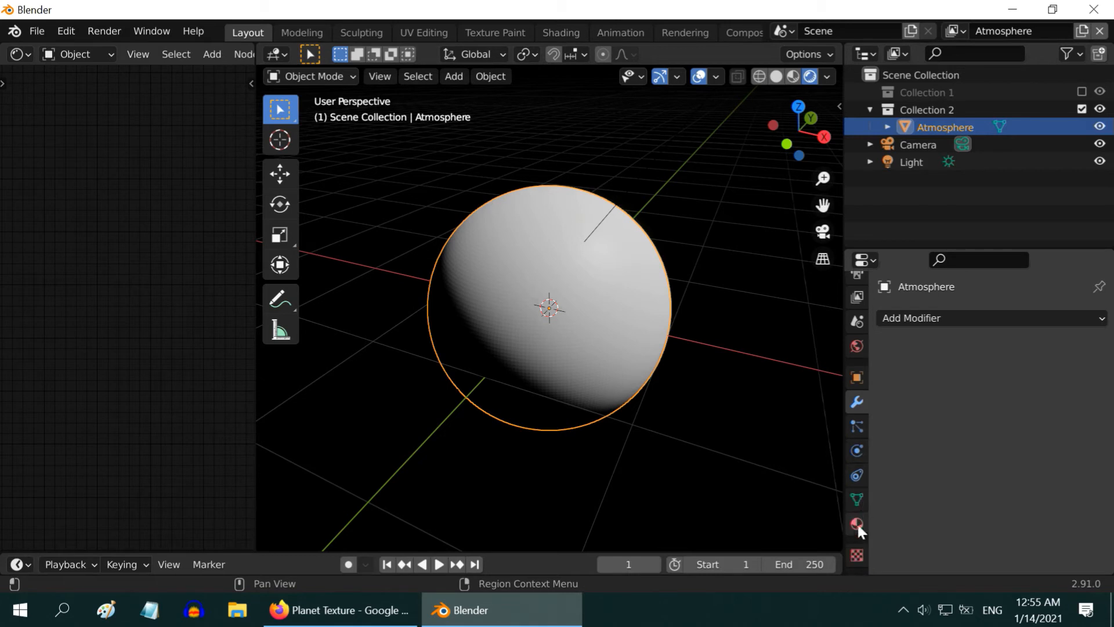
# Create a new material for Atmosphere with a Diffuse BSDF surface.
pyautogui.click(857, 523)
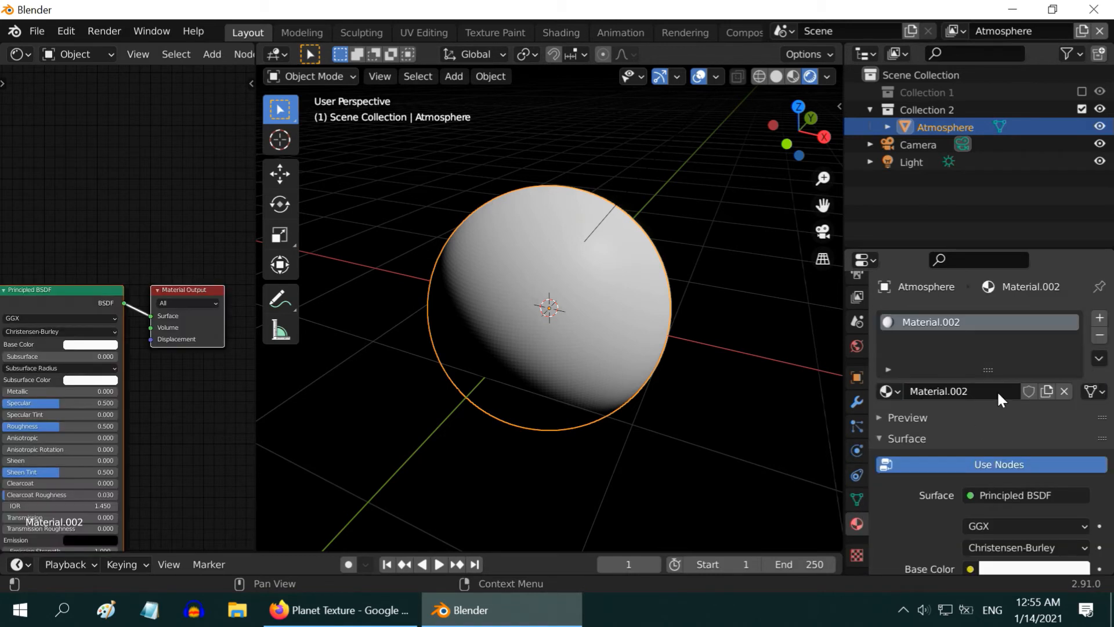
pyautogui.click(1015, 495)
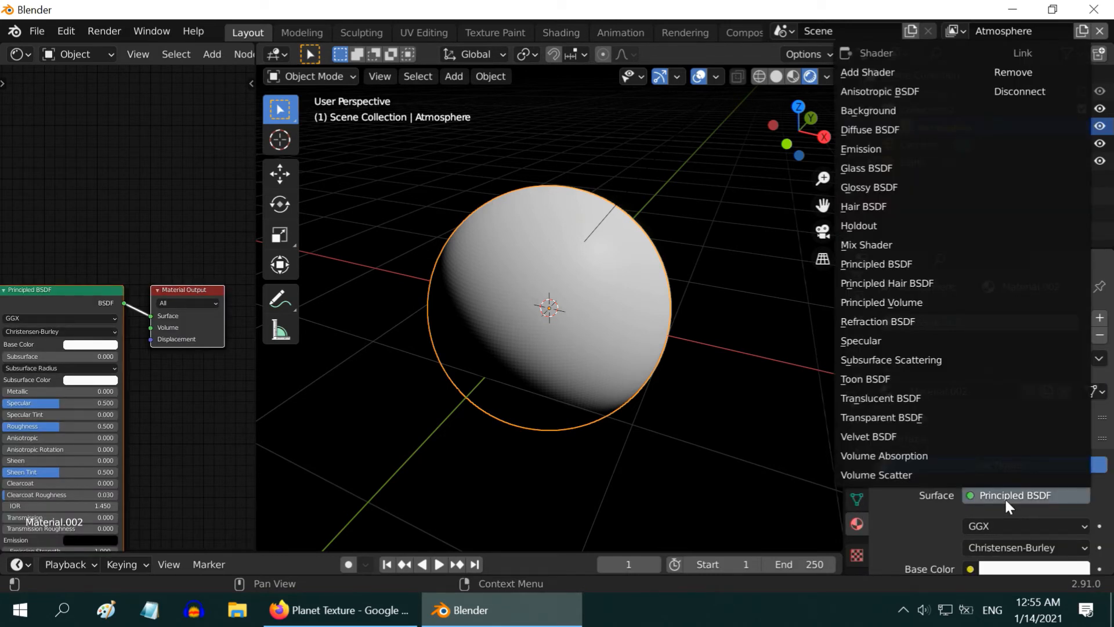
pyautogui.click(869, 130)
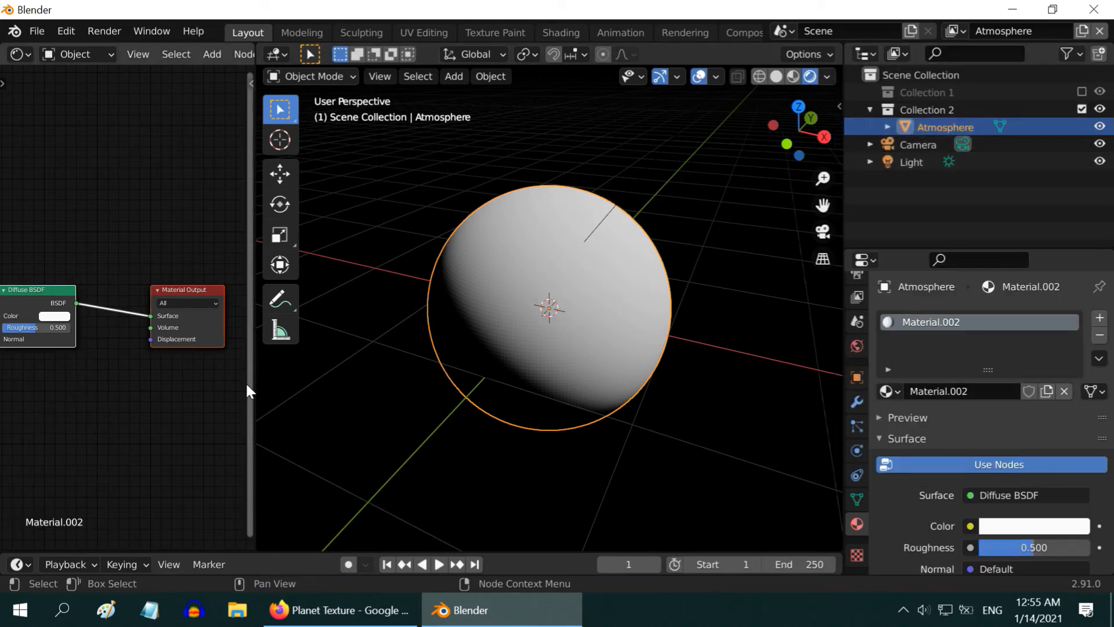
pyautogui.moveTo(253, 388)
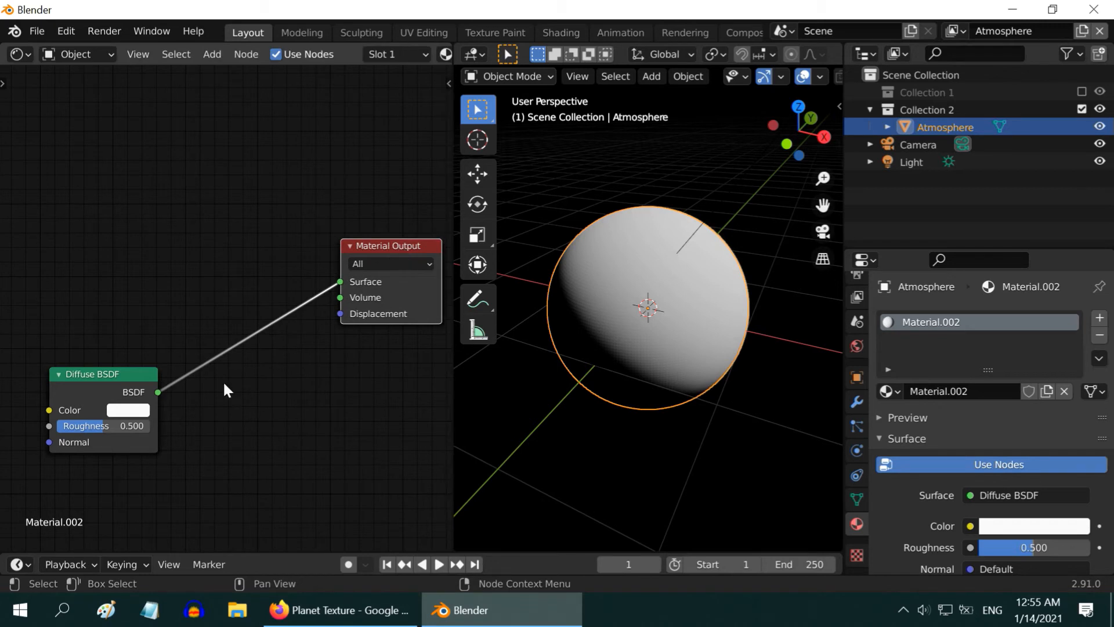
# Set the Diffuse colour to an orange hue for the atmosphere.
pyautogui.click(128, 410)
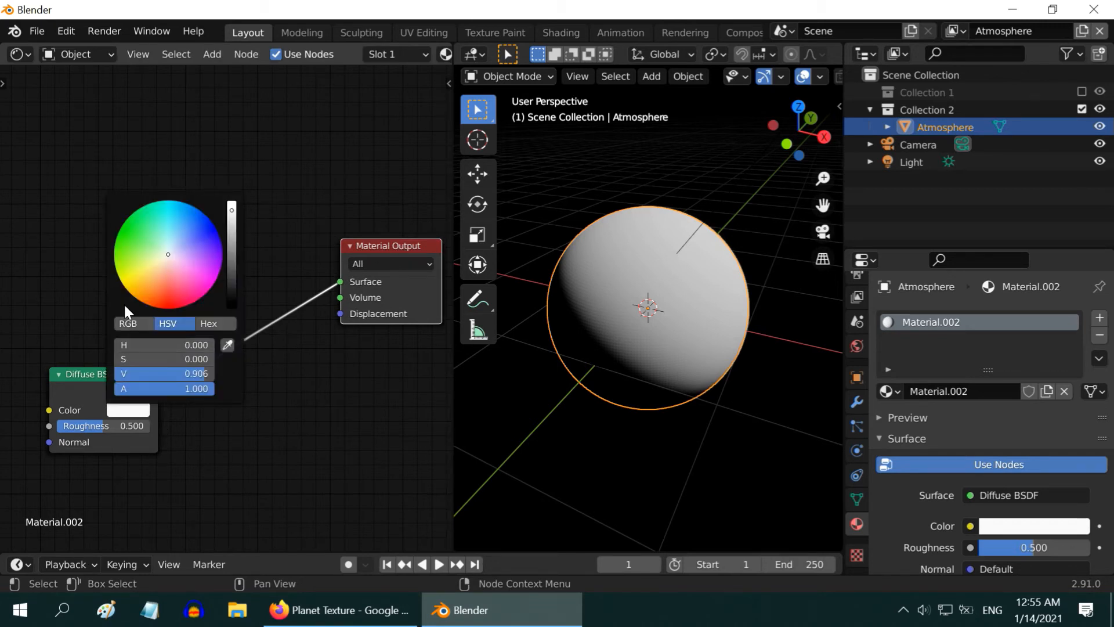
pyautogui.click(138, 300)
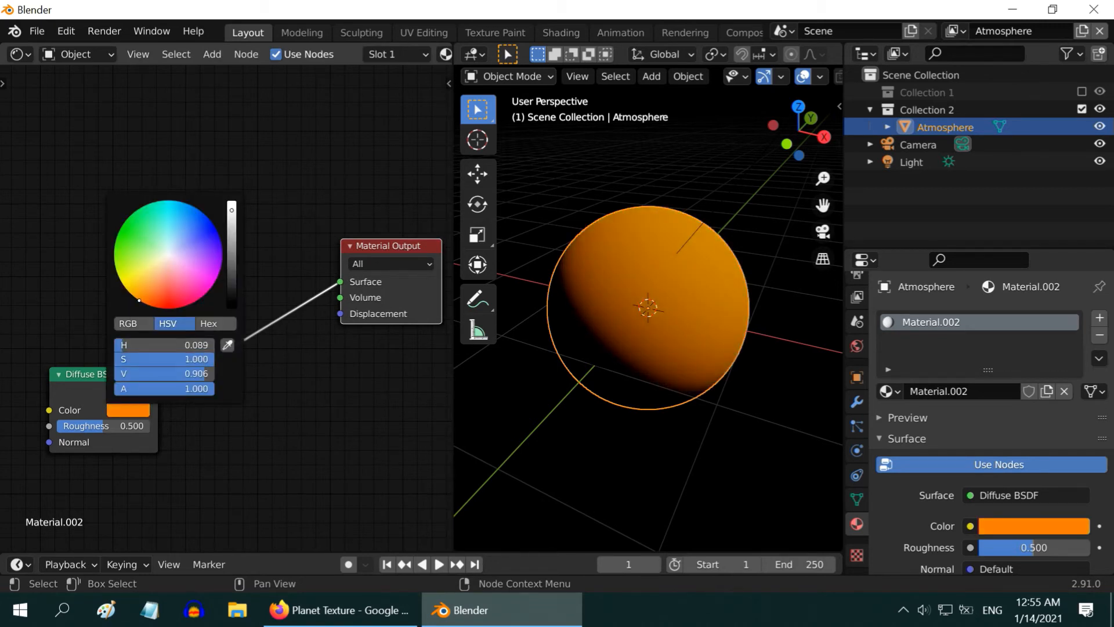
pyautogui.click(138, 299)
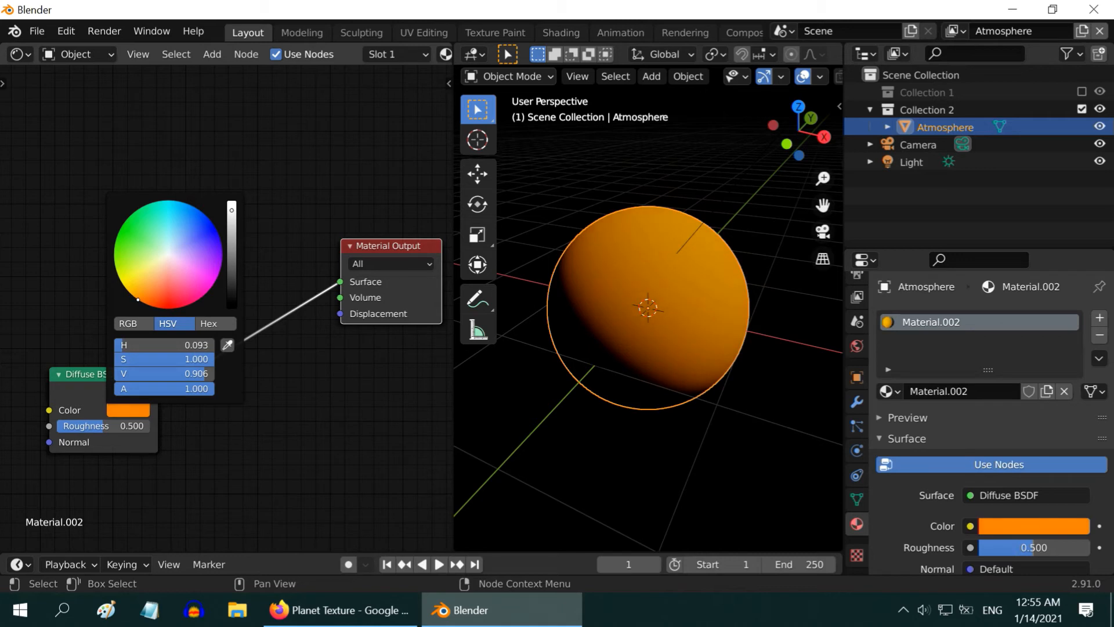
pyautogui.moveTo(137, 299); pyautogui.dragTo(141, 302)
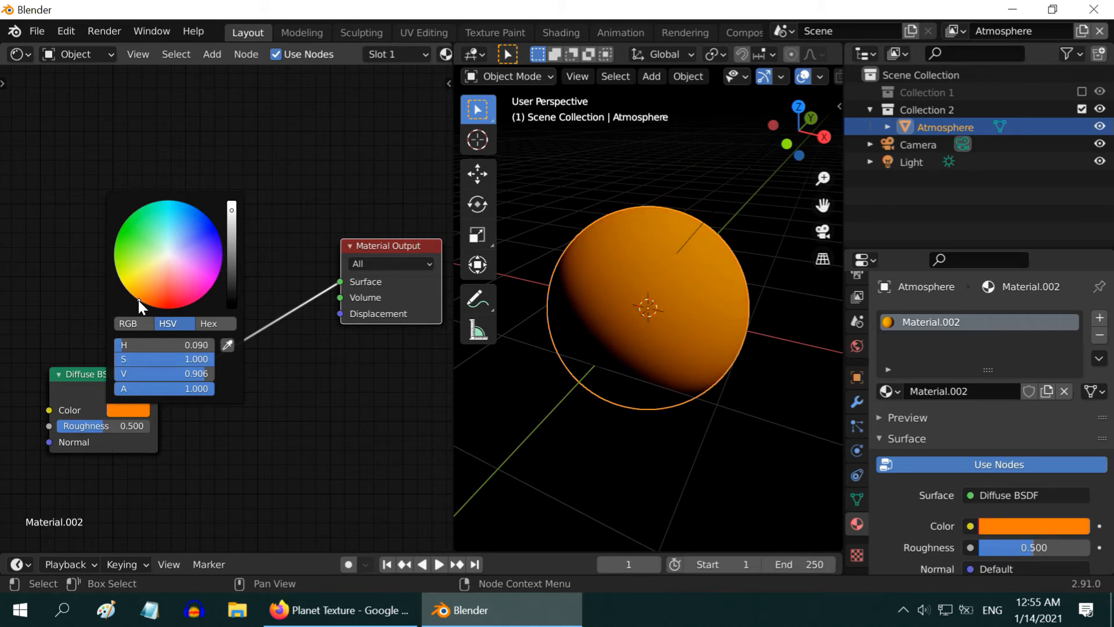
pyautogui.click(182, 490)
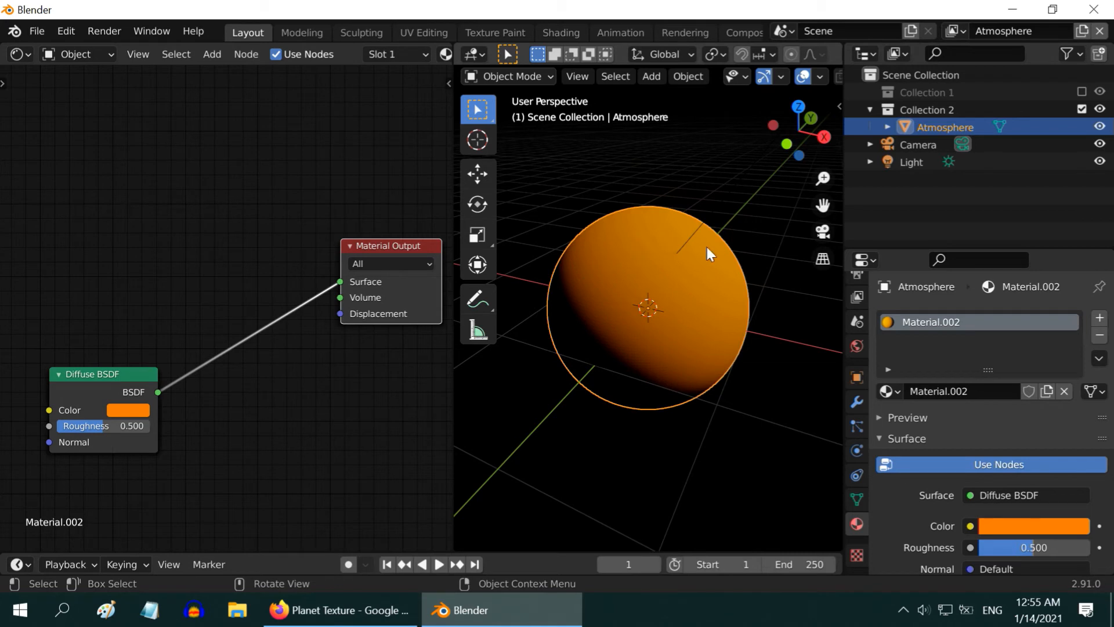
pyautogui.moveTo(637, 305)
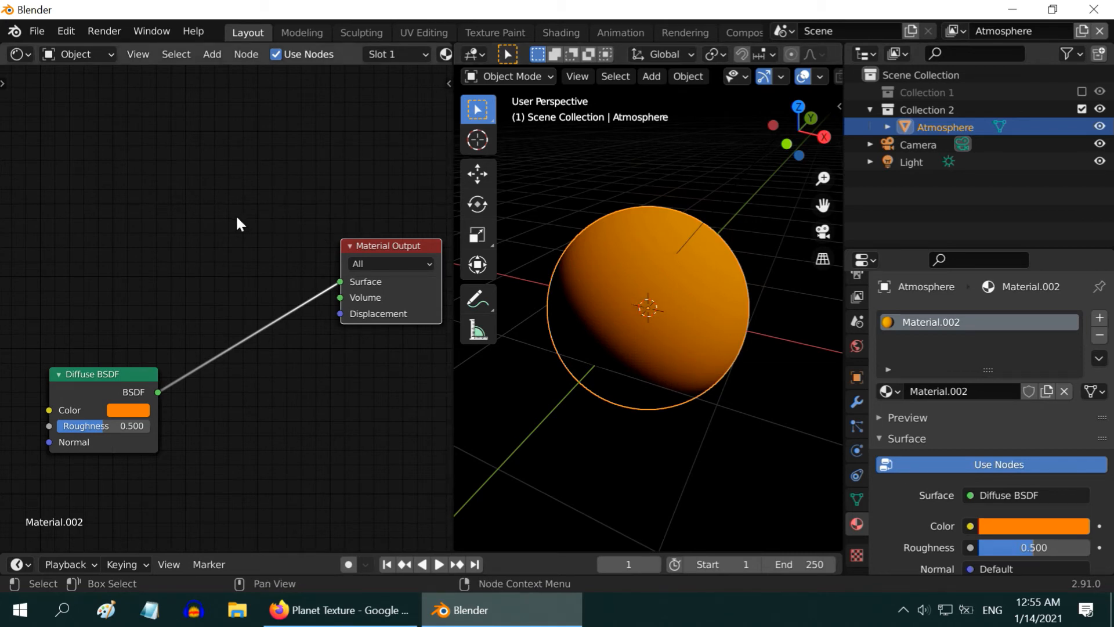
# Add Transparent BSDF, Mix Shader and Layer Weight nodes, with Facing driving the mix factor.
pyautogui.click(212, 55)
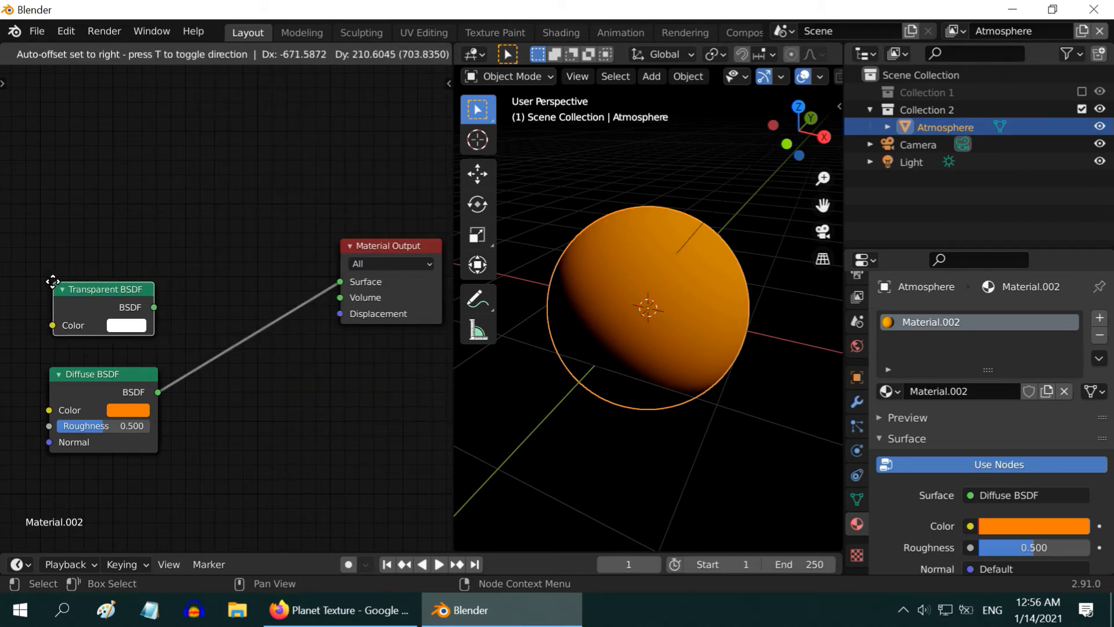
pyautogui.click(211, 55)
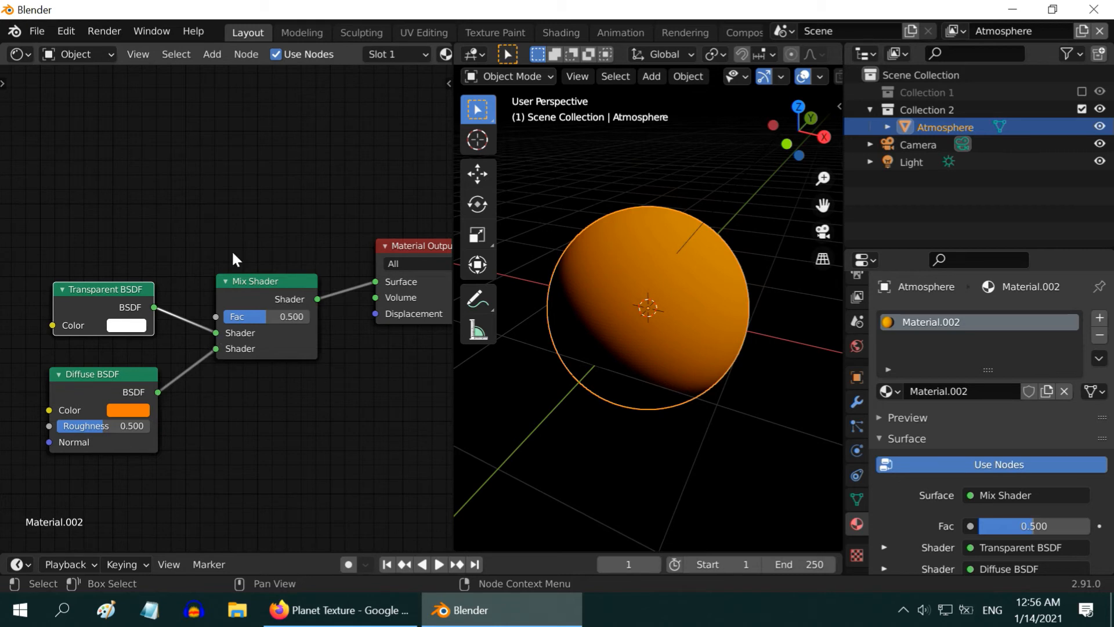
pyautogui.click(212, 55)
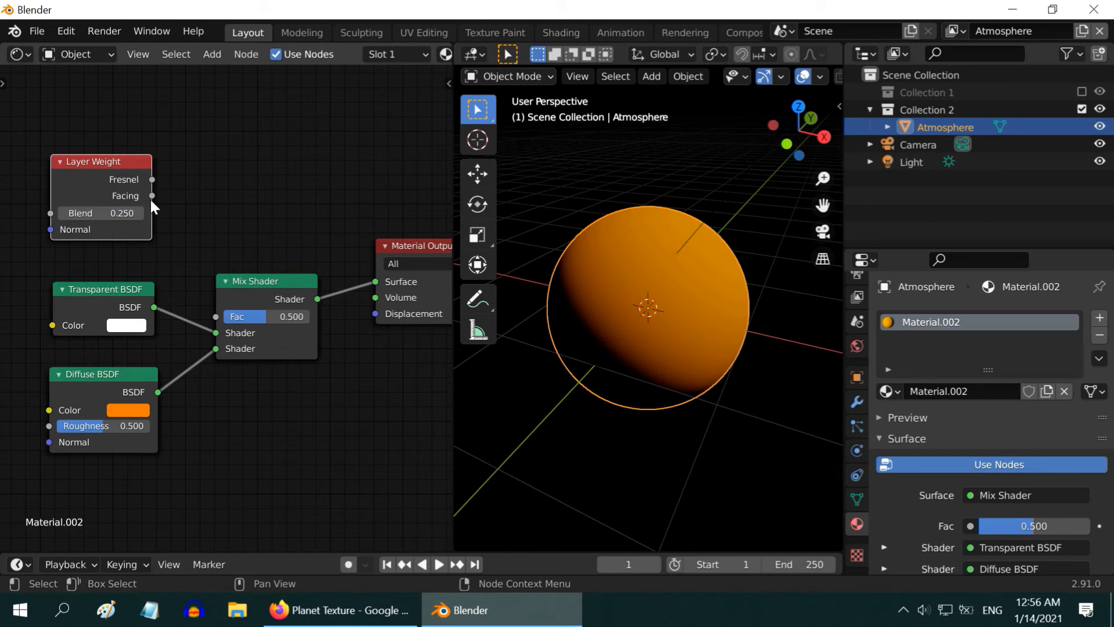
pyautogui.moveTo(151, 195); pyautogui.dragTo(218, 320)
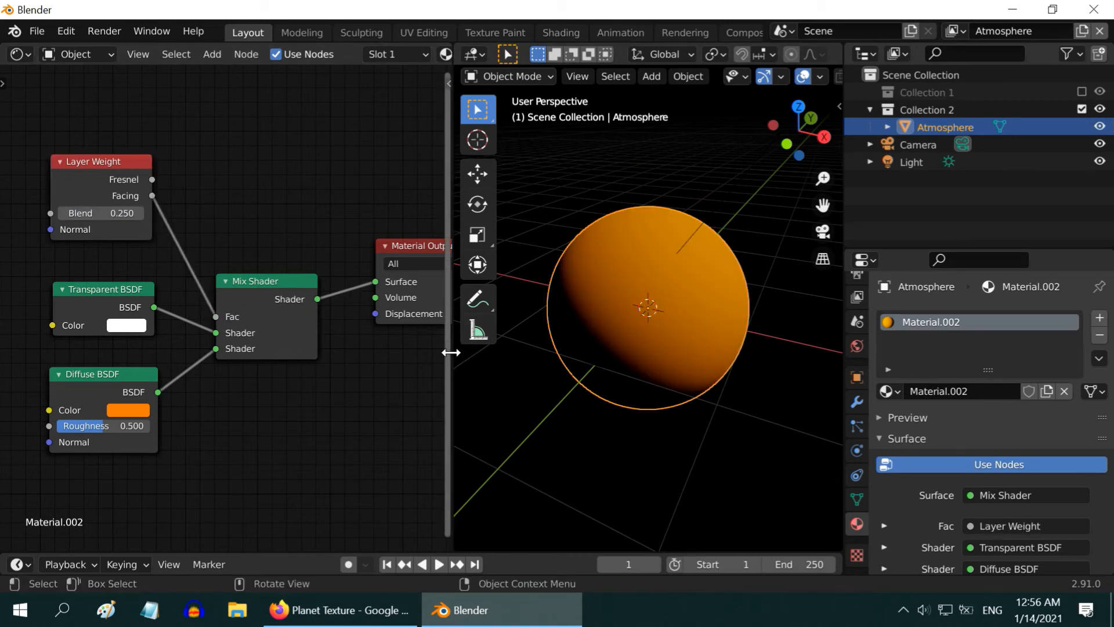
pyautogui.moveTo(452, 353); pyautogui.dragTo(321, 353)
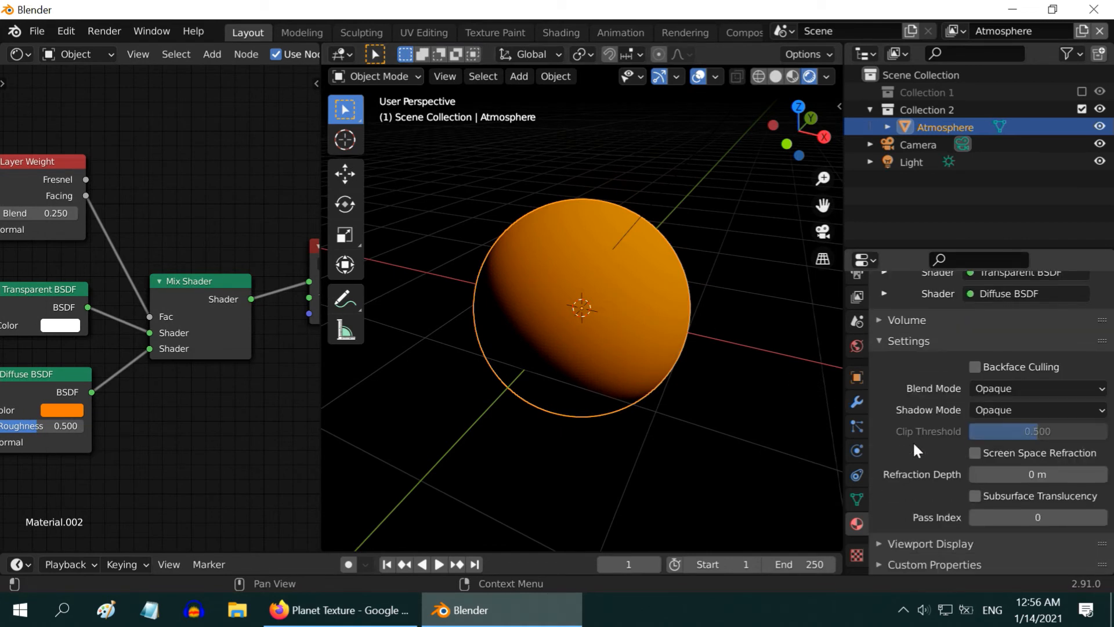
# Set the material's Blend Mode to Alpha Blend with Backface Culling enabled.
pyautogui.click(1036, 387)
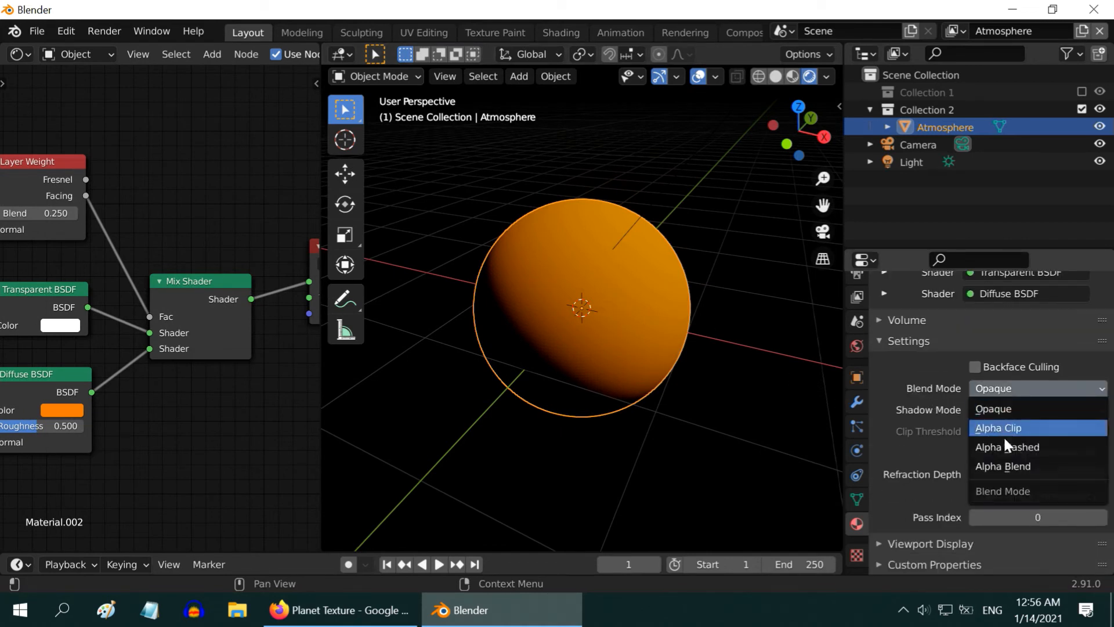
pyautogui.click(1003, 467)
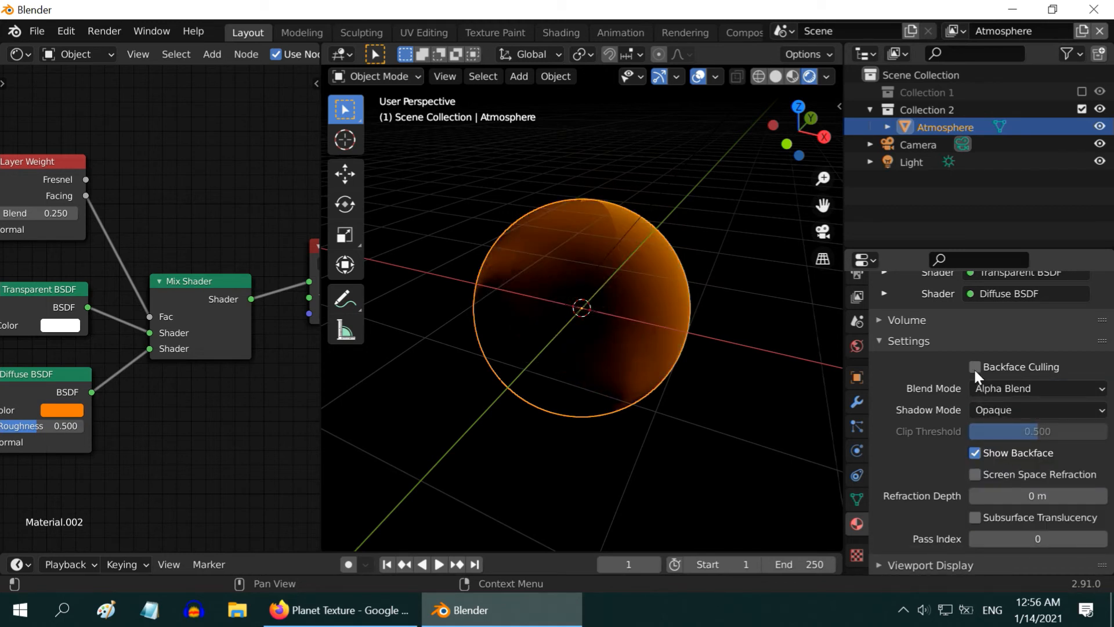
pyautogui.click(974, 366)
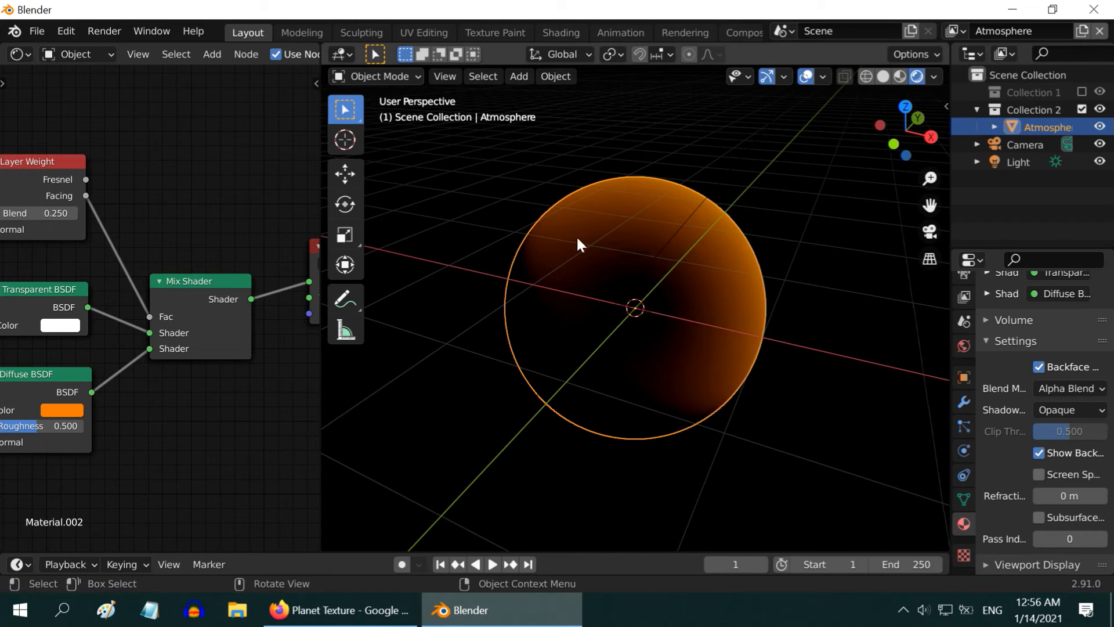
pyautogui.moveTo(736, 365)
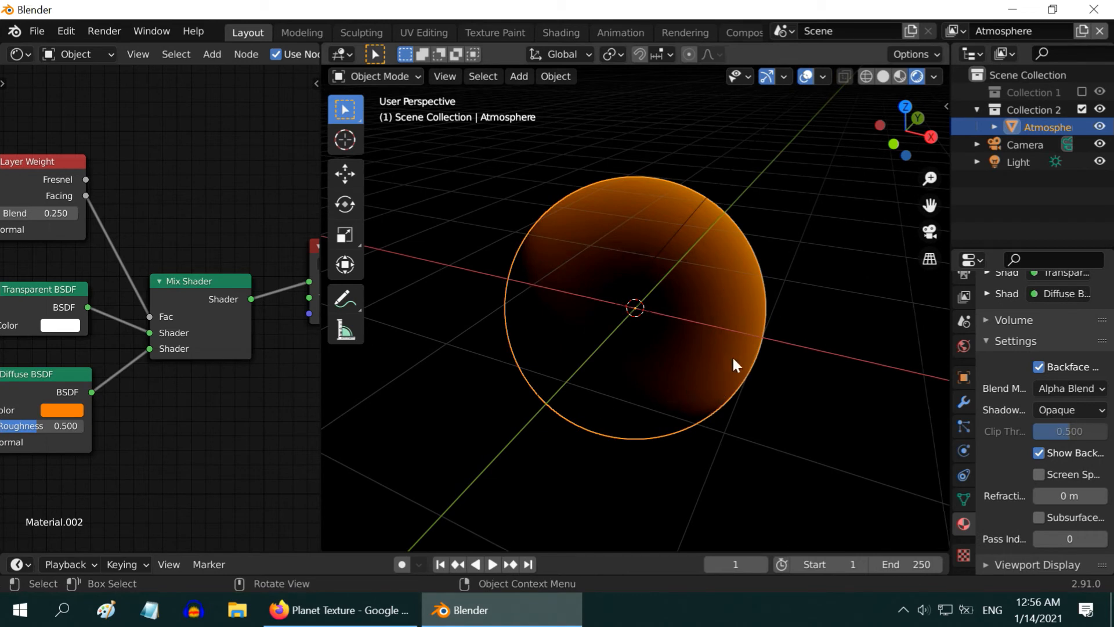
pyautogui.moveTo(71, 416)
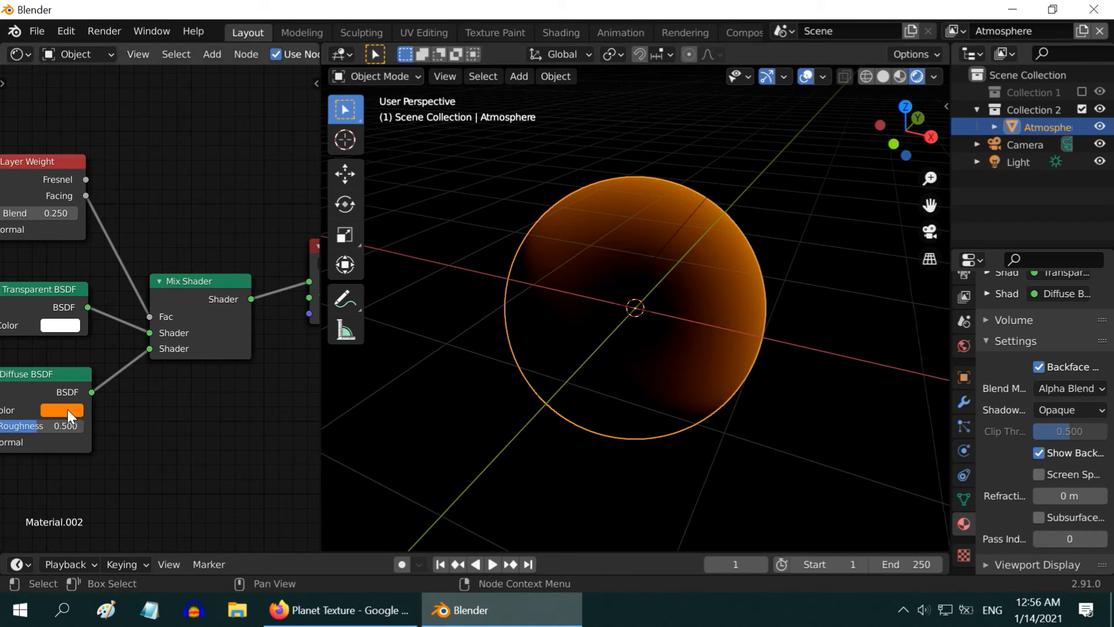
pyautogui.click(62, 410)
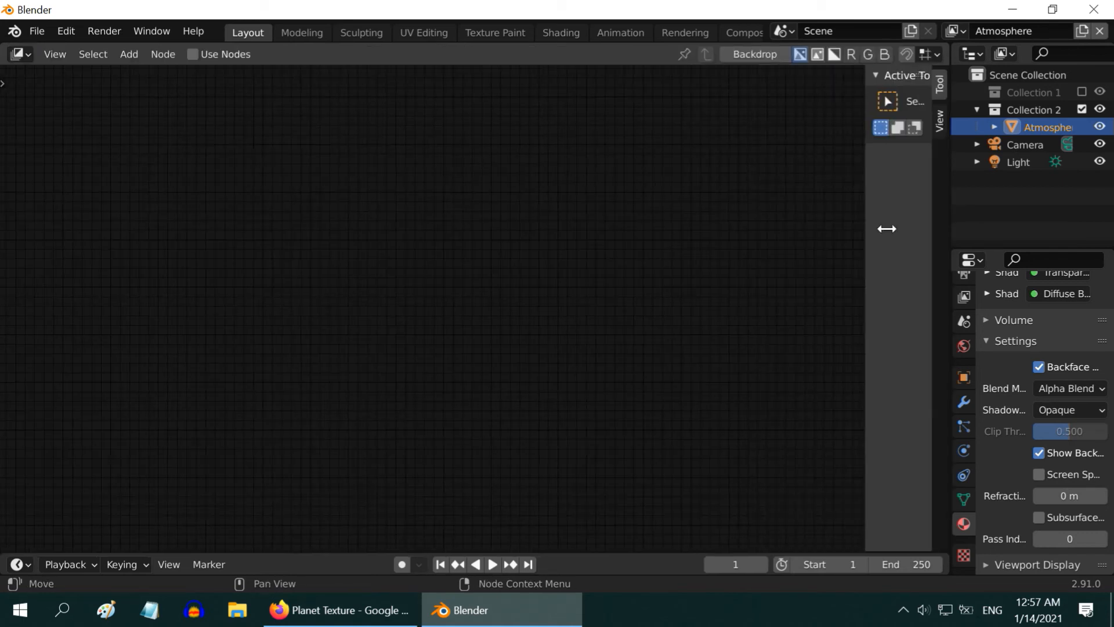
# Enable Use Nodes in the Compositor so Render Layers feeds the Composite output.
pyautogui.click(193, 54)
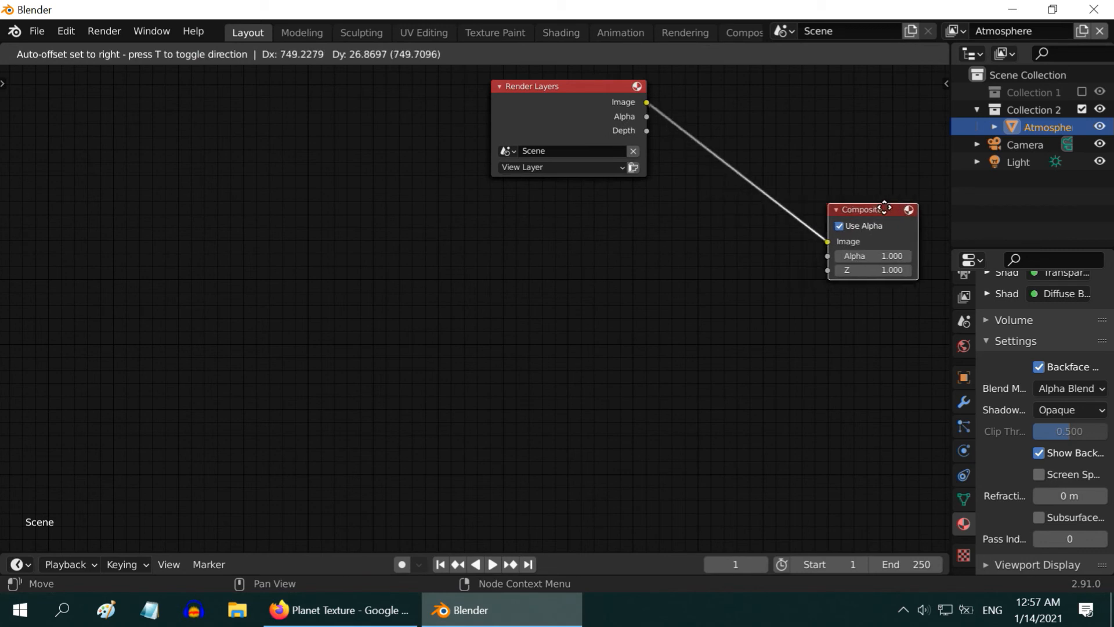
pyautogui.moveTo(871, 209); pyautogui.dragTo(885, 226)
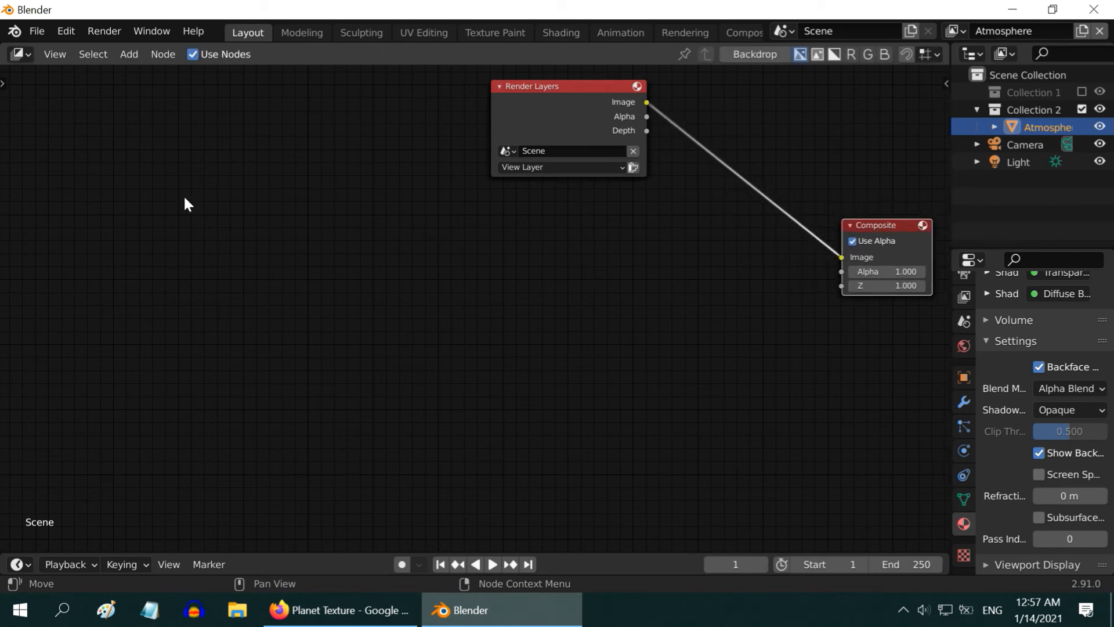
# Add a second Render Layers node set to the Atmosphere view layer.
pyautogui.click(129, 54)
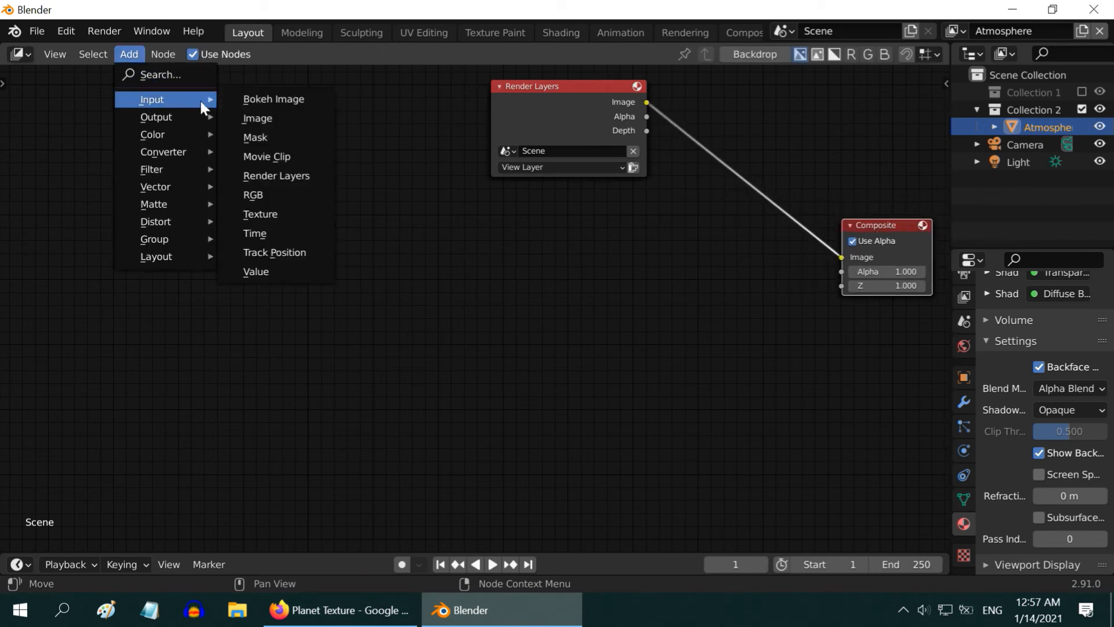
pyautogui.click(276, 175)
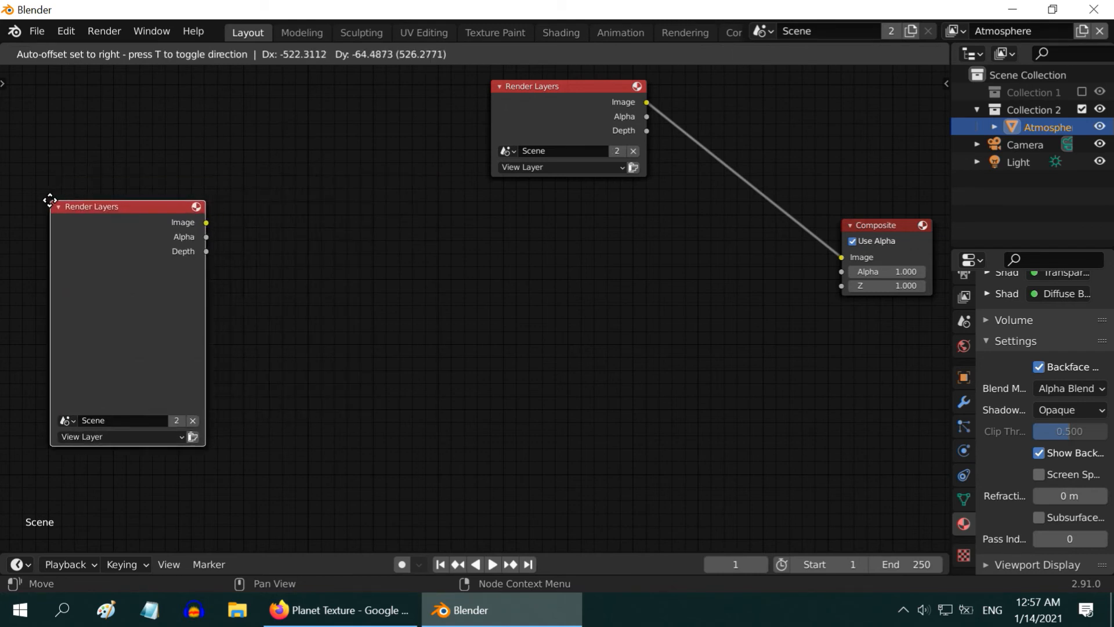
pyautogui.click(120, 436)
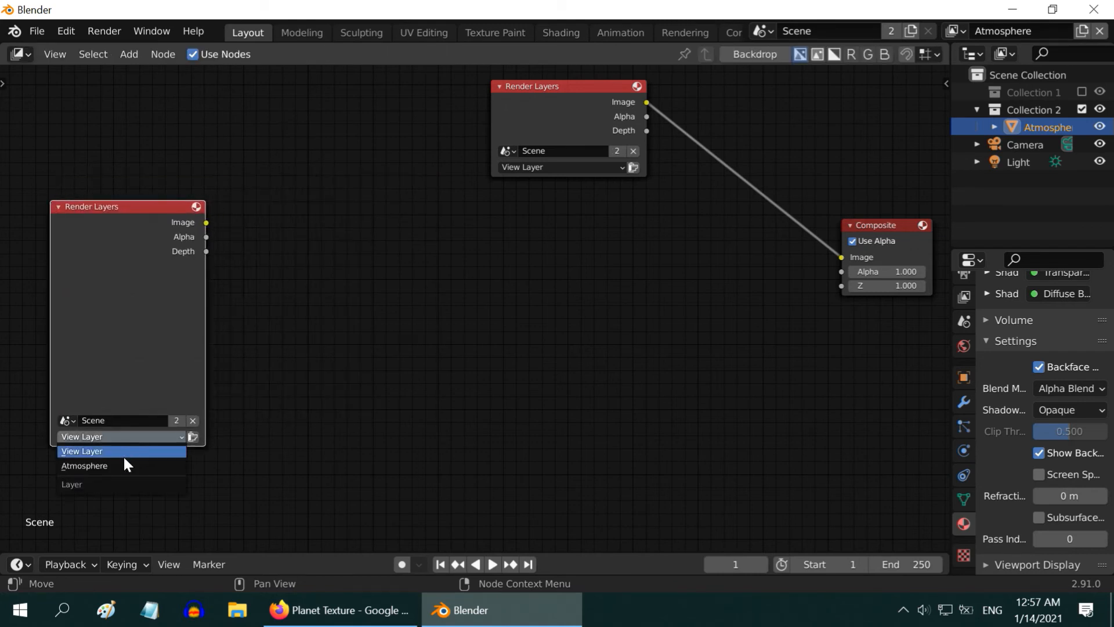
pyautogui.click(83, 465)
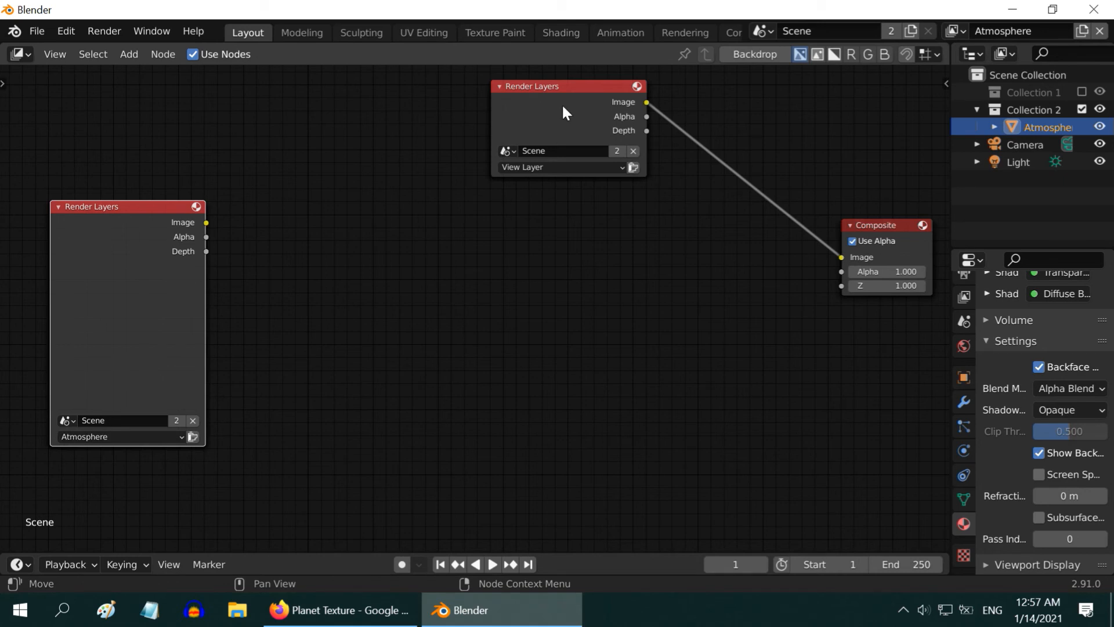
pyautogui.moveTo(137, 66)
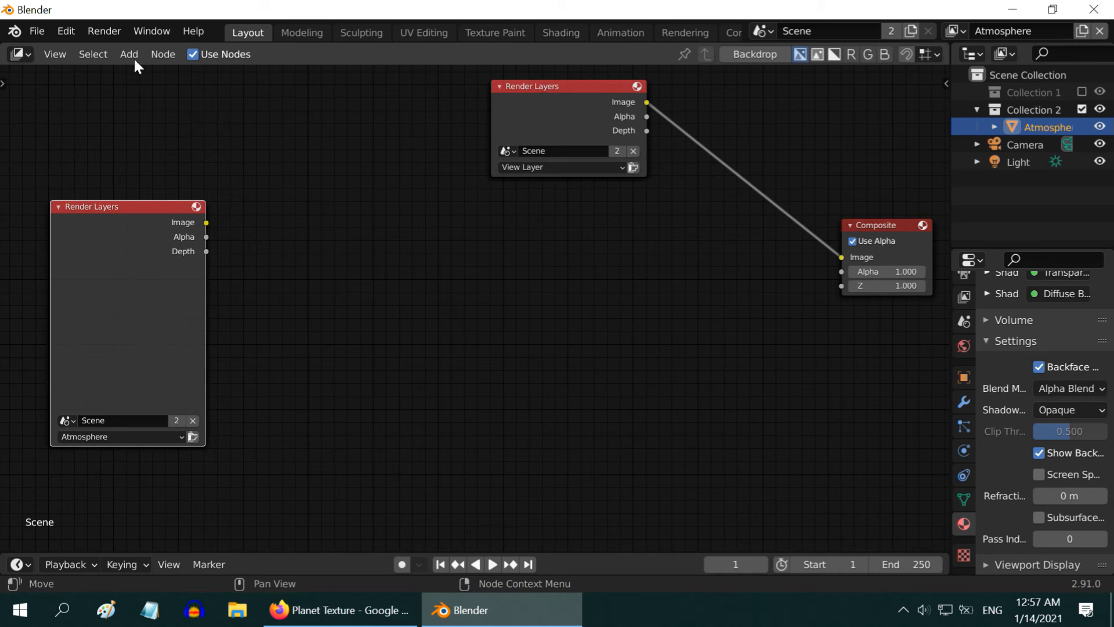
# Add Fast Gaussian Blur nodes (40 and 50) fed by the Atmosphere render image.
pyautogui.click(129, 55)
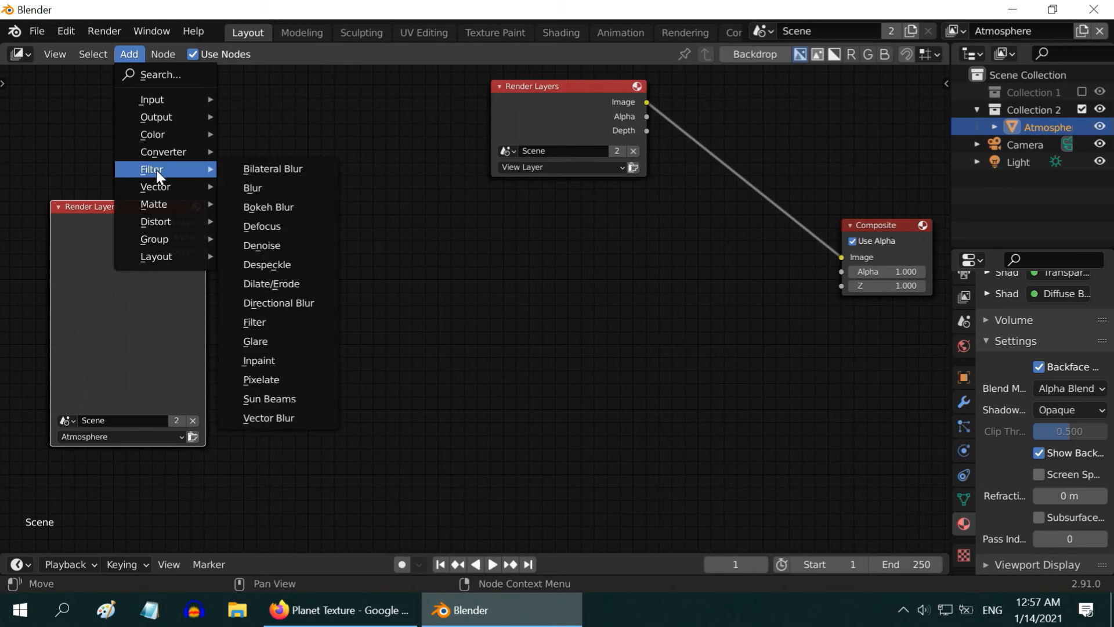
pyautogui.click(253, 188)
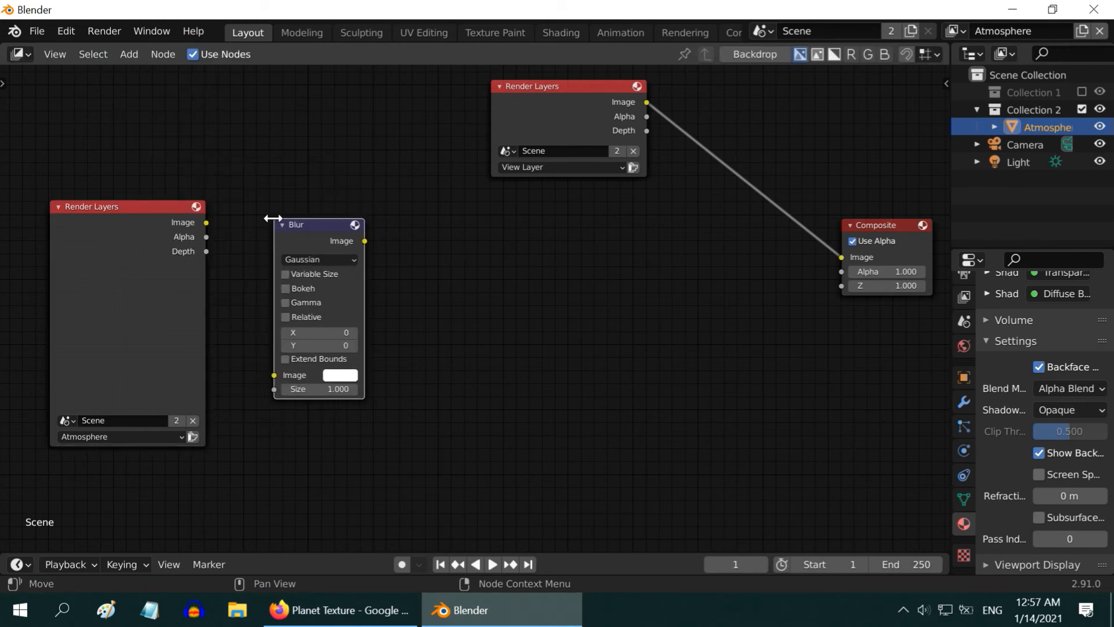
pyautogui.click(318, 259)
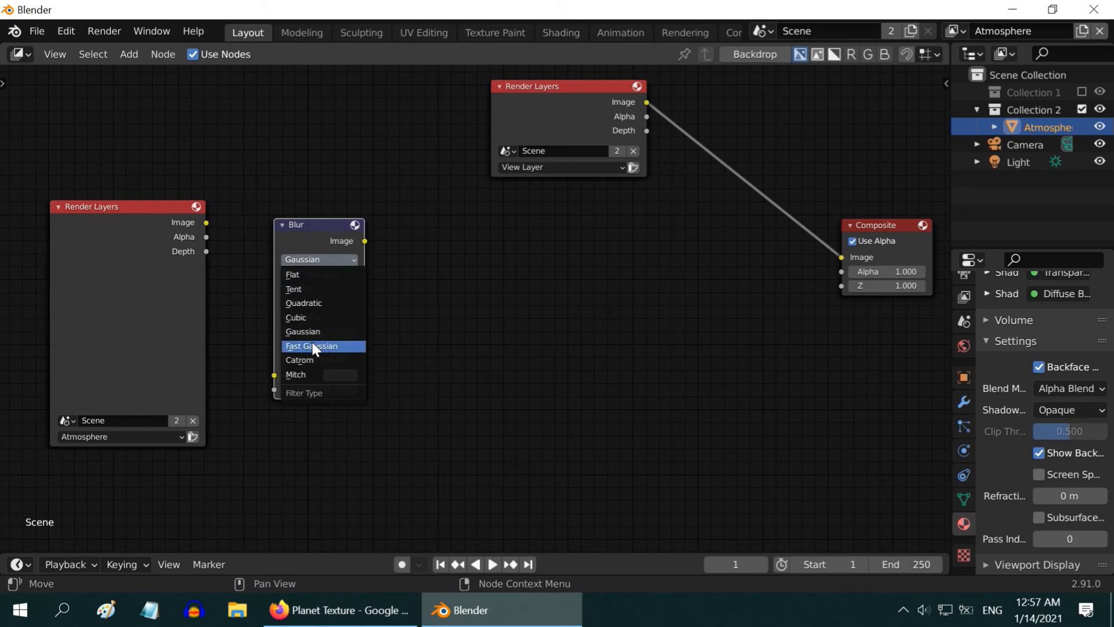
pyautogui.click(315, 346)
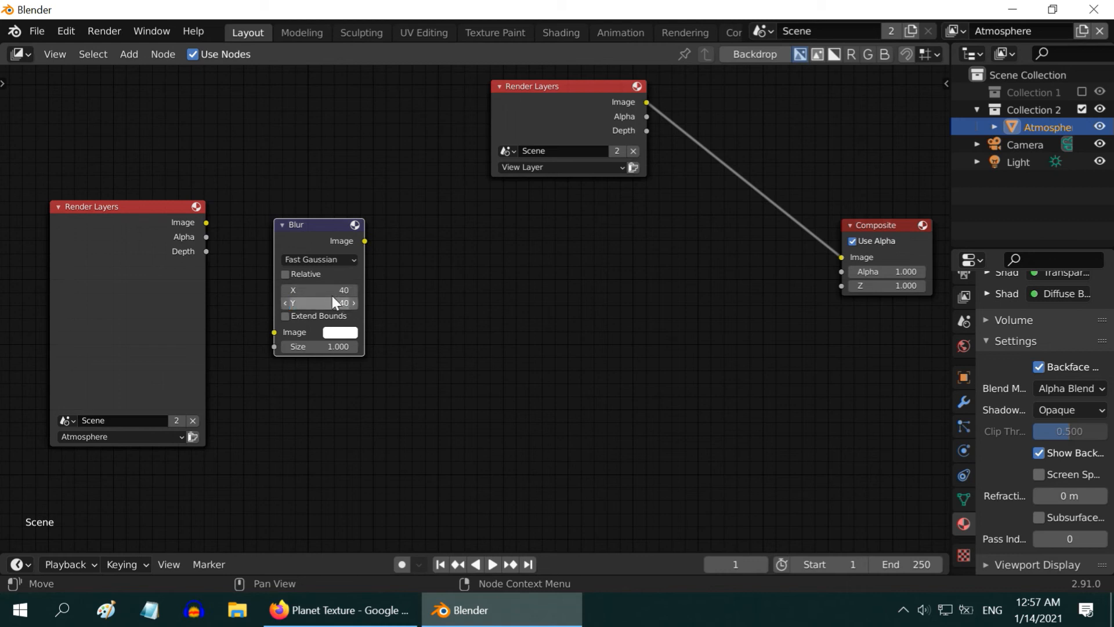
pyautogui.moveTo(207, 222); pyautogui.dragTo(274, 332)
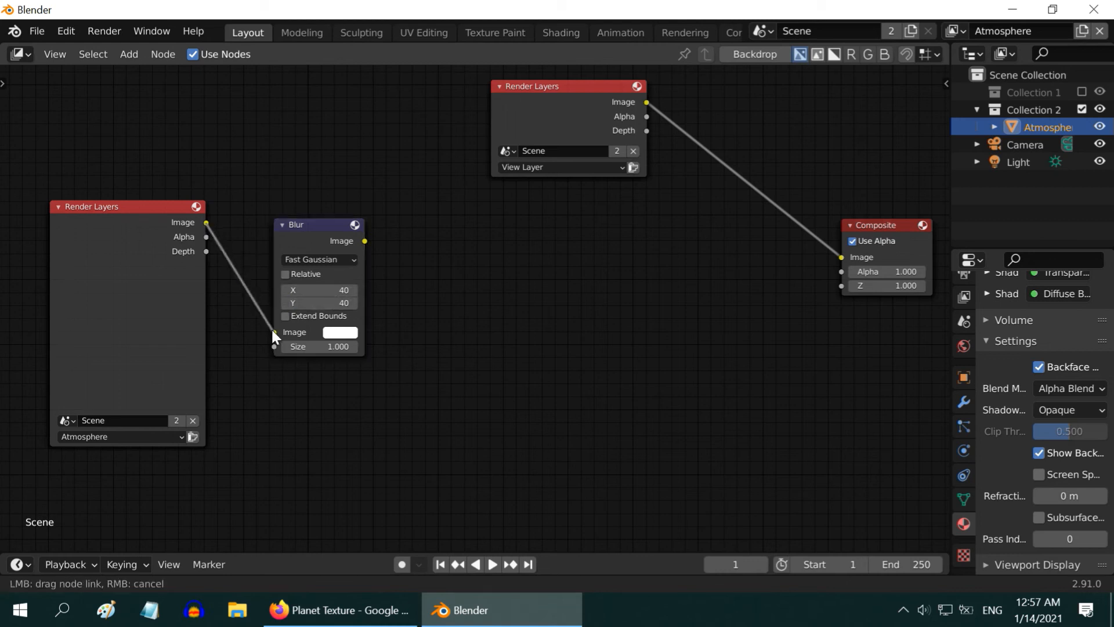
pyautogui.click(318, 225)
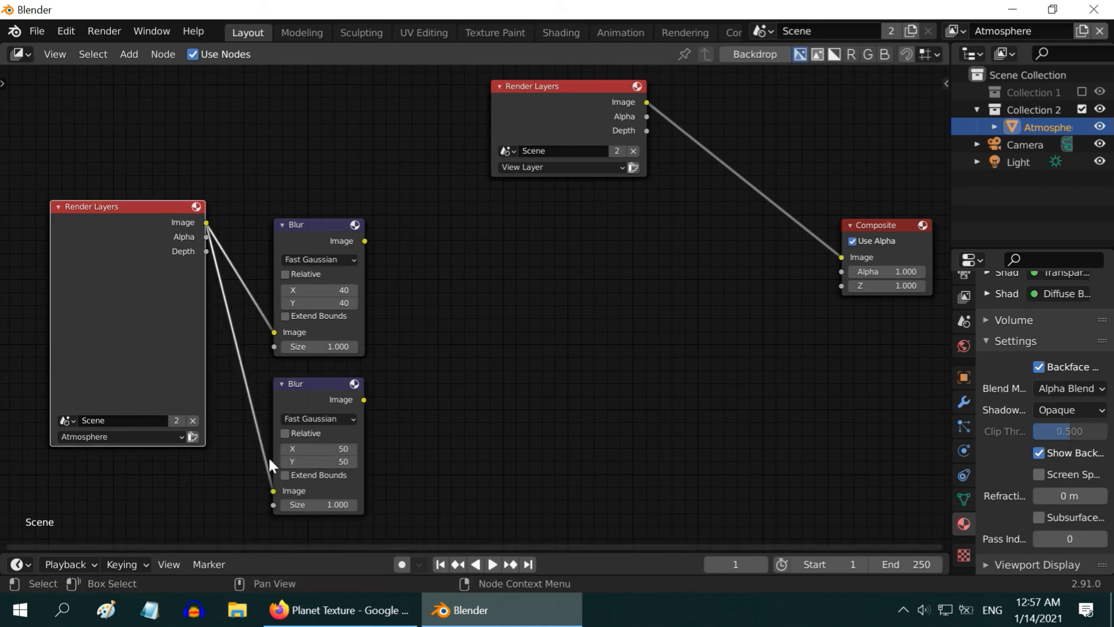
pyautogui.moveTo(162, 55)
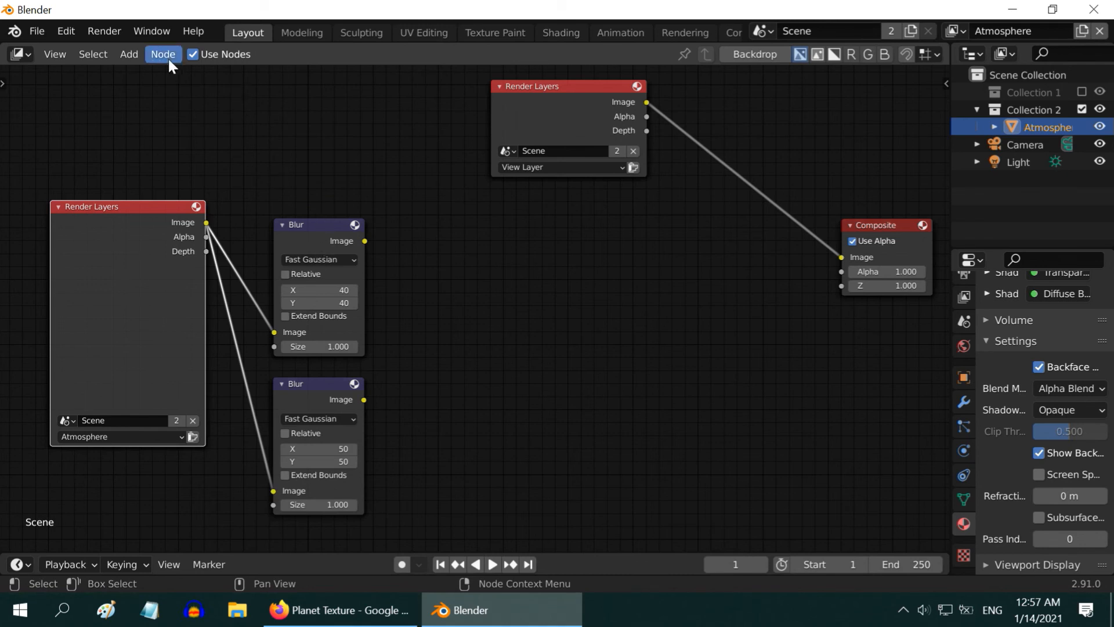
# Feed each blur into its own Fog Glow Glare node, the lower one at Low quality.
pyautogui.click(129, 55)
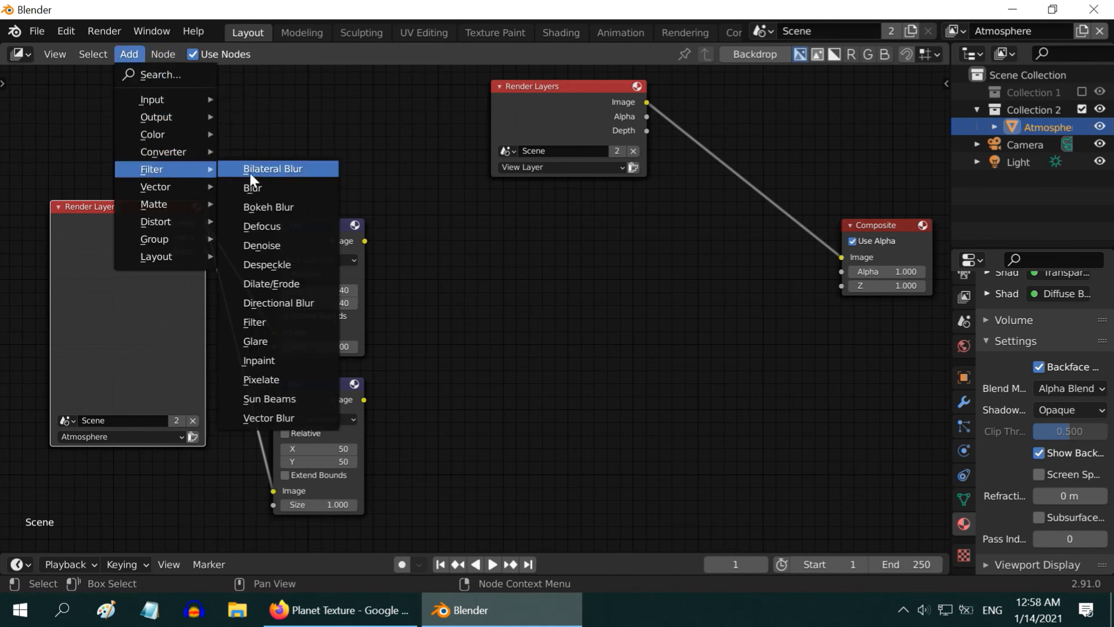
pyautogui.click(255, 343)
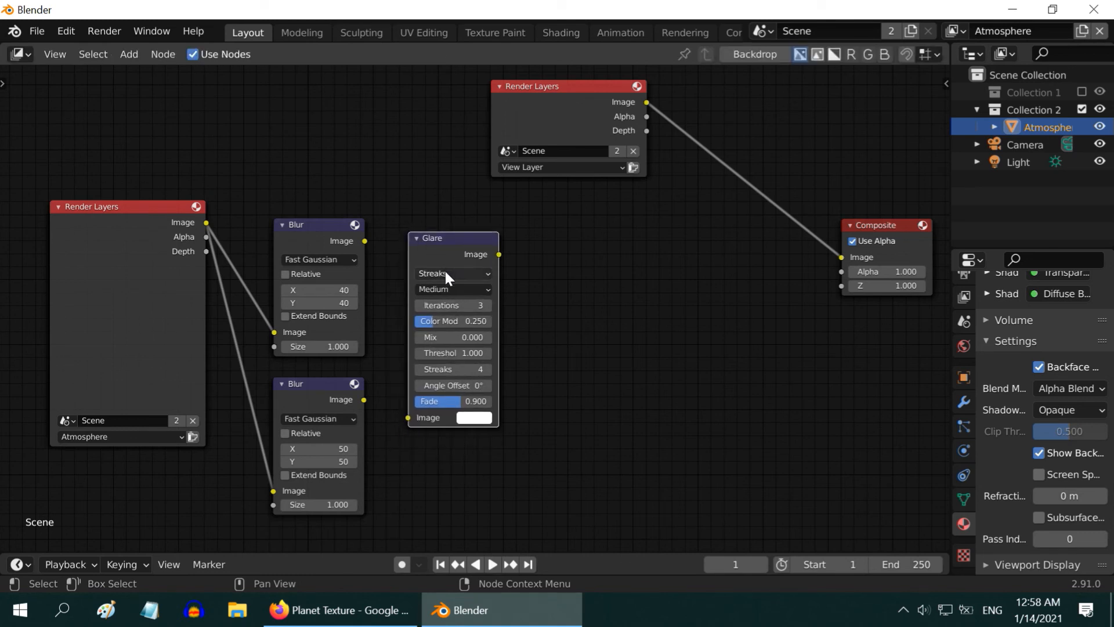
pyautogui.click(451, 274)
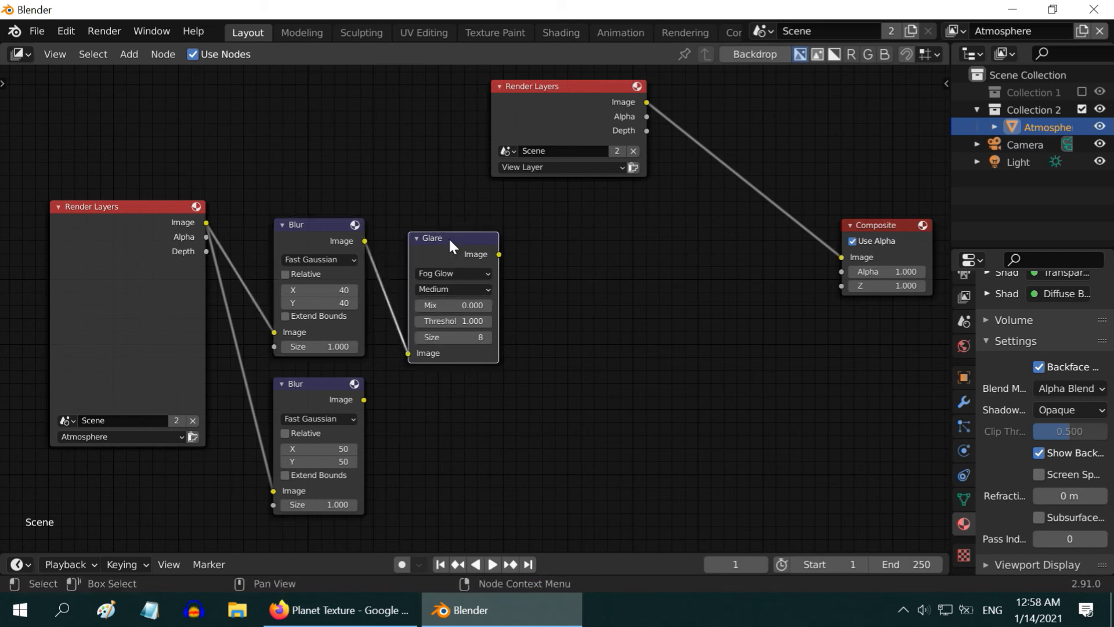
pyautogui.moveTo(453, 238); pyautogui.dragTo(441, 390)
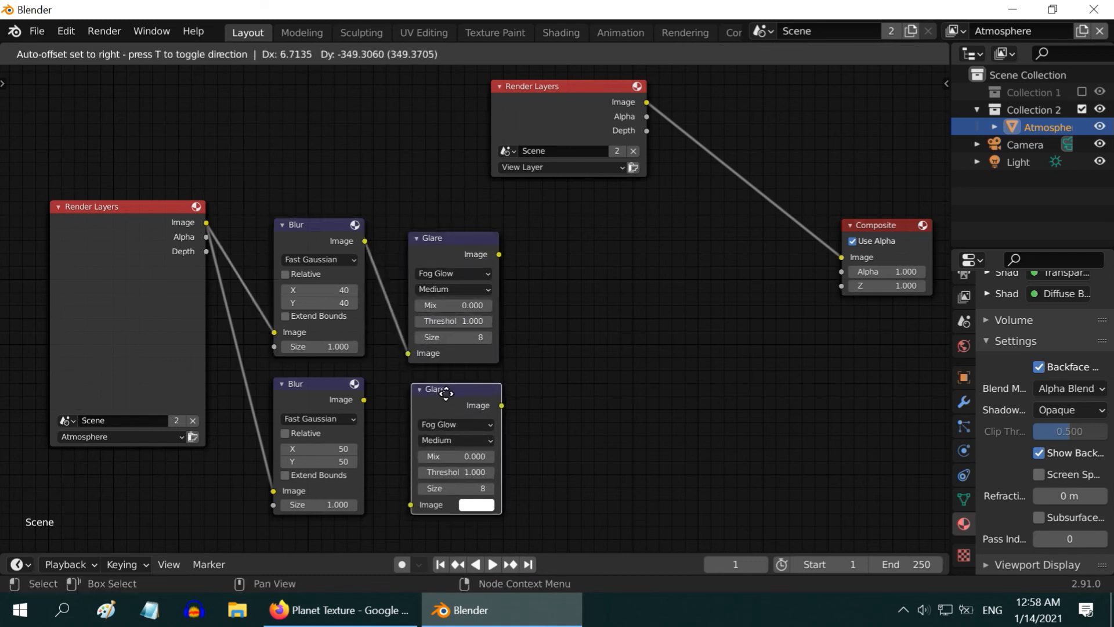
pyautogui.click(454, 440)
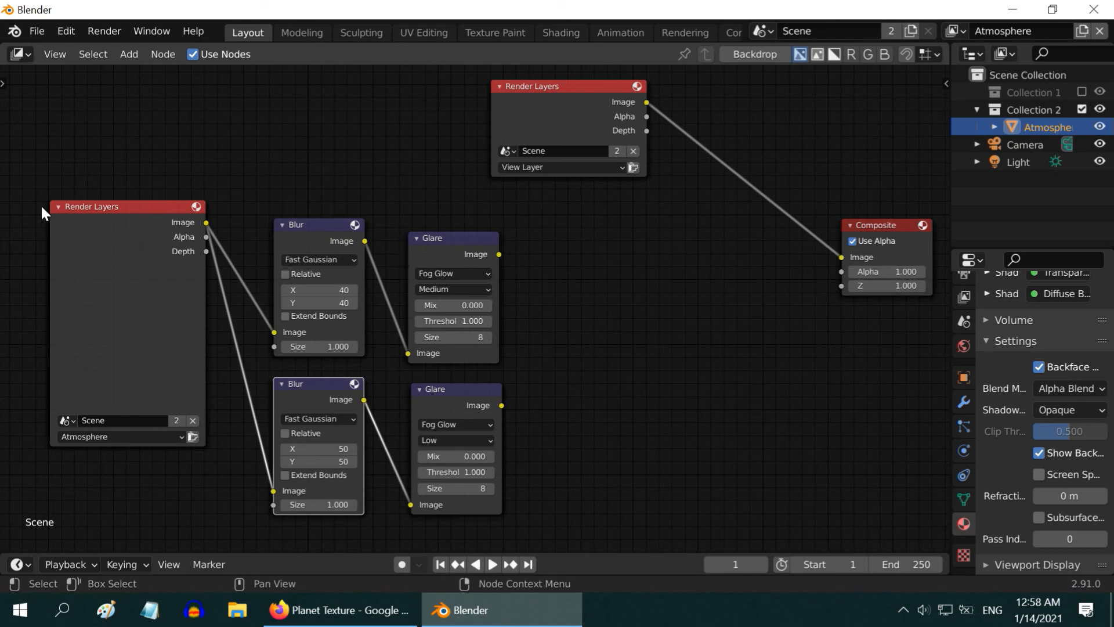
pyautogui.click(129, 54)
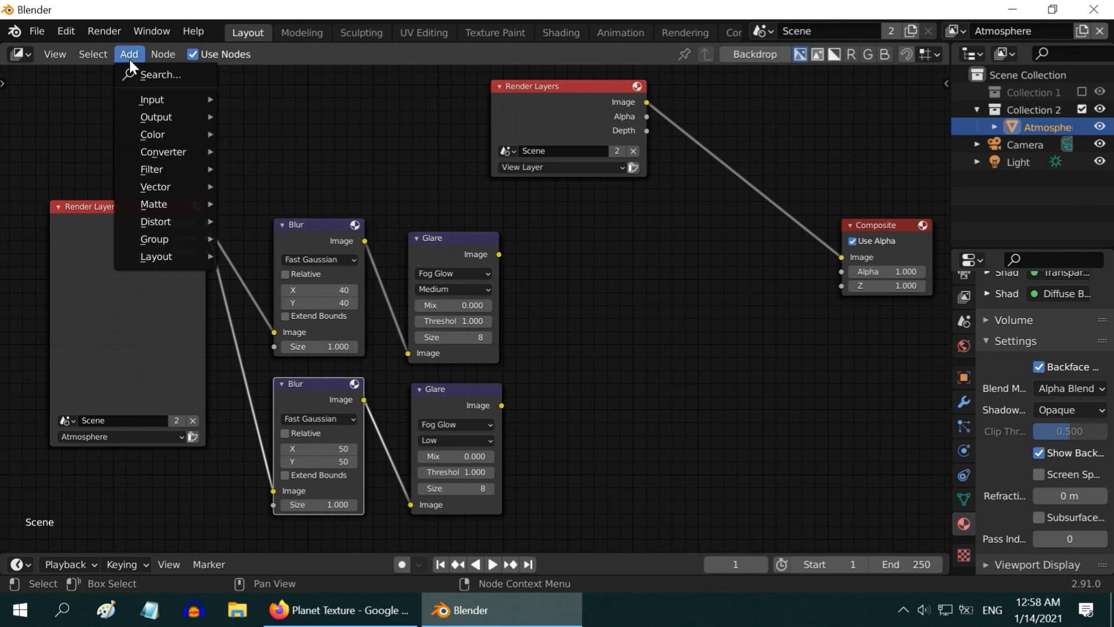
pyautogui.moveTo(152, 135)
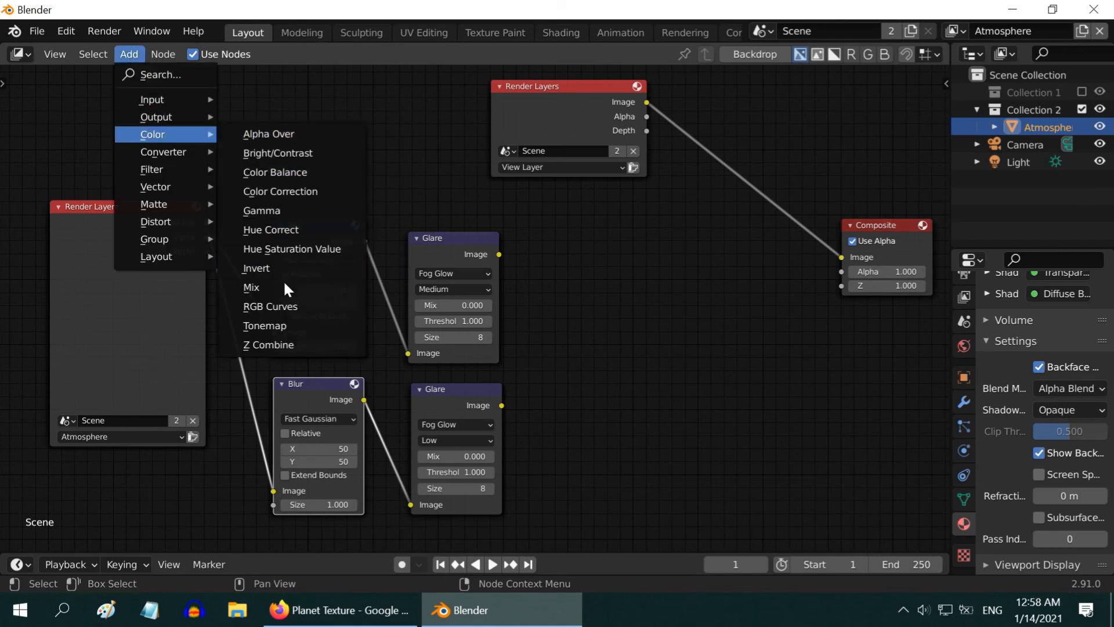
# Combine the Atmosphere render and both glares through two Add mix nodes at factor 0.8.
pyautogui.click(251, 286)
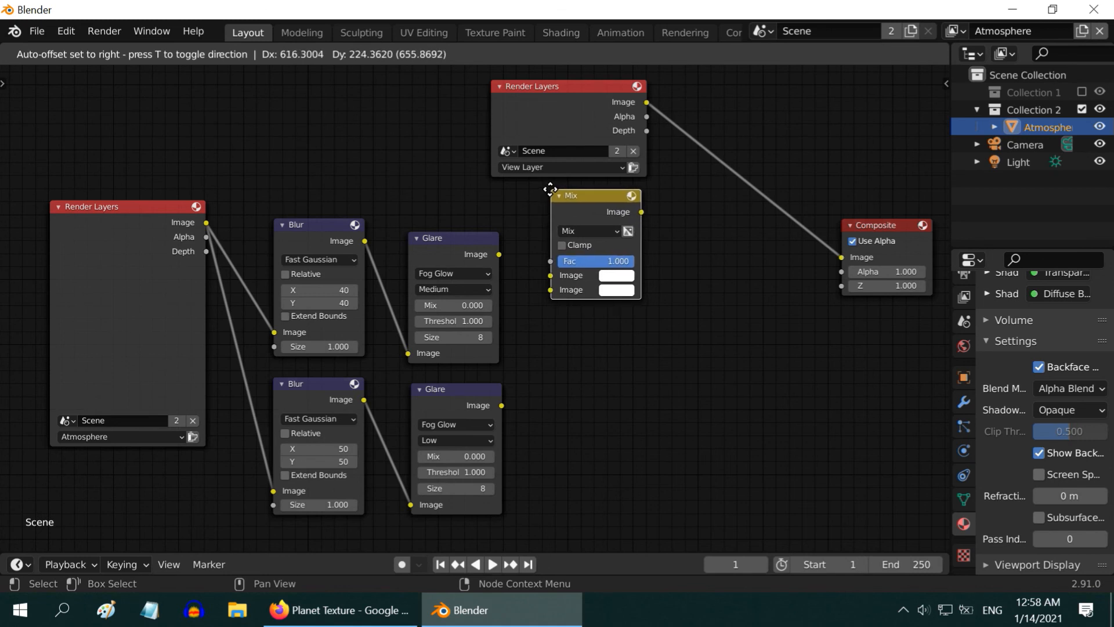
pyautogui.click(588, 234)
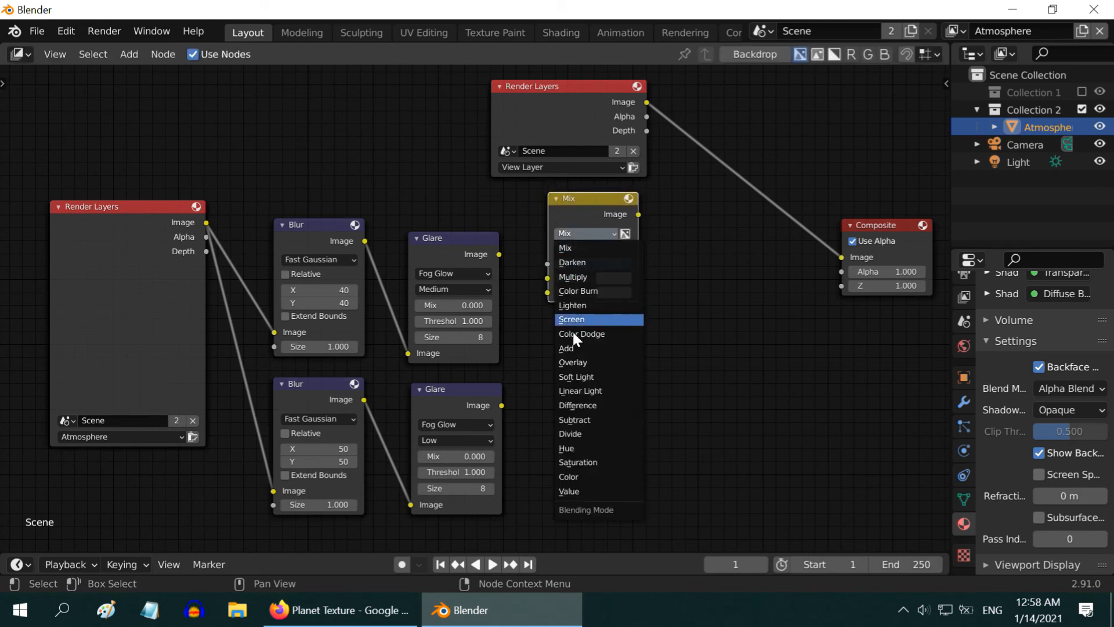
pyautogui.click(567, 348)
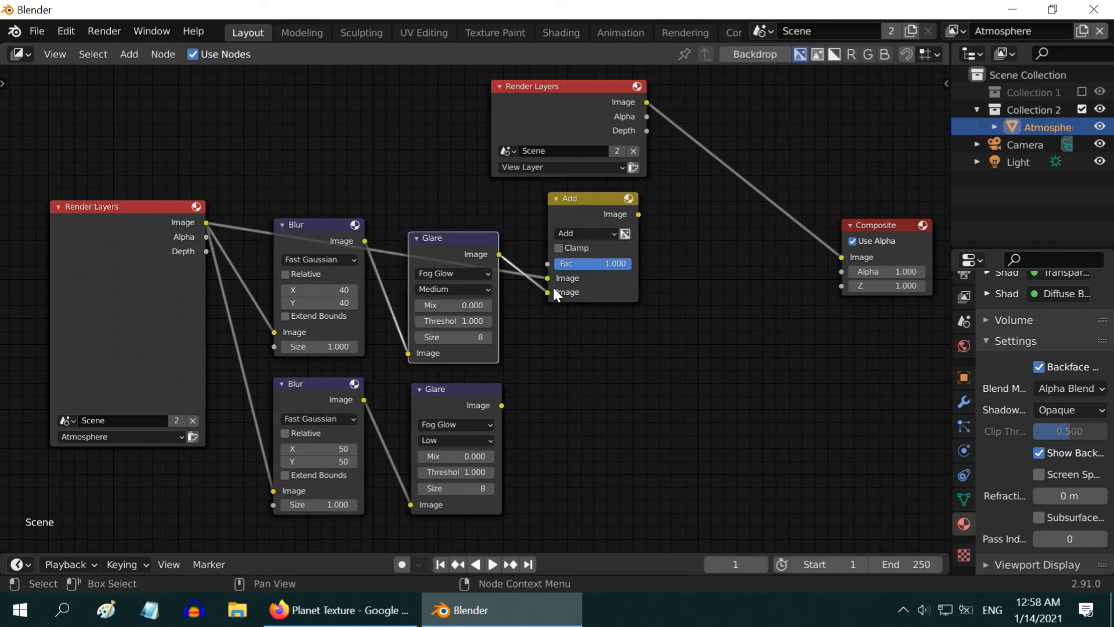
pyautogui.doubleClick(591, 264)
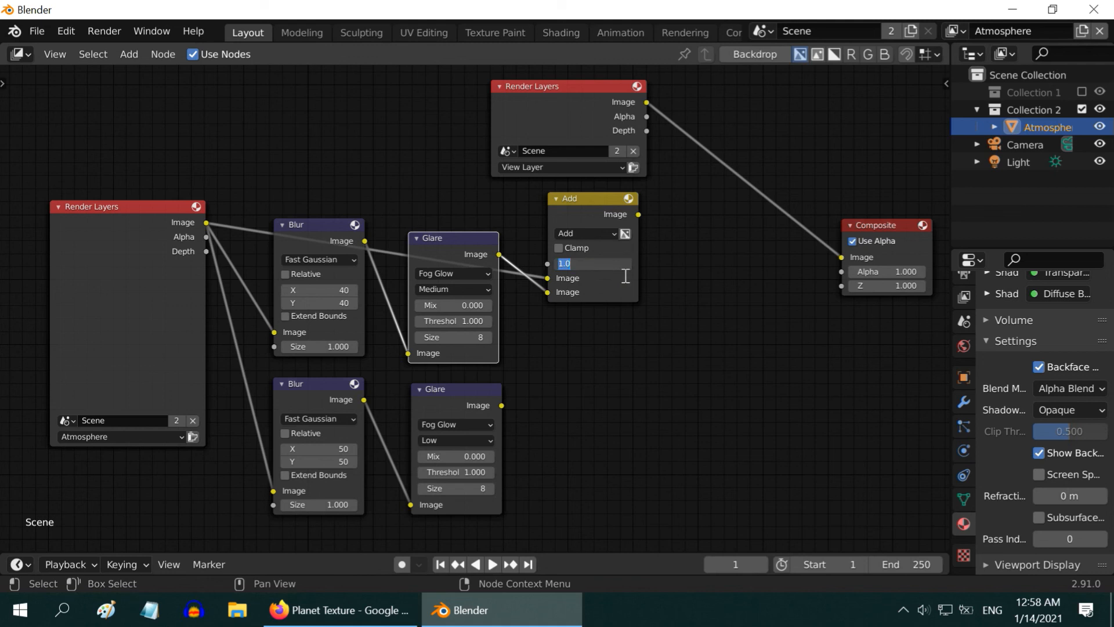
pyautogui.moveTo(590, 264); pyautogui.dragTo(600, 264)
pyautogui.write('0.800')
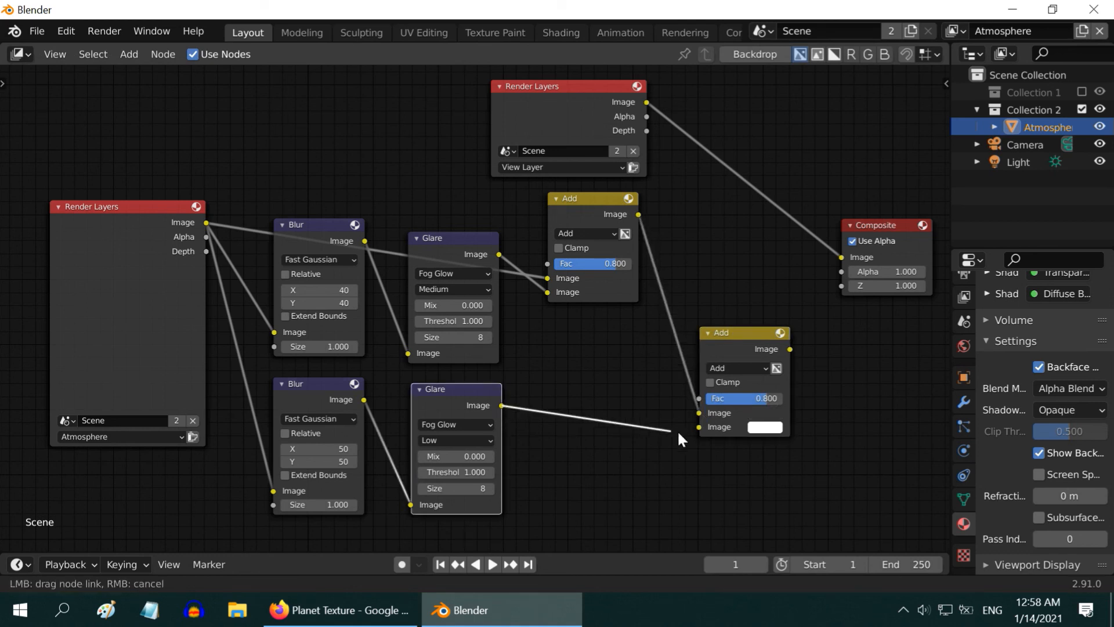
pyautogui.moveTo(501, 405); pyautogui.dragTo(700, 426)
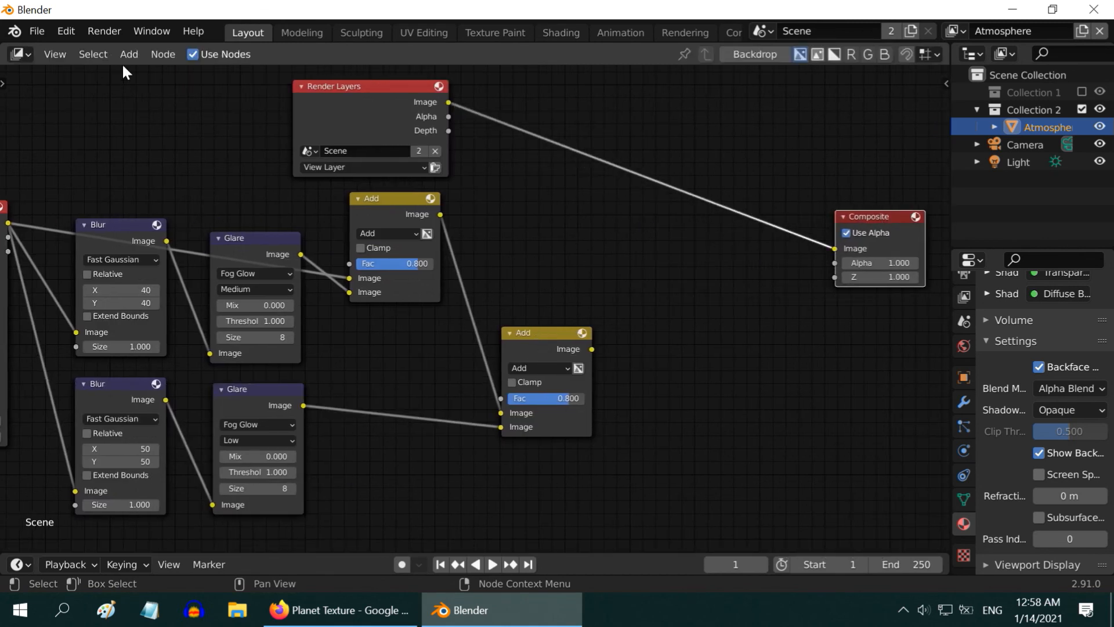
# Add an Alpha Over node layering the planet render over the combined glow into Composite.
pyautogui.click(128, 55)
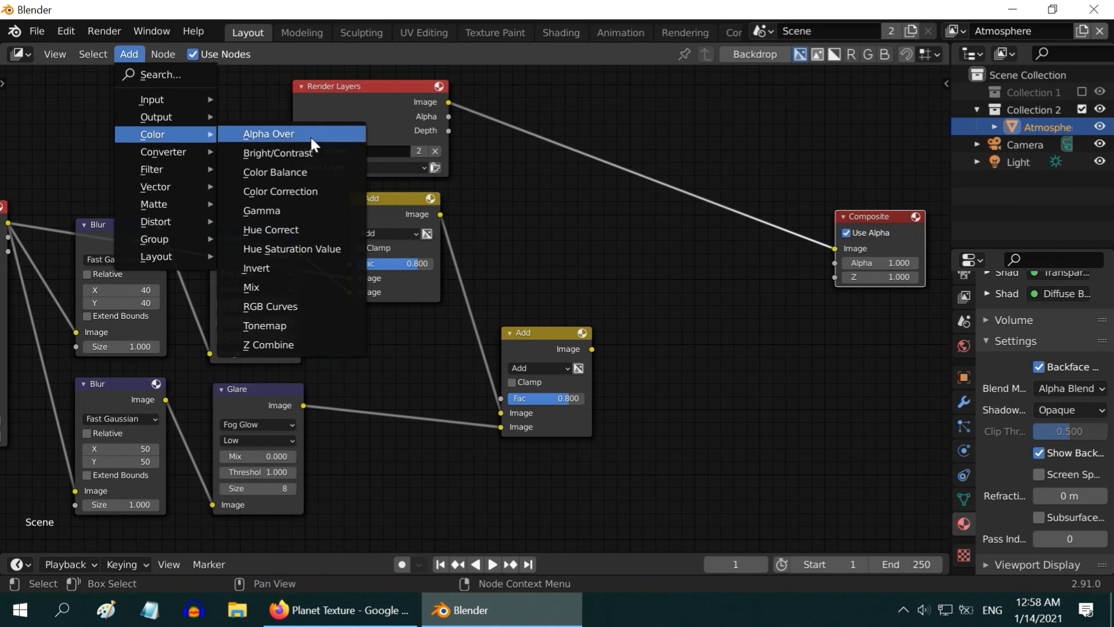
pyautogui.click(268, 134)
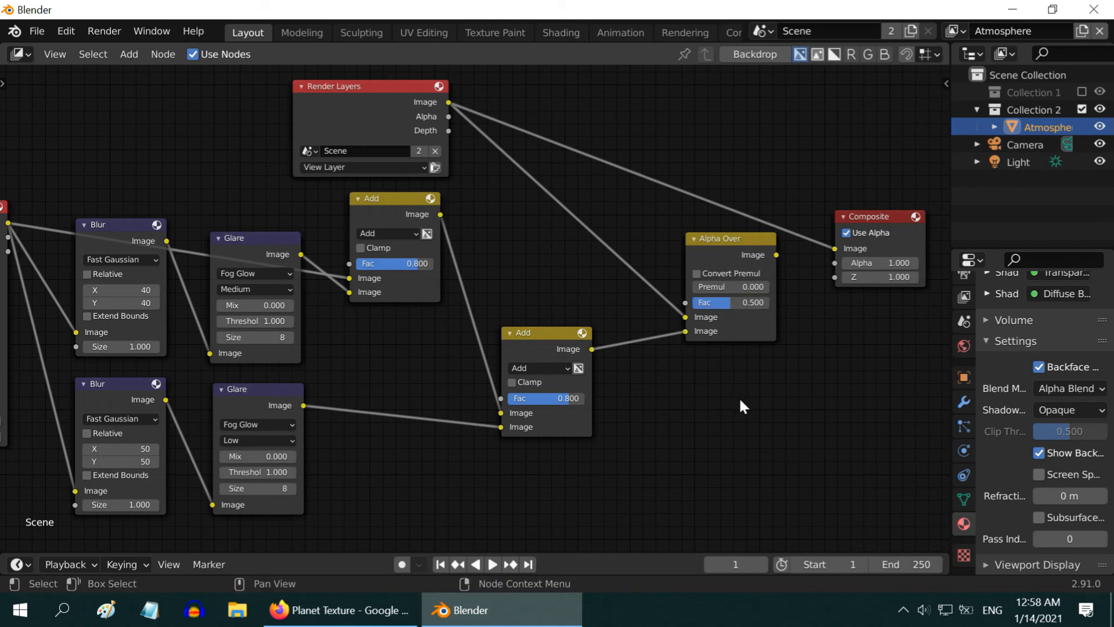
pyautogui.moveTo(781, 260)
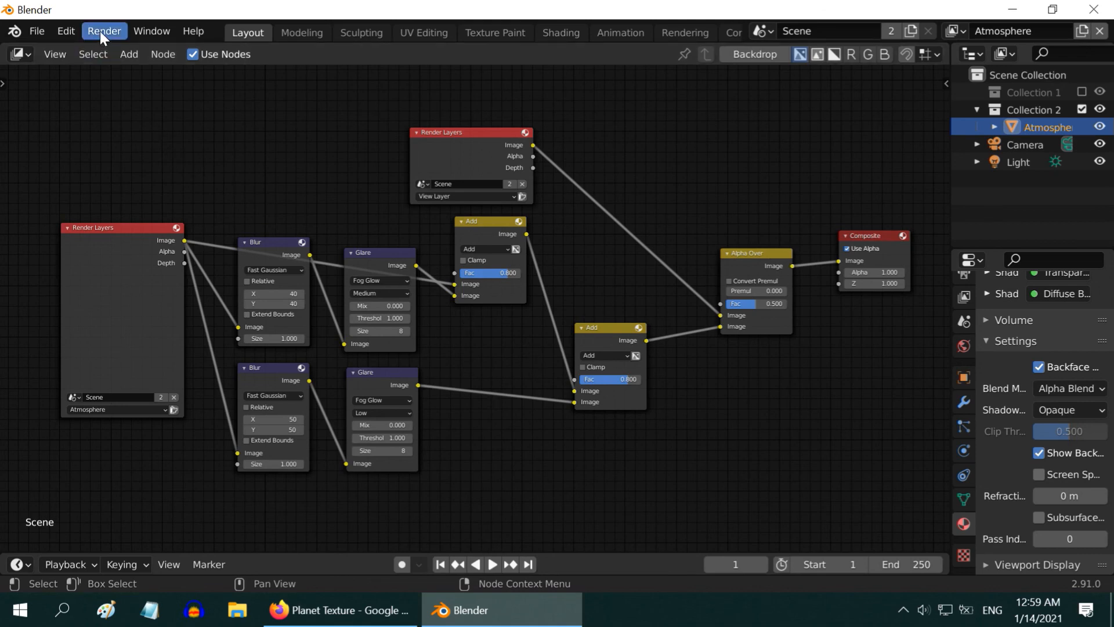
# Render the final image of Mars with its soft orange glowing atmosphere (F12).
pyautogui.click(103, 30)
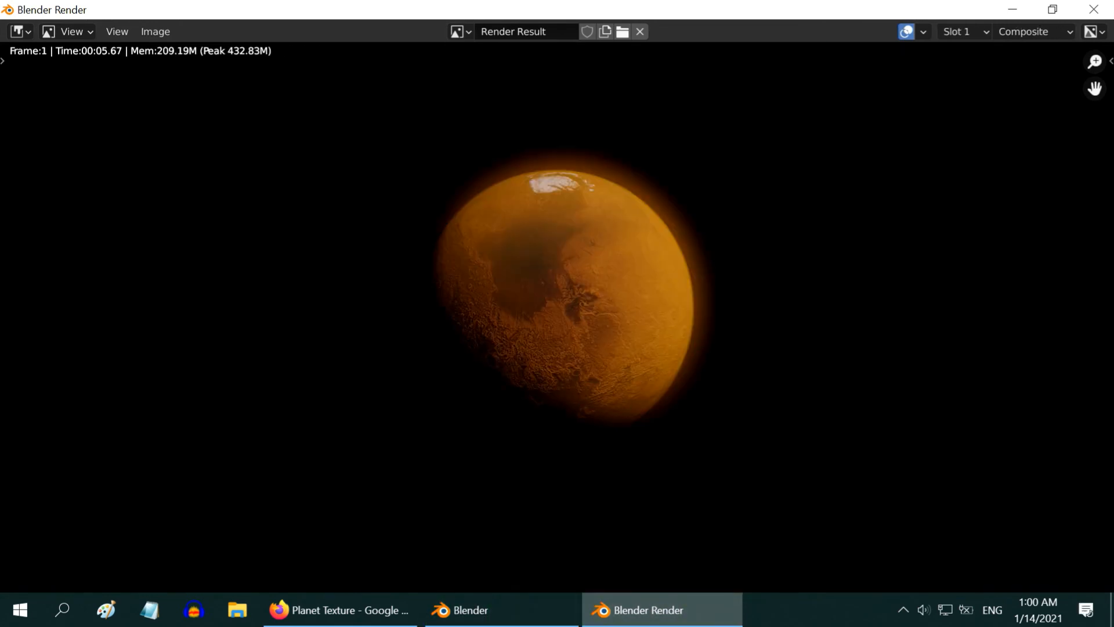